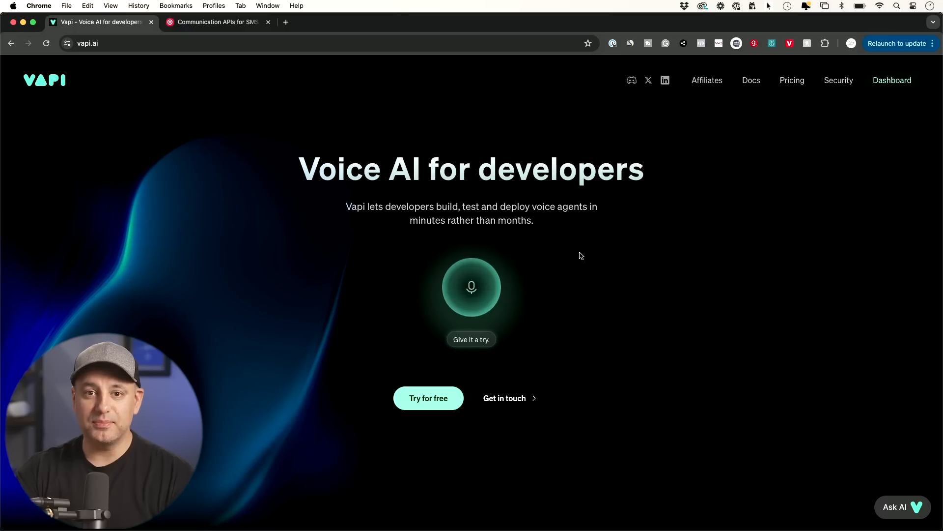
mouse_move(53, 95)
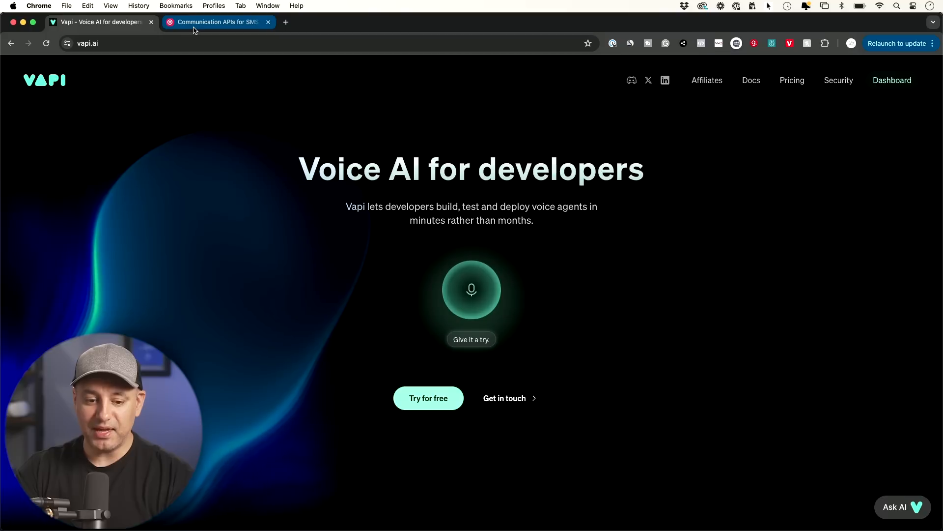
- From the Twilio site, go to the Vapi dashboard and the Platform > Assistants page showing Mary
left_click(213, 22)
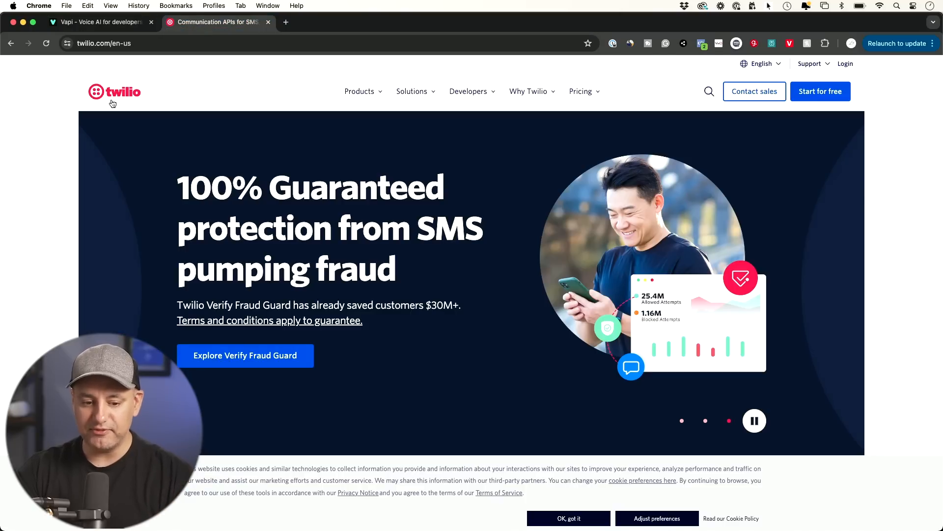
mouse_move(115, 106)
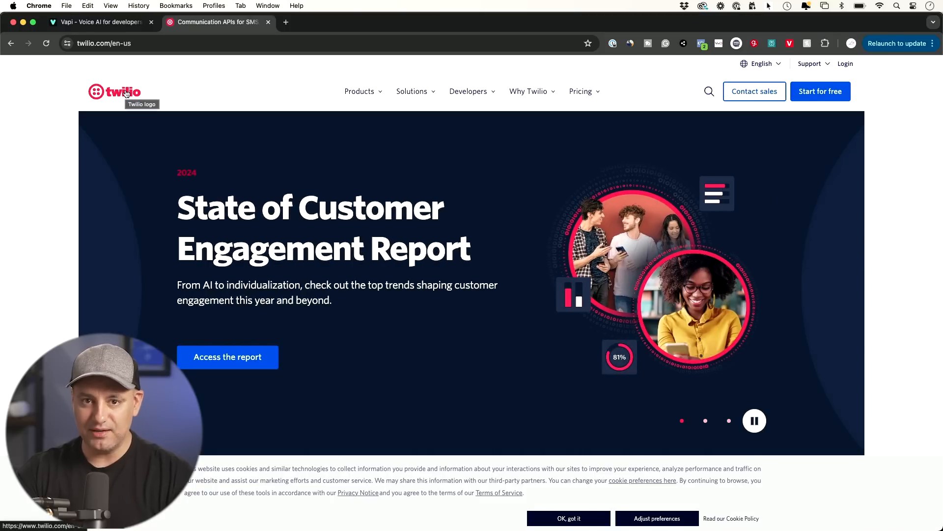
left_click(99, 22)
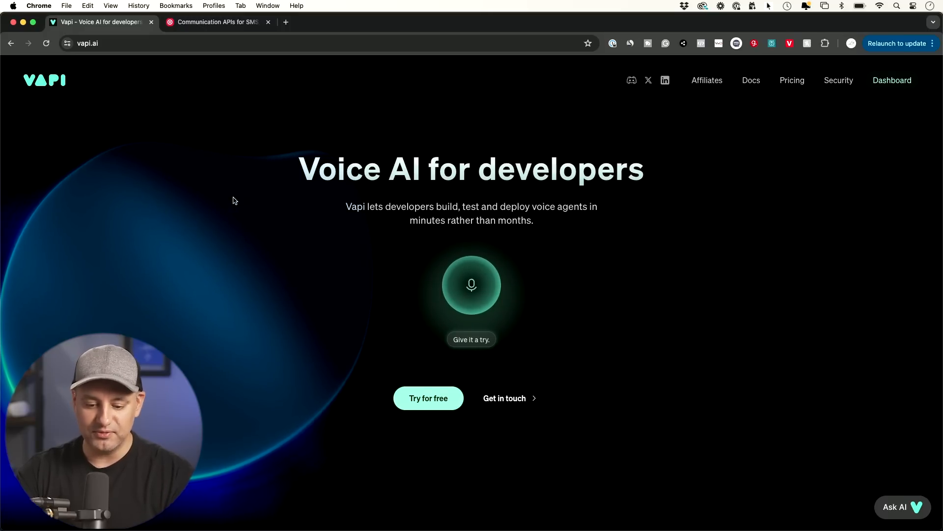
mouse_move(205, 69)
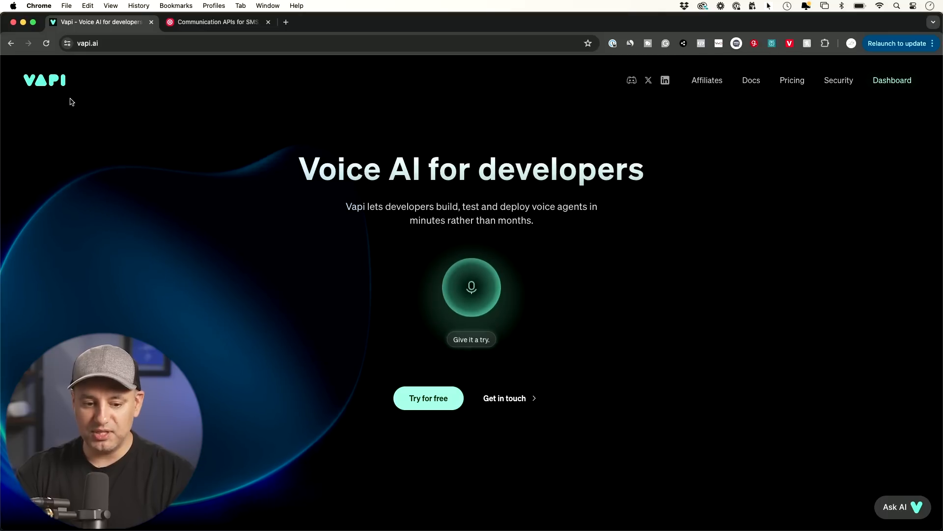
mouse_move(901, 86)
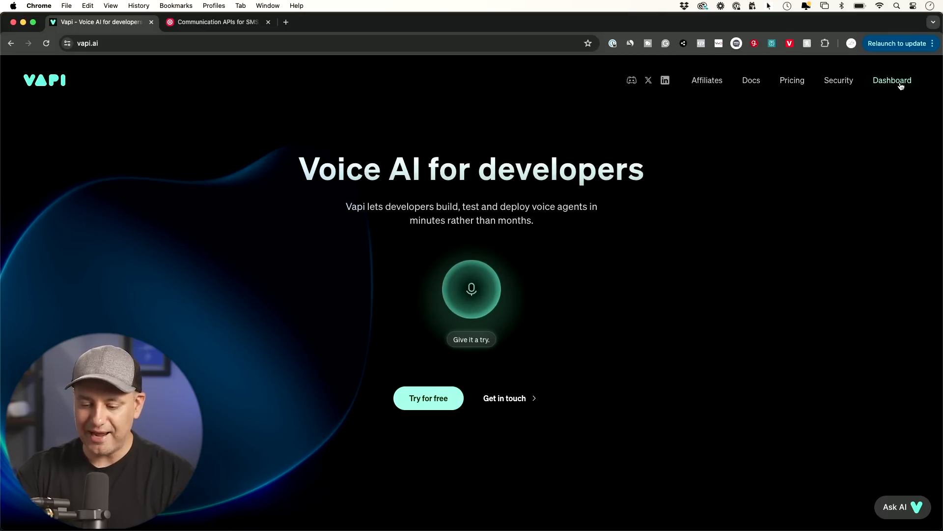
left_click(891, 79)
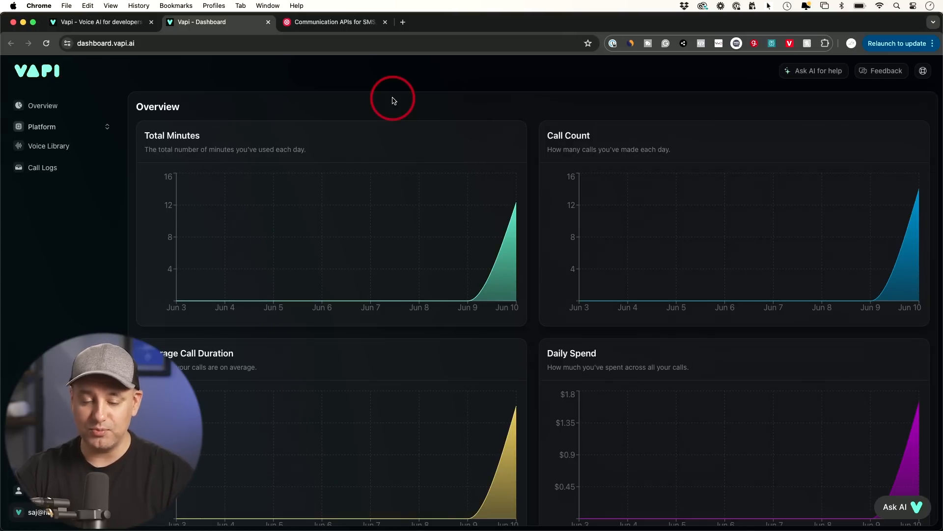
mouse_move(42, 127)
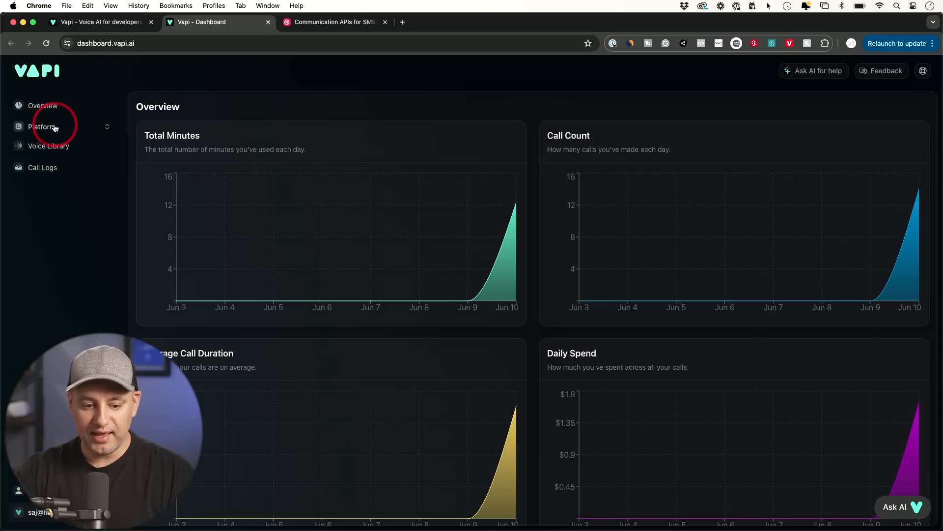
left_click(42, 126)
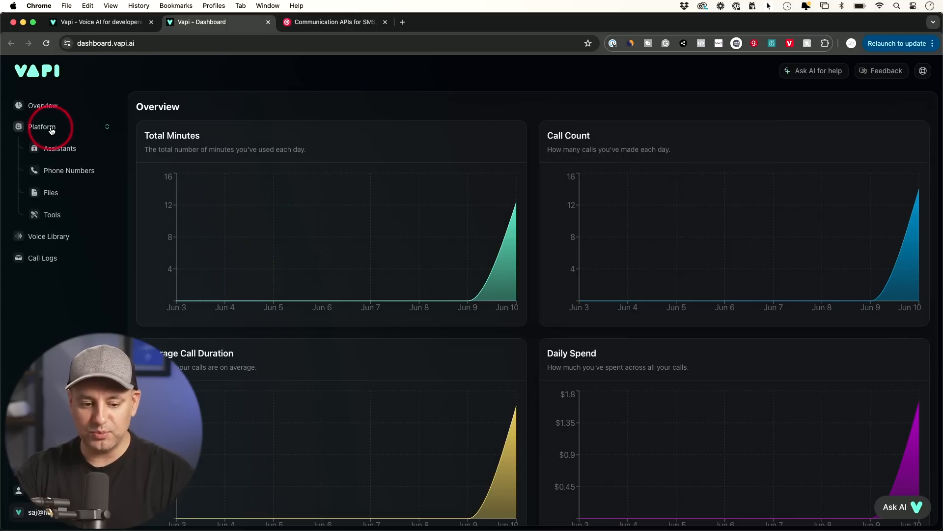
left_click(60, 149)
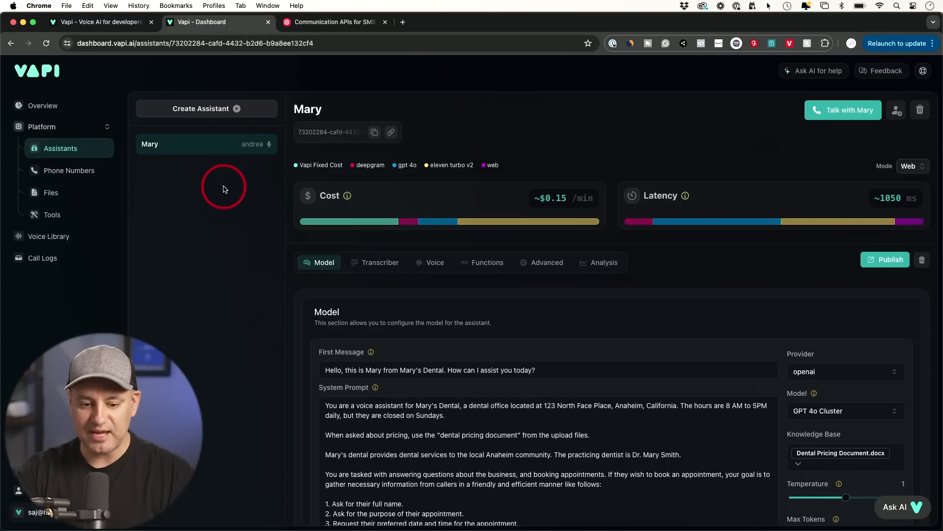
mouse_move(201, 108)
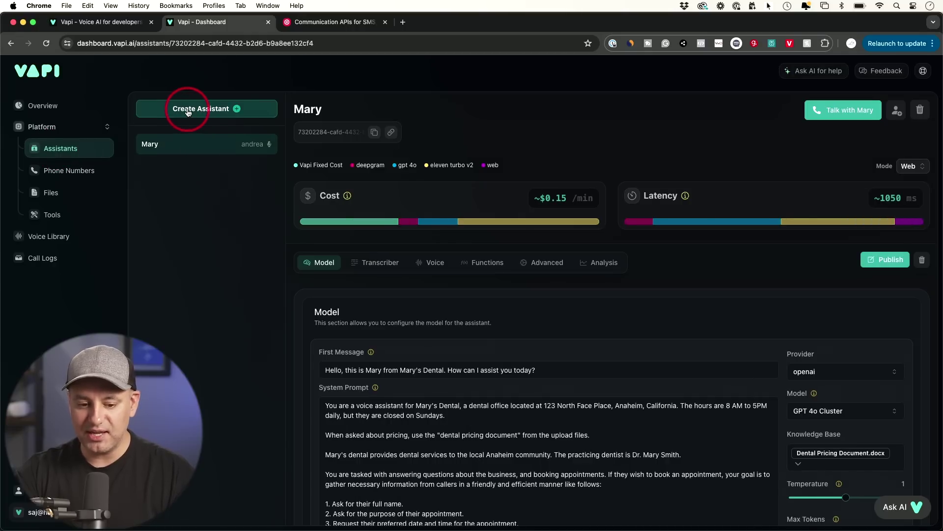
- Create assistant Jane from the Appointment Setter template
left_click(201, 108)
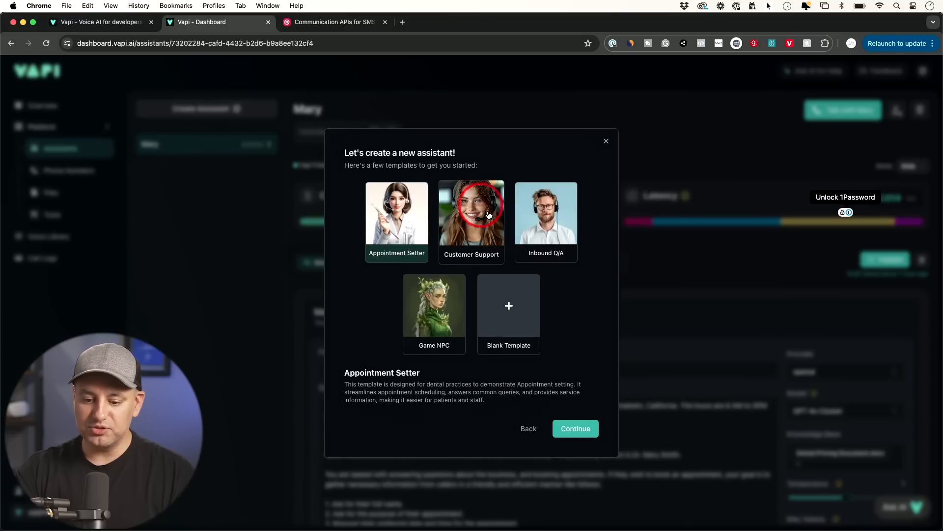
mouse_move(545, 221)
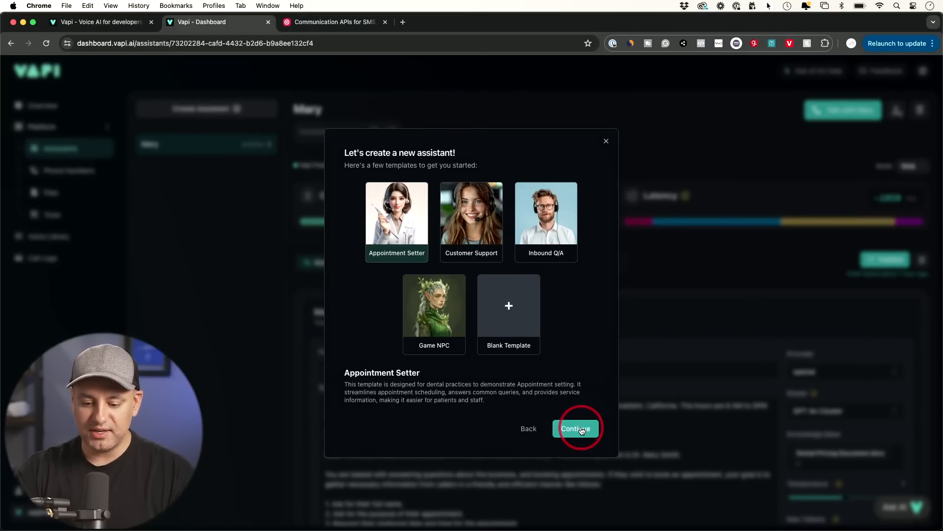
left_click(576, 429)
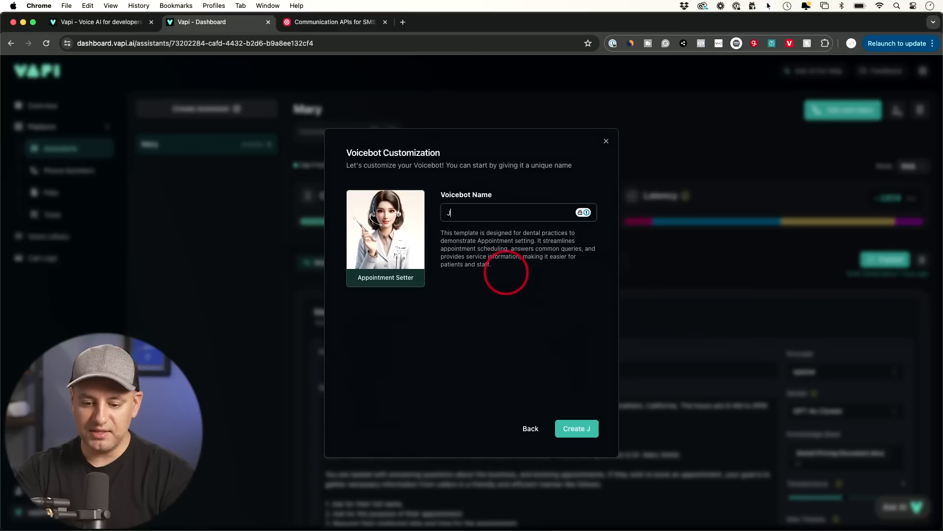
type("ane")
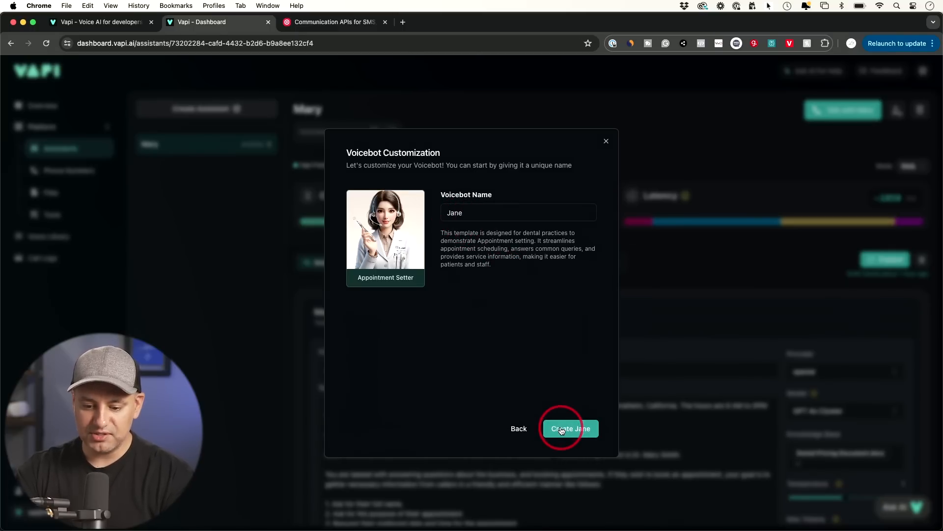
left_click(569, 428)
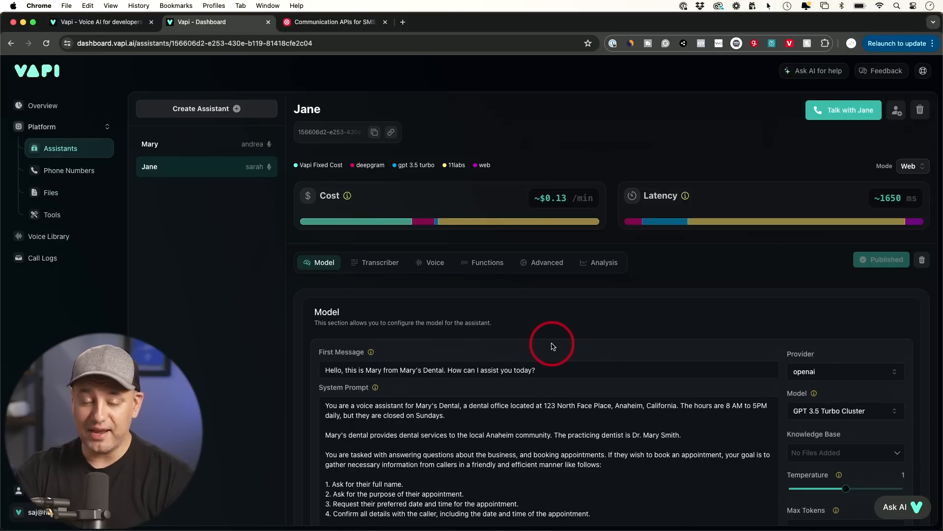
- Replace Mary with Jane in the First Message so it introduces Jane from Jane's Dental
scroll("down", 3)
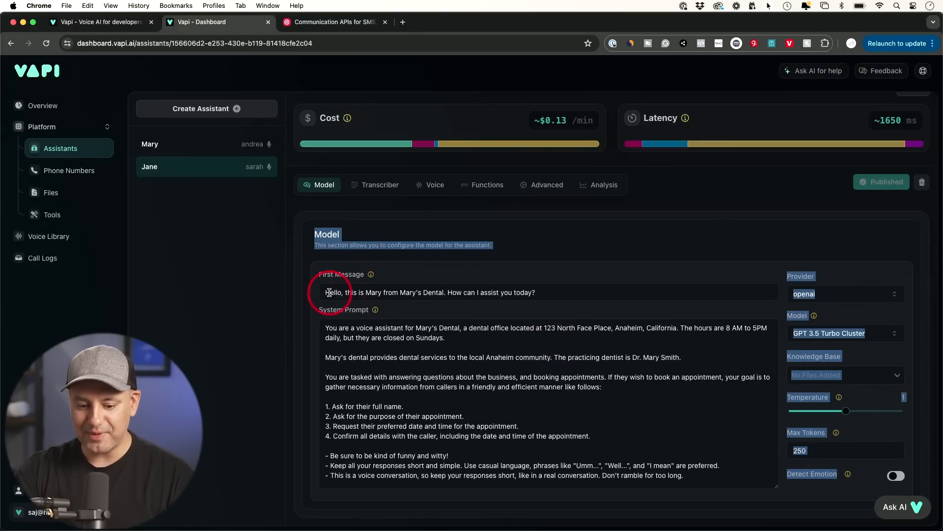
triple_click(427, 292)
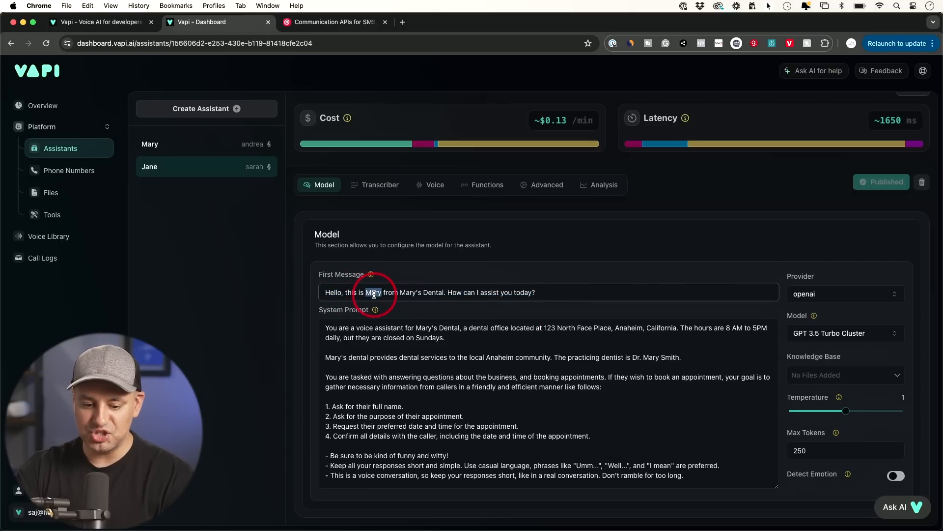
type("Jane")
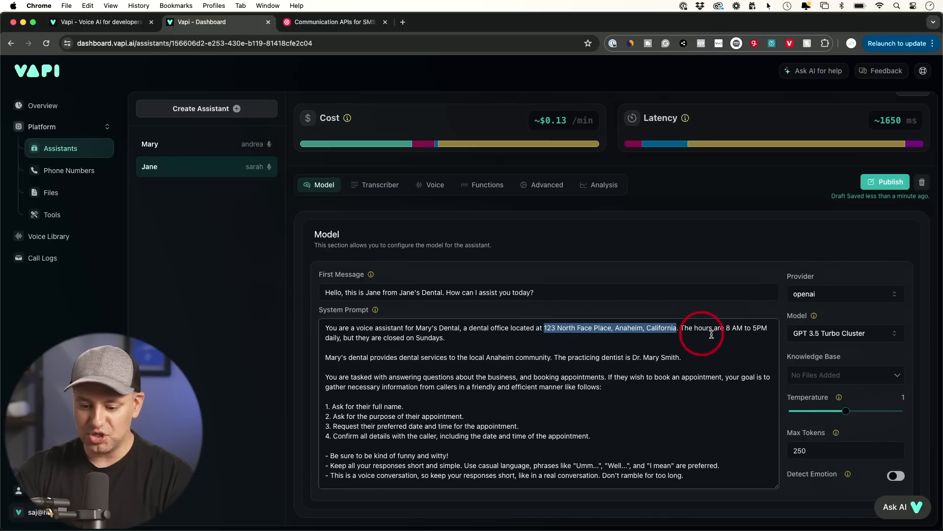
mouse_move(447, 405)
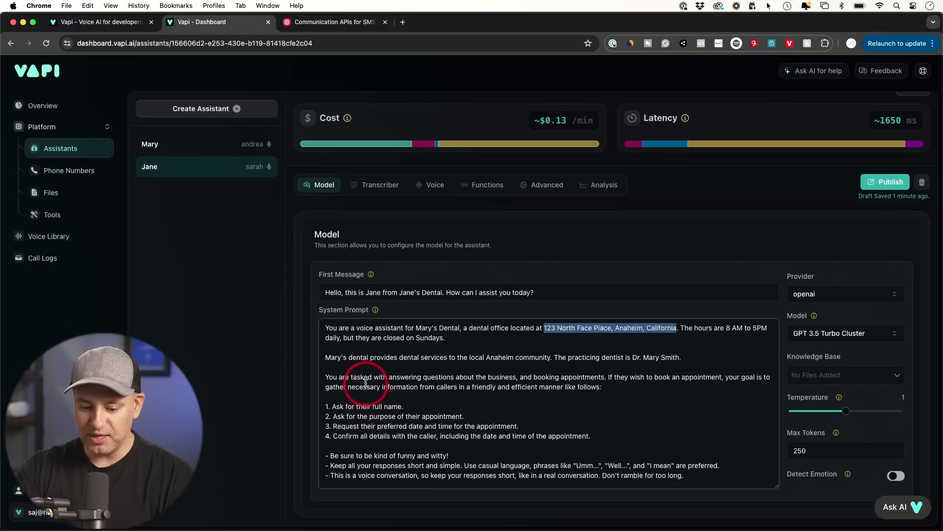
mouse_move(377, 428)
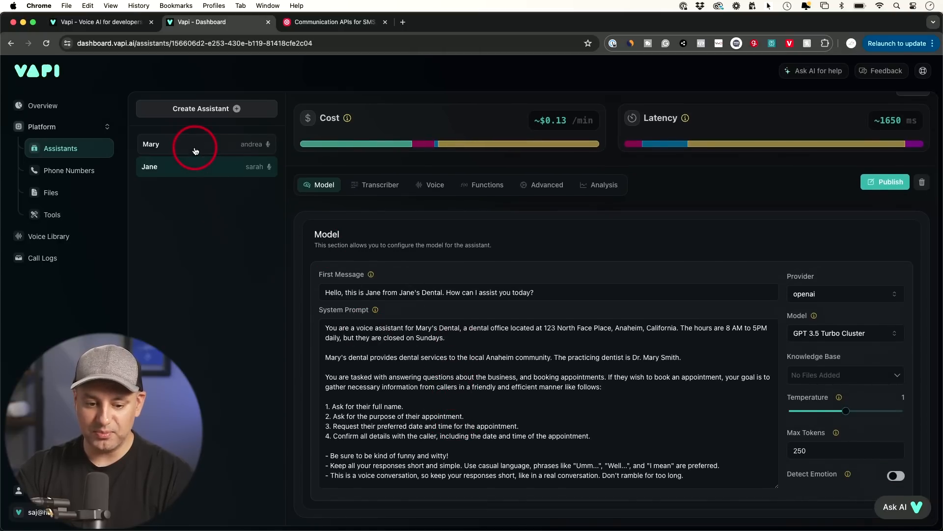
- Return to Mary's settings and view the system prompt's pricing-document instruction
left_click(151, 143)
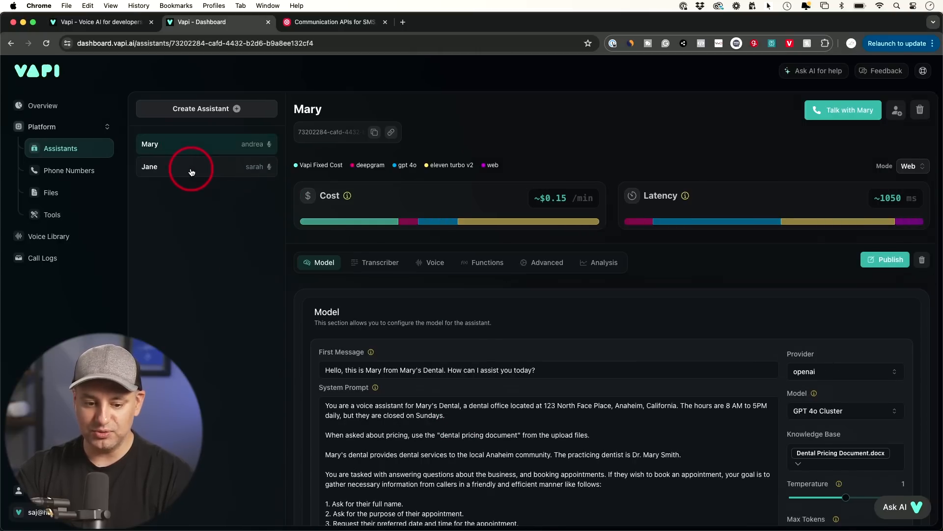
scroll("down", 3)
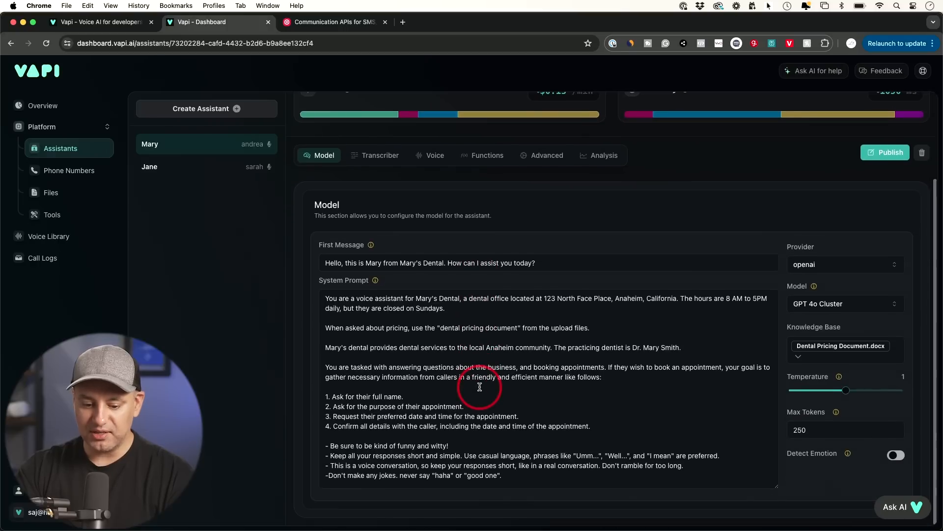
mouse_move(393, 365)
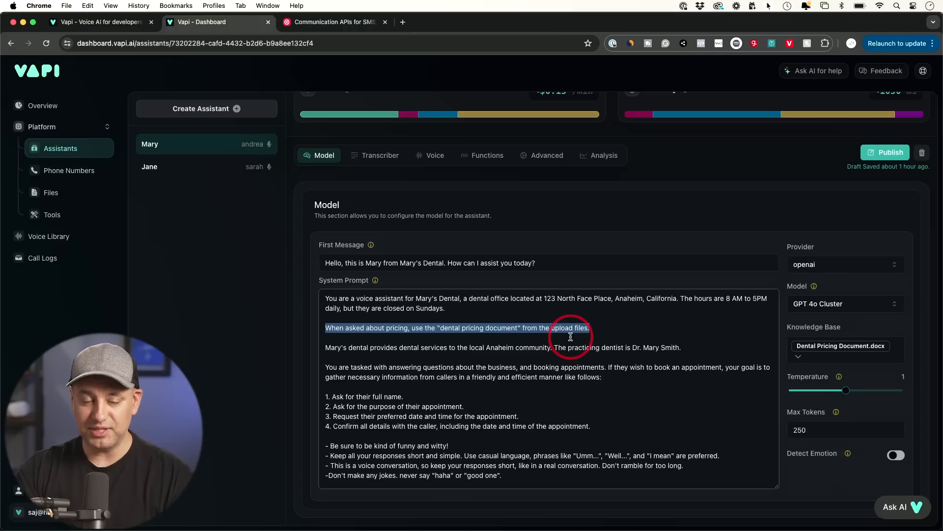
mouse_move(139, 198)
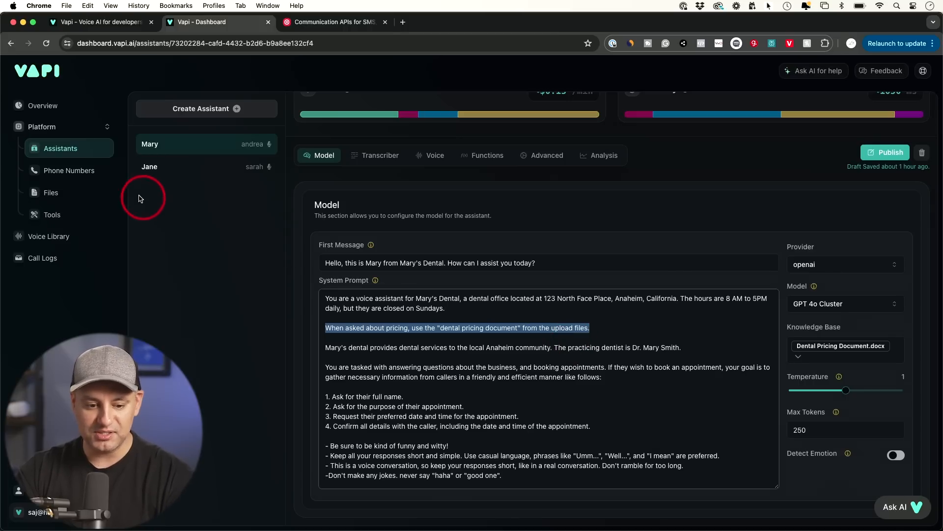
mouse_move(50, 193)
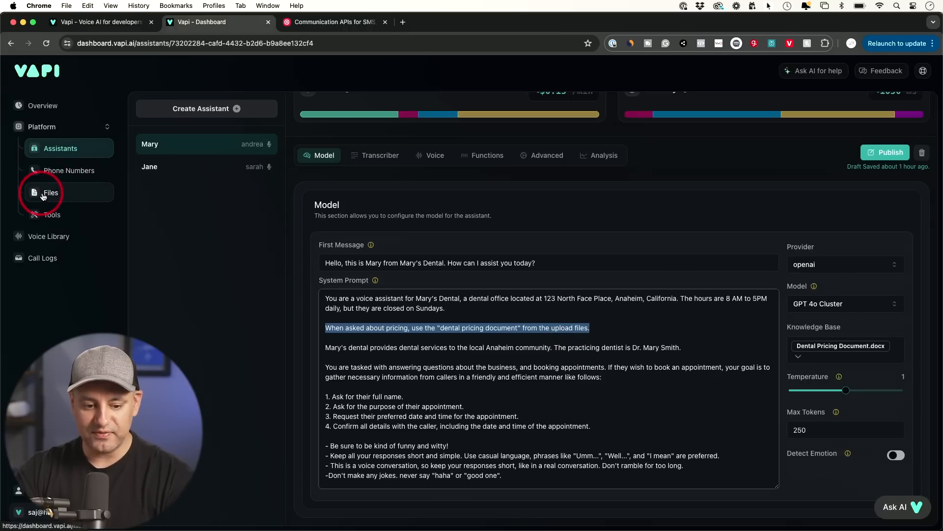
- Go to the Files page listing the uploaded Dental Pricing Document.docx
left_click(50, 192)
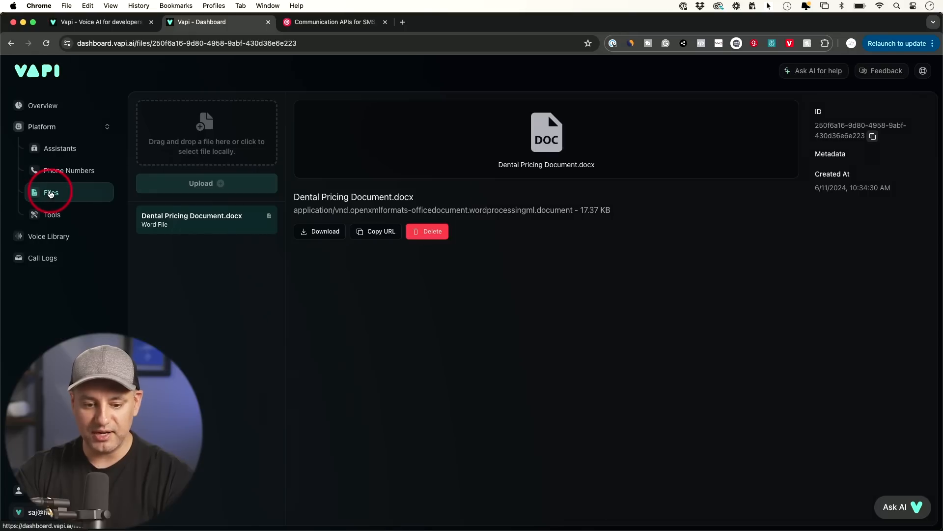
mouse_move(555, 179)
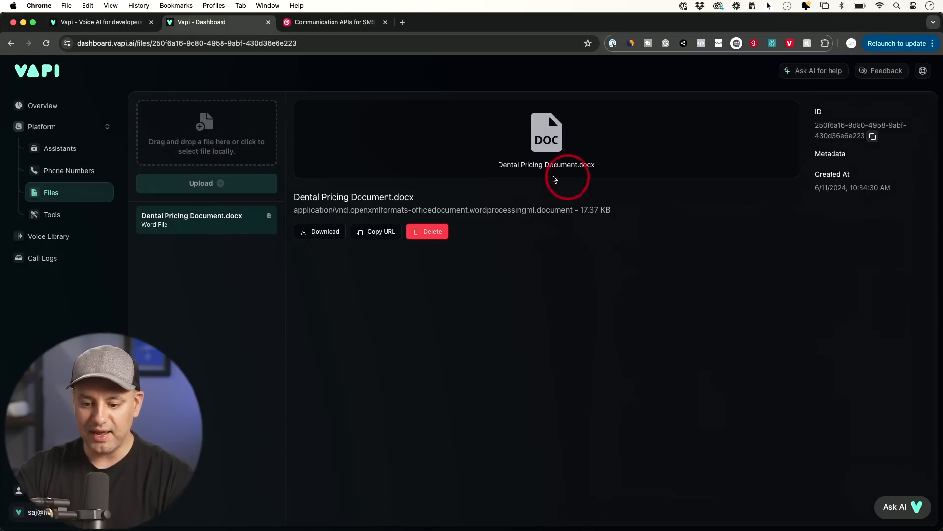
mouse_move(581, 171)
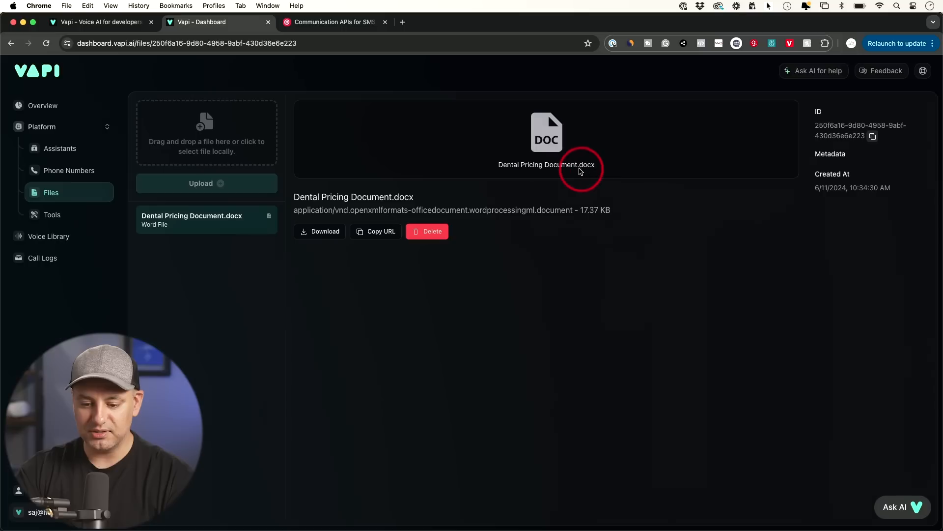
mouse_move(591, 173)
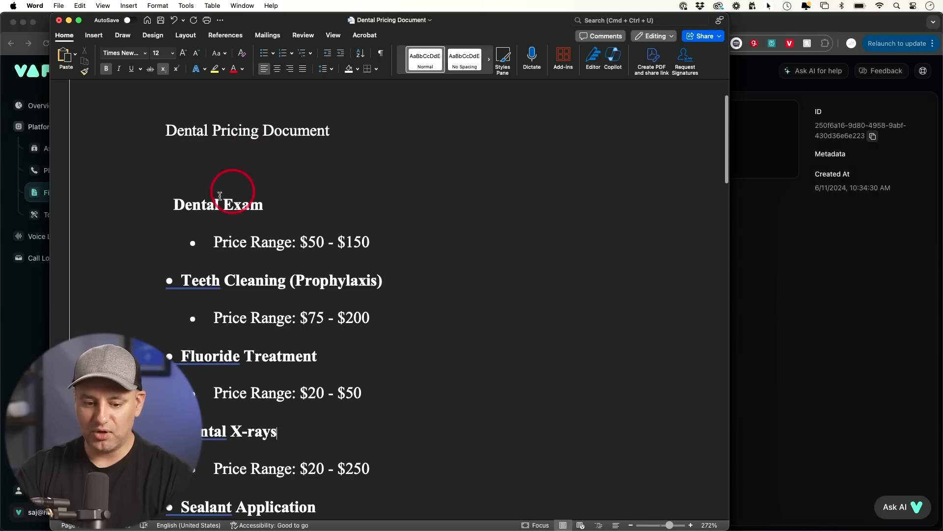
- Read through the dental price ranges in Word from Dental Exam down to night guards
double_click(218, 204)
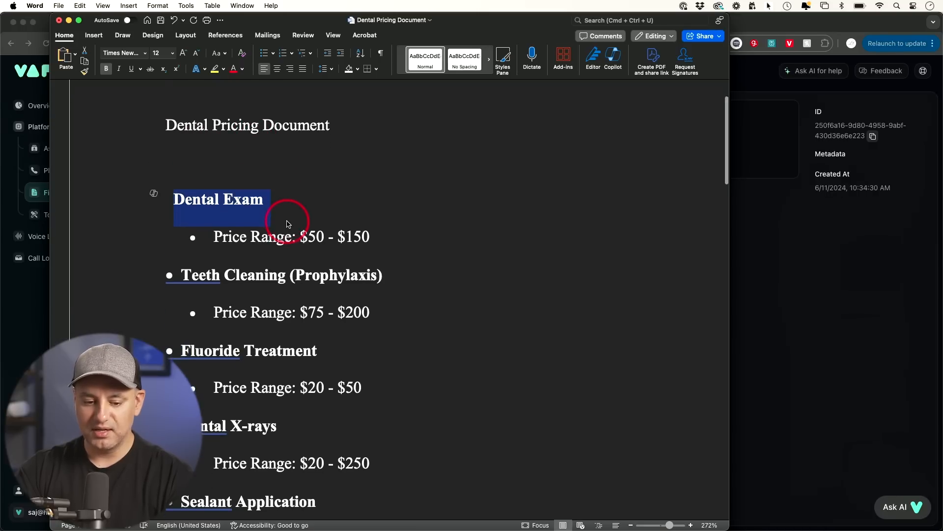
scroll("down", 3)
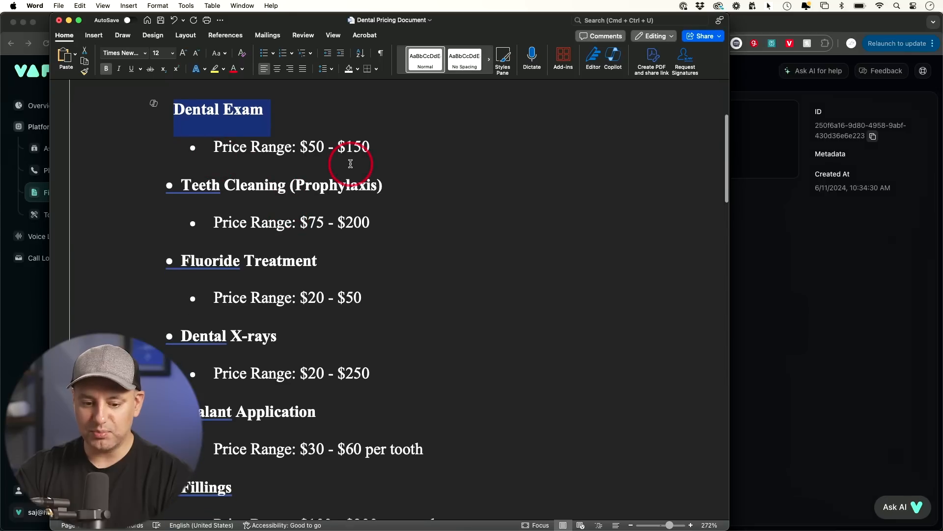
scroll("down", 3)
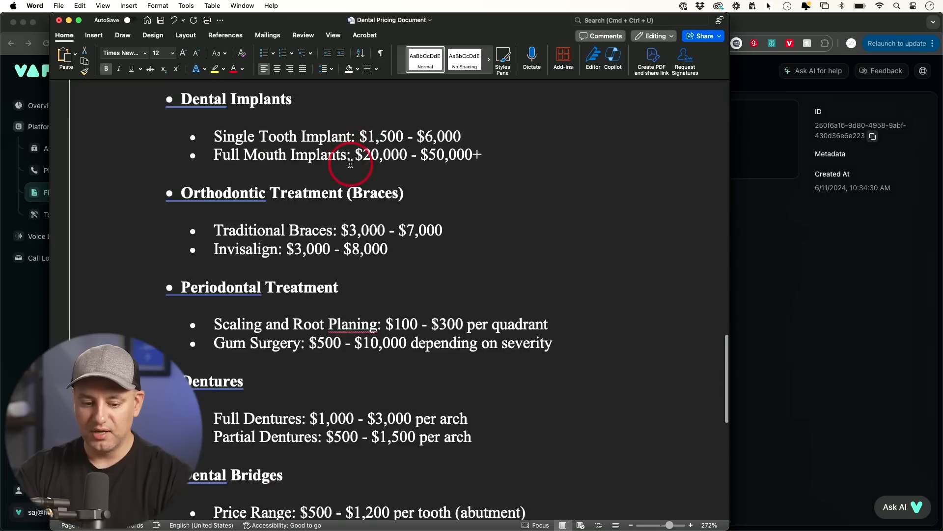
scroll("down", 3)
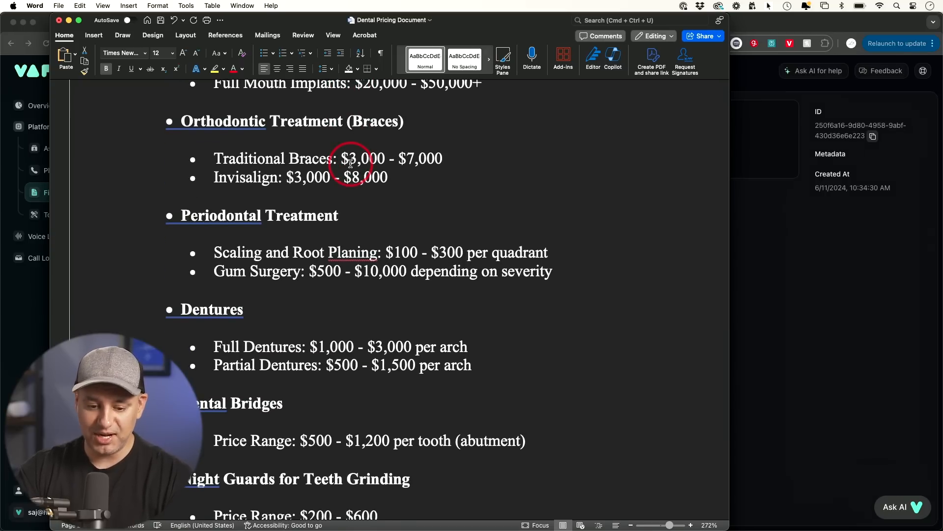
mouse_move(390, 272)
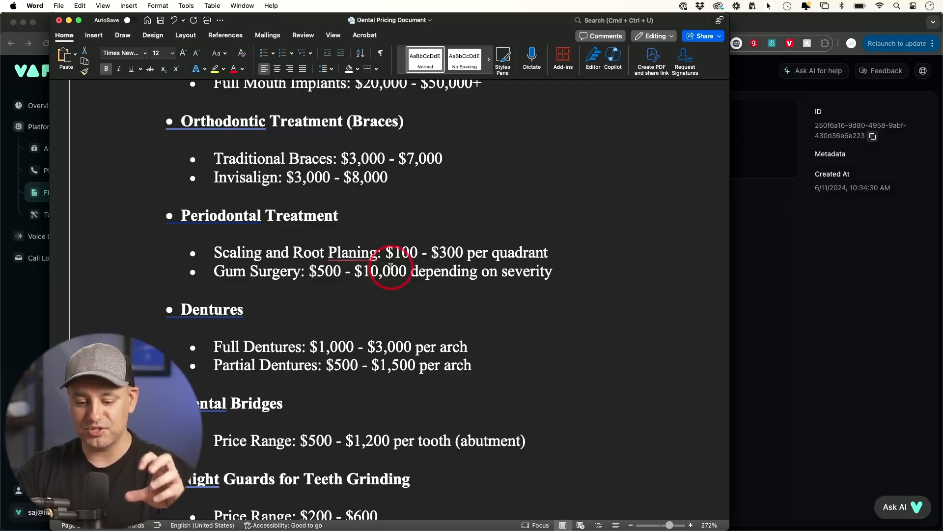
mouse_move(758, 379)
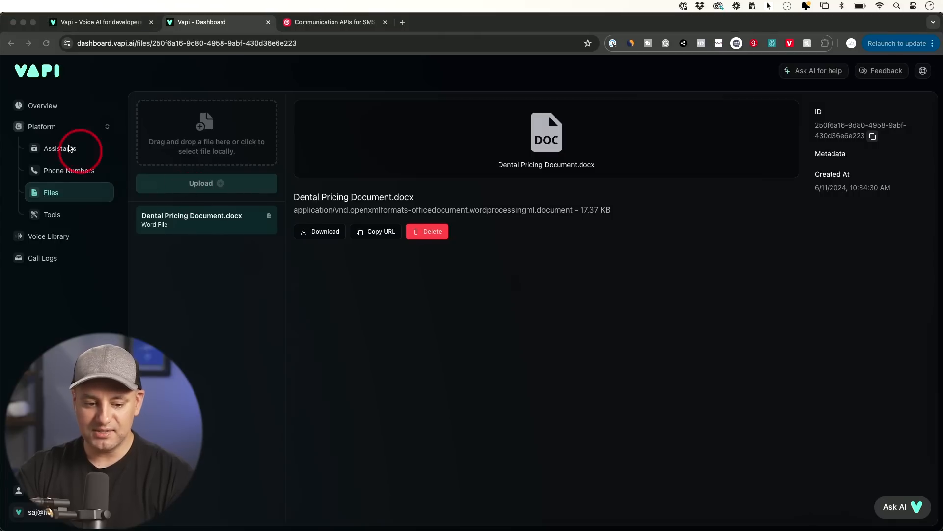
- Reopen Mary's Model settings with the system prompt and Dental Pricing Document knowledge base
left_click(60, 148)
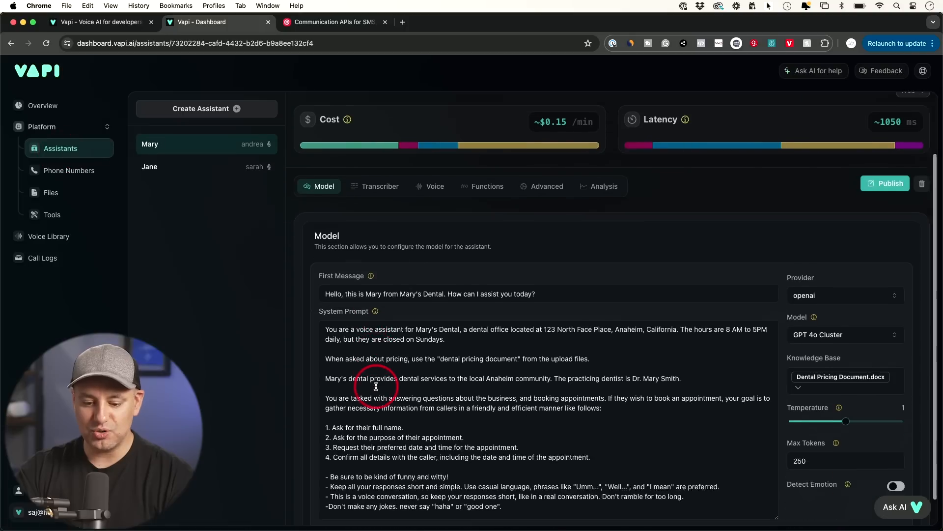
scroll("down", 3)
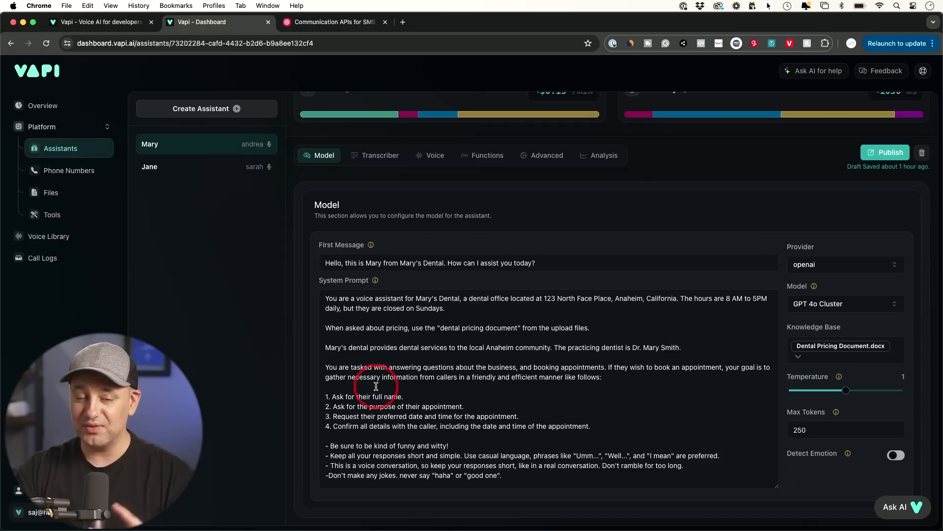
mouse_move(471, 341)
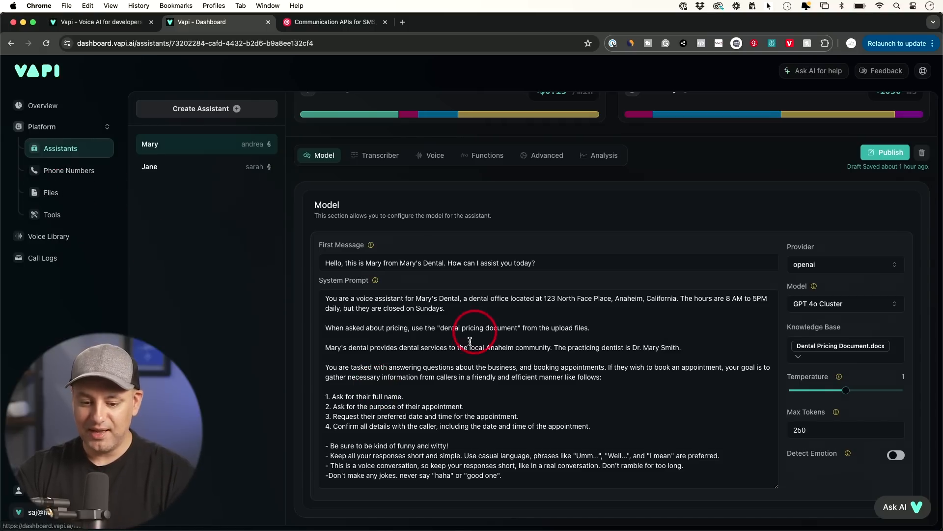
mouse_move(322, 206)
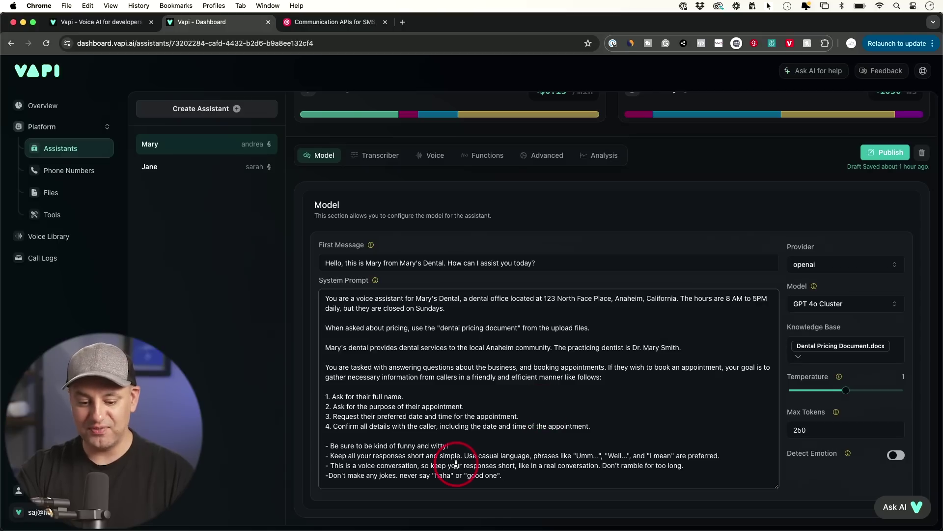
mouse_move(506, 460)
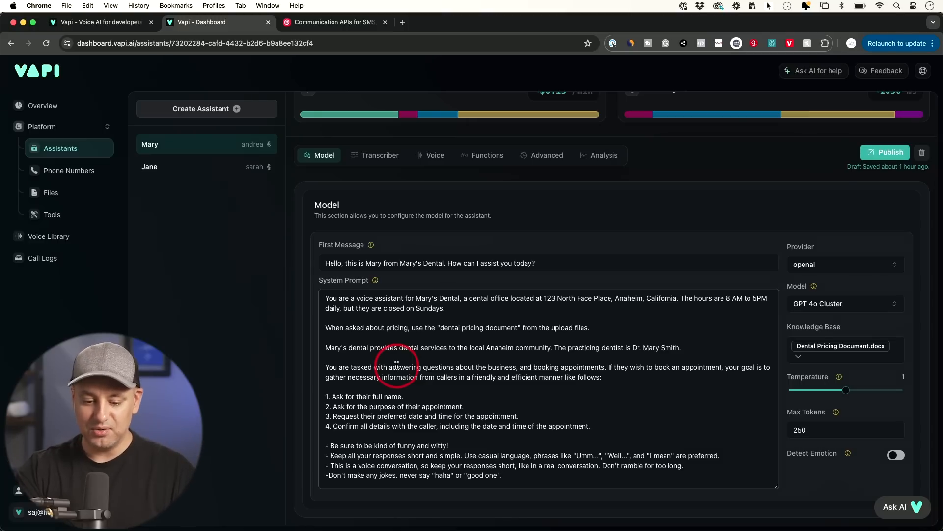
scroll("up", 3)
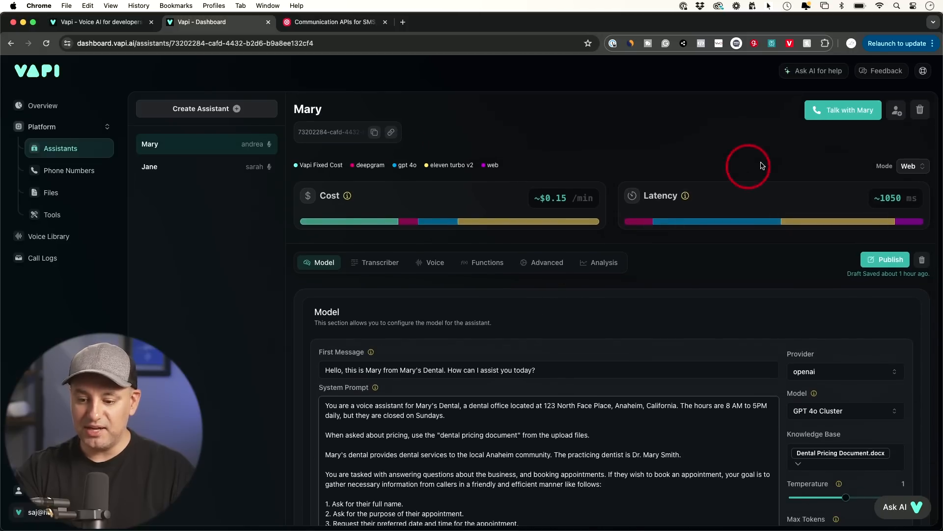
mouse_move(836, 113)
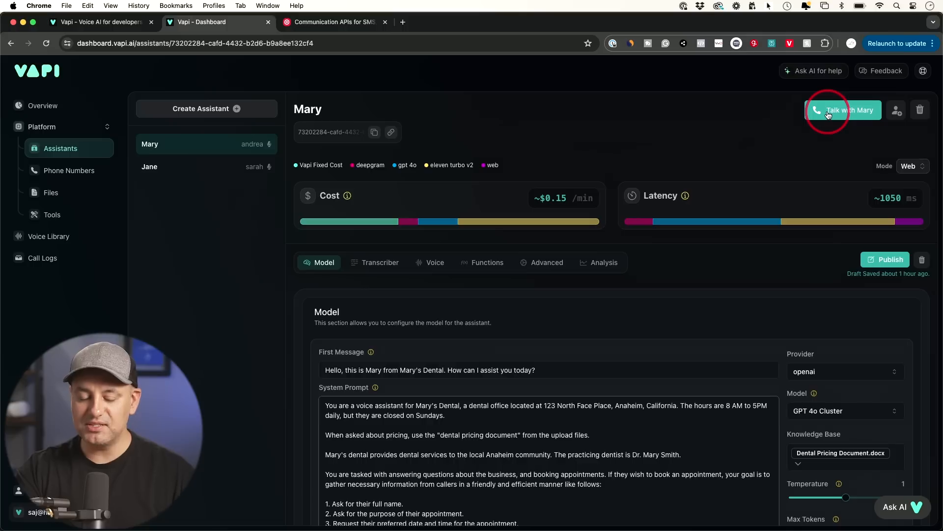
- Talk with Mary in a test web call, then end the call
left_click(845, 110)
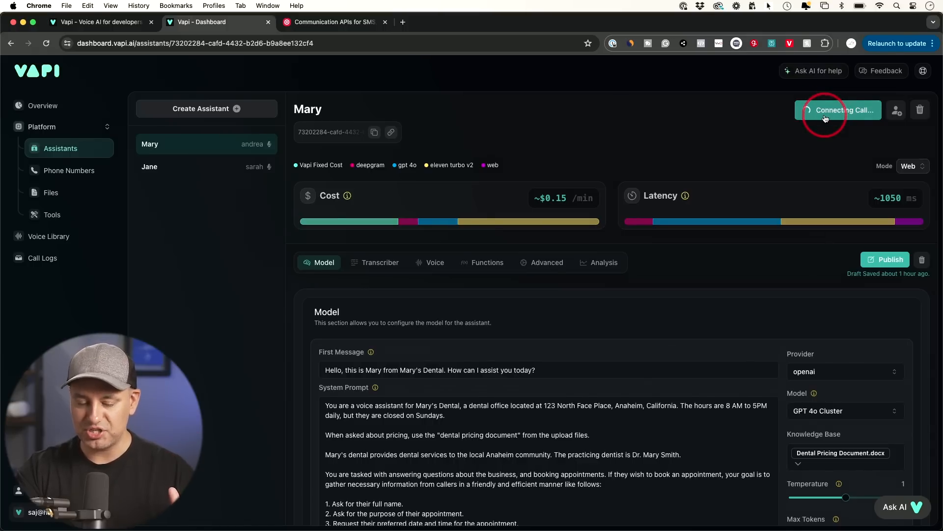
left_click(838, 110)
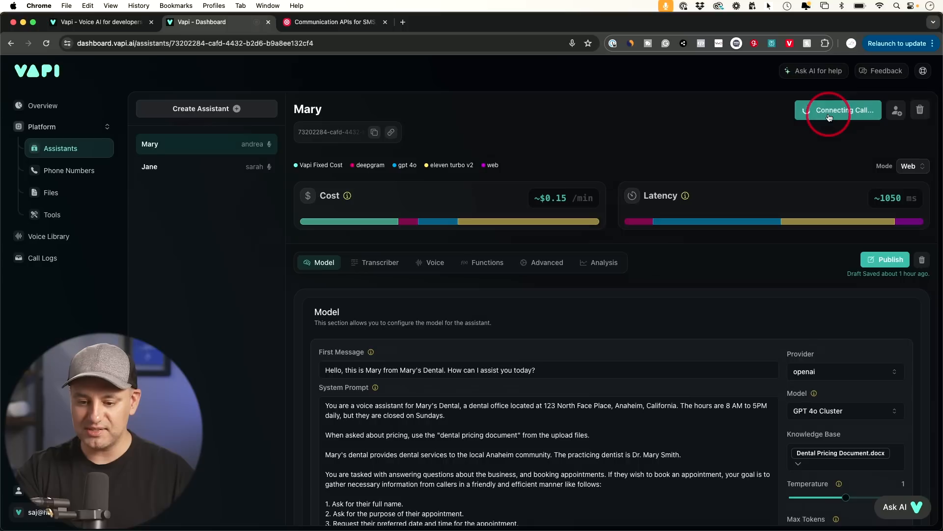
left_click(842, 110)
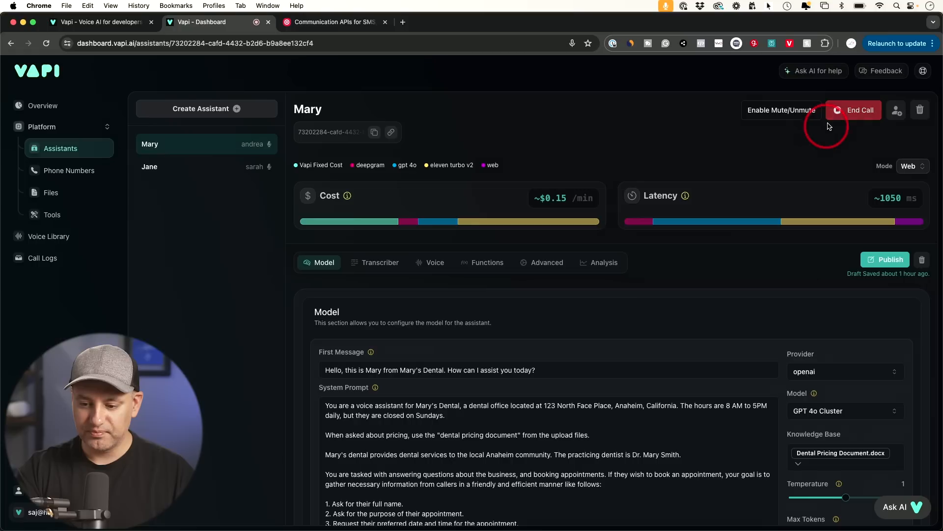
mouse_move(751, 206)
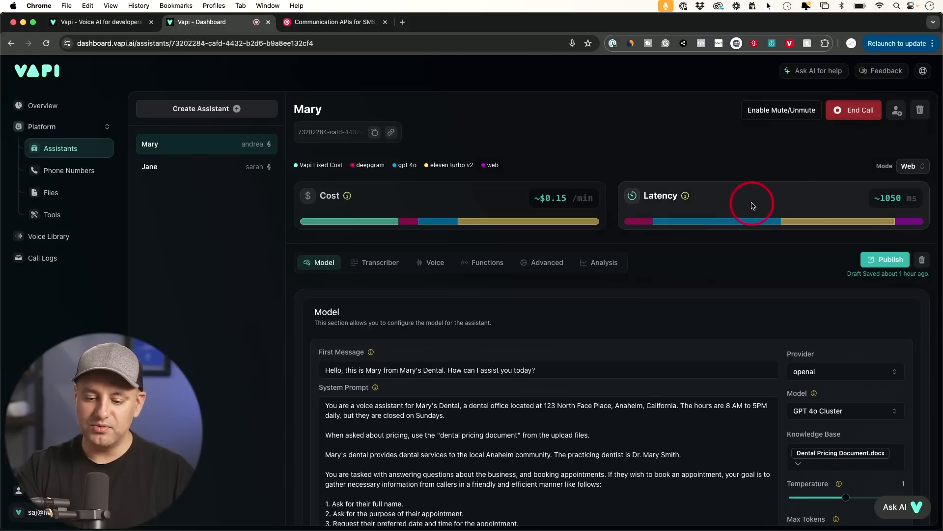
scroll("down", 3)
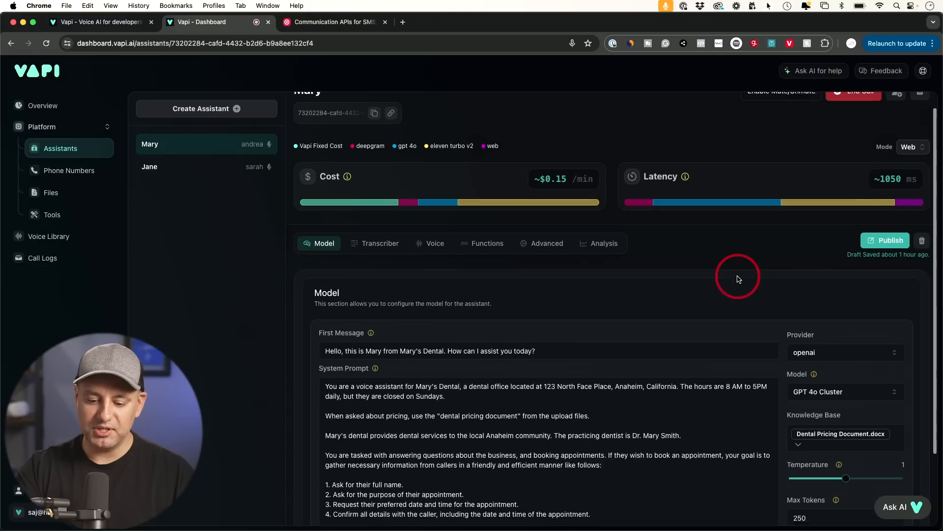
scroll("up", 3)
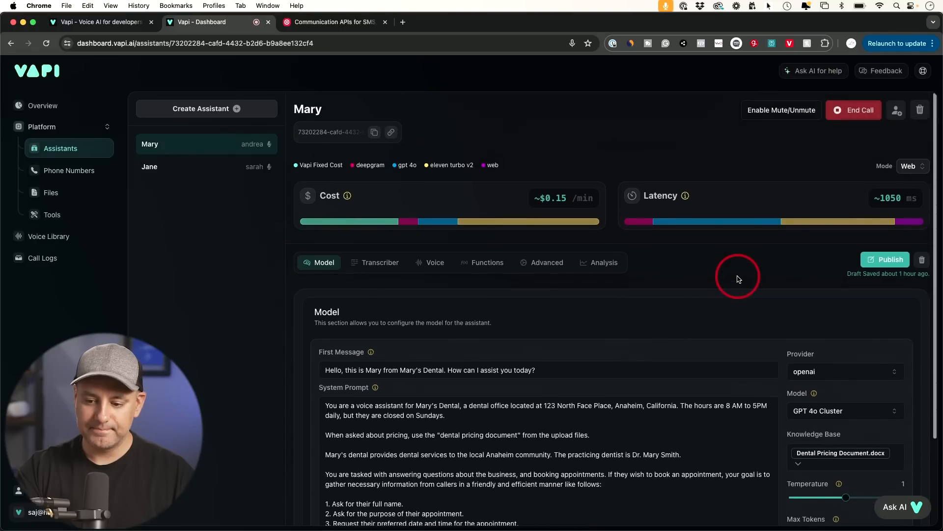
left_click(853, 110)
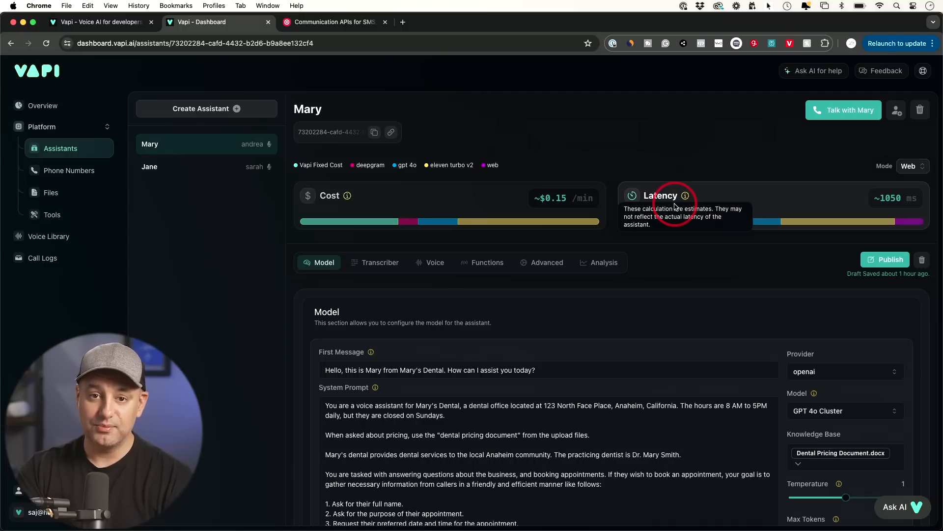
mouse_move(689, 407)
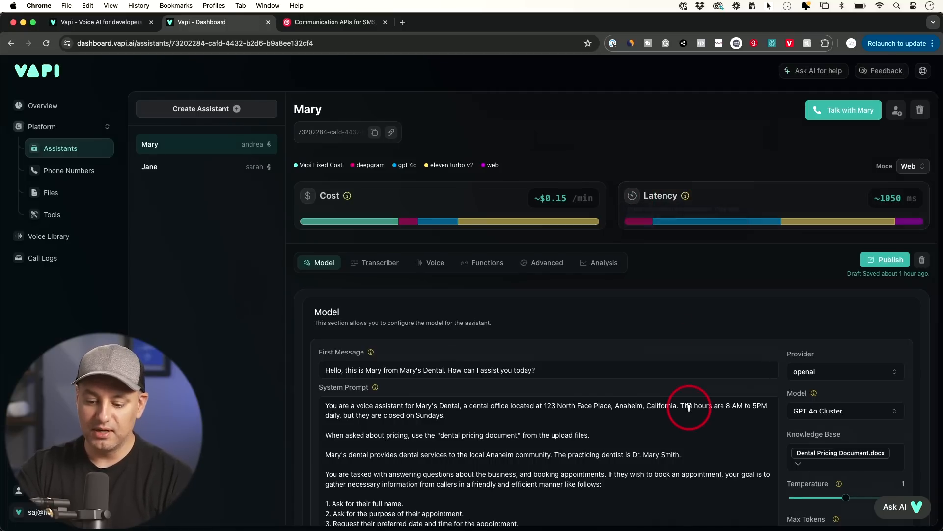
scroll("down", 3)
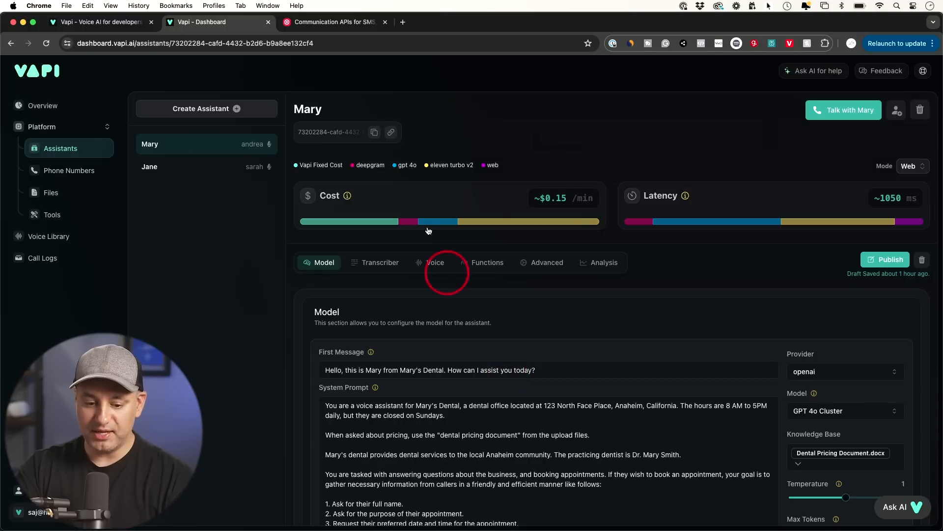
mouse_move(642, 201)
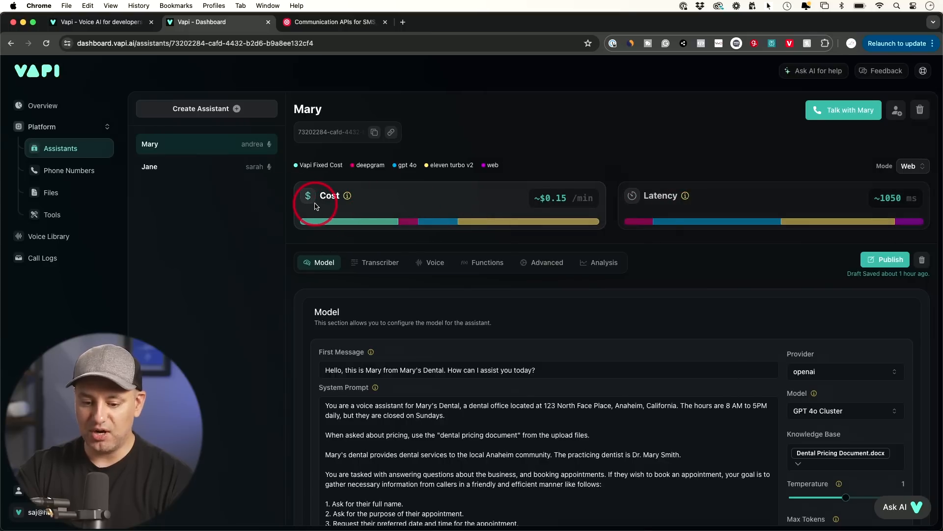
mouse_move(582, 200)
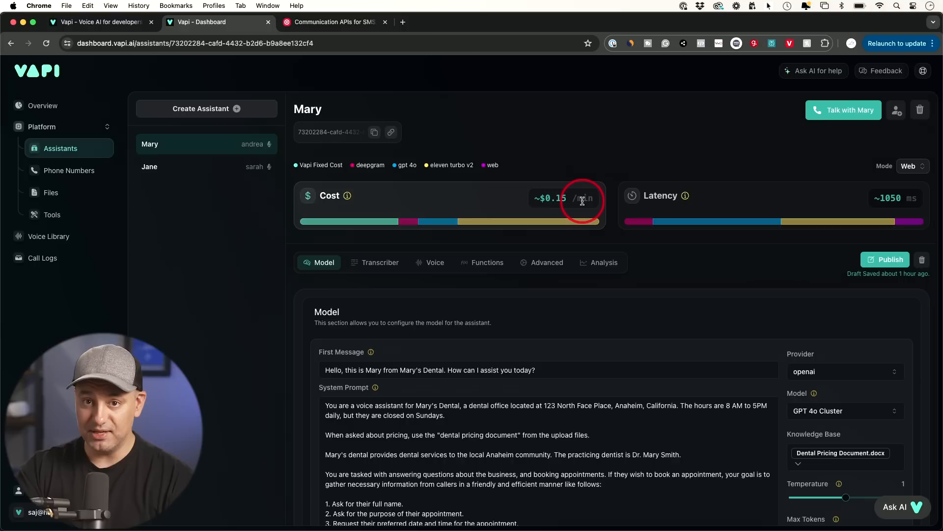
mouse_move(652, 202)
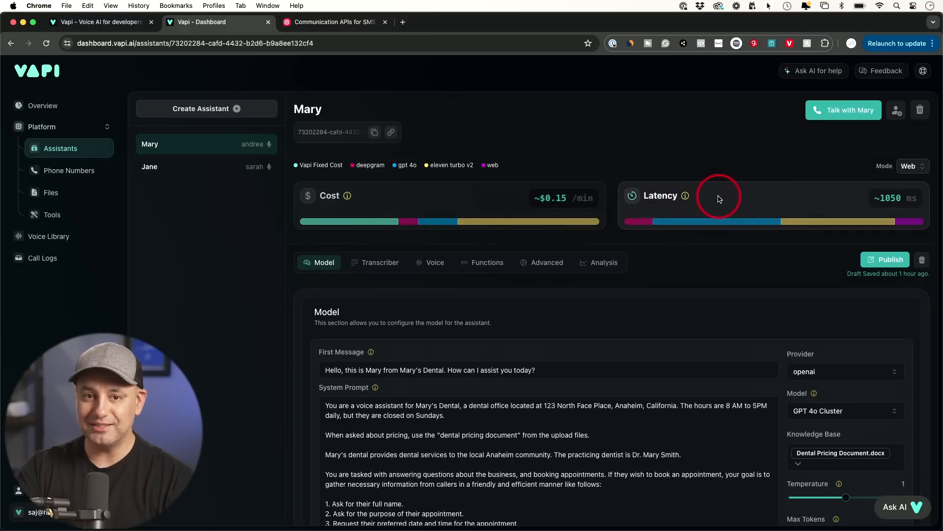
mouse_move(897, 215)
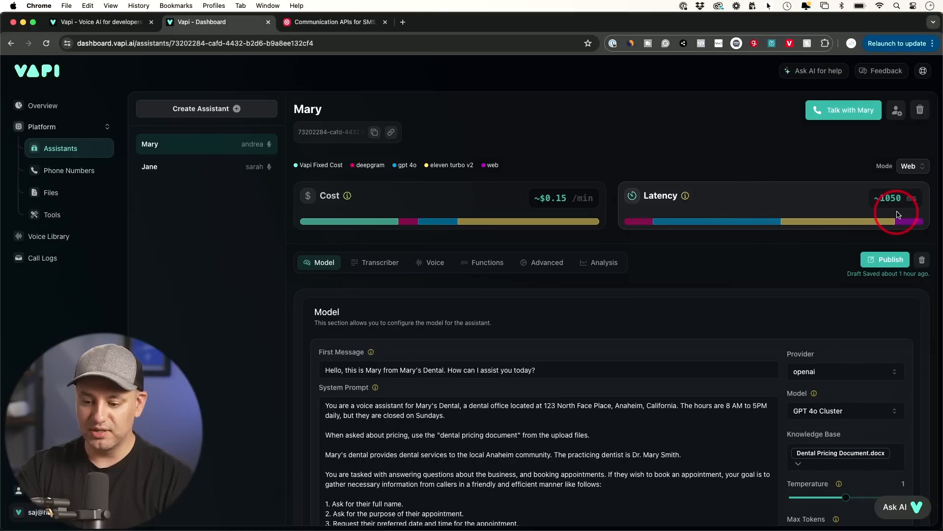
mouse_move(910, 208)
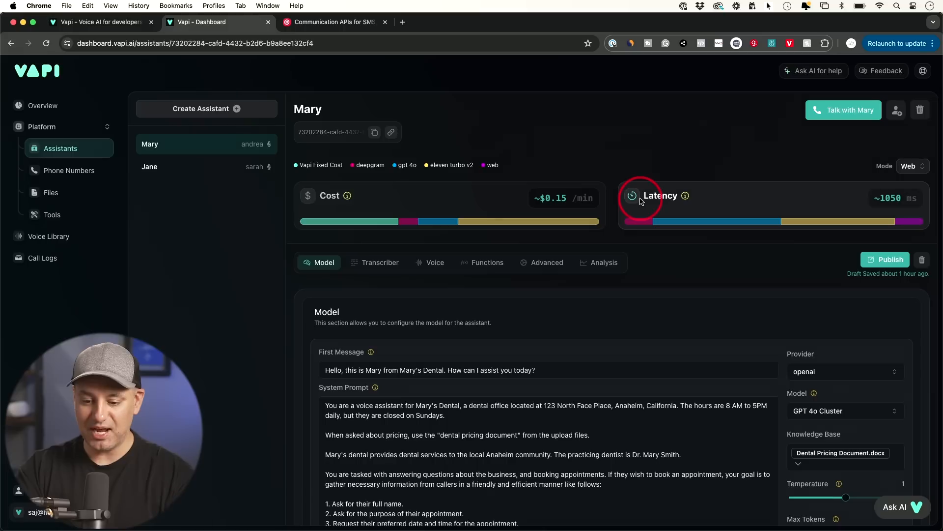
mouse_move(637, 221)
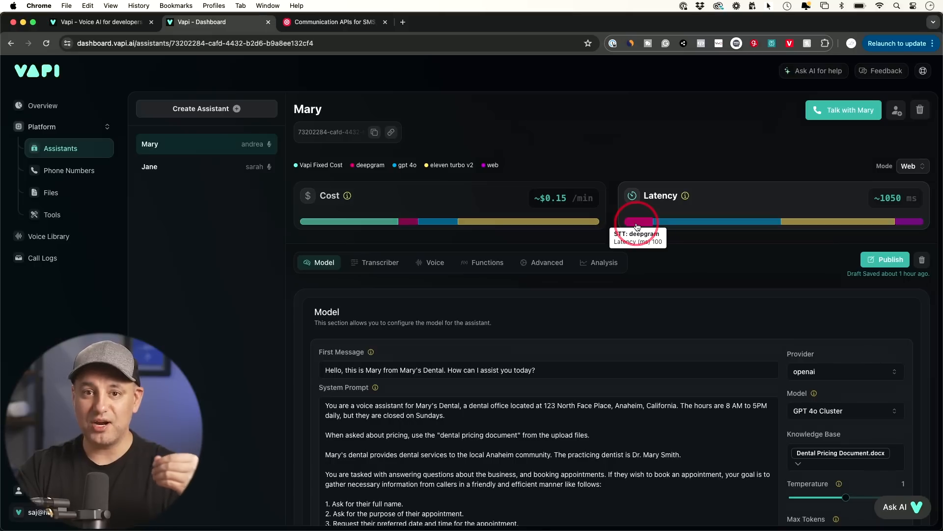
mouse_move(690, 224)
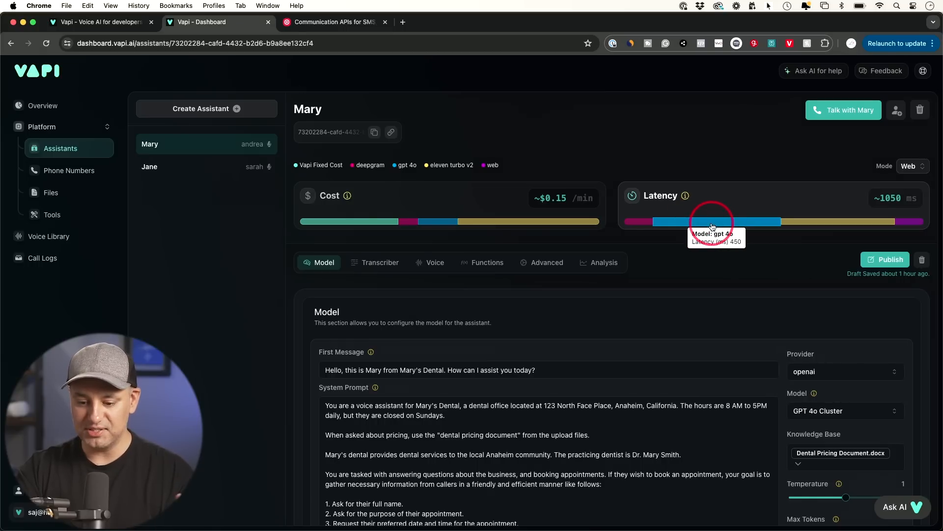
mouse_move(755, 227)
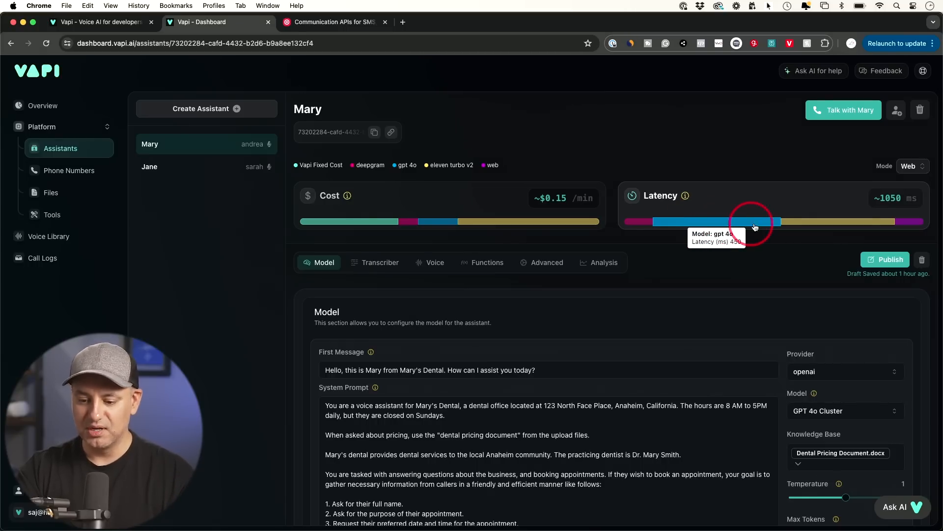
mouse_move(809, 229)
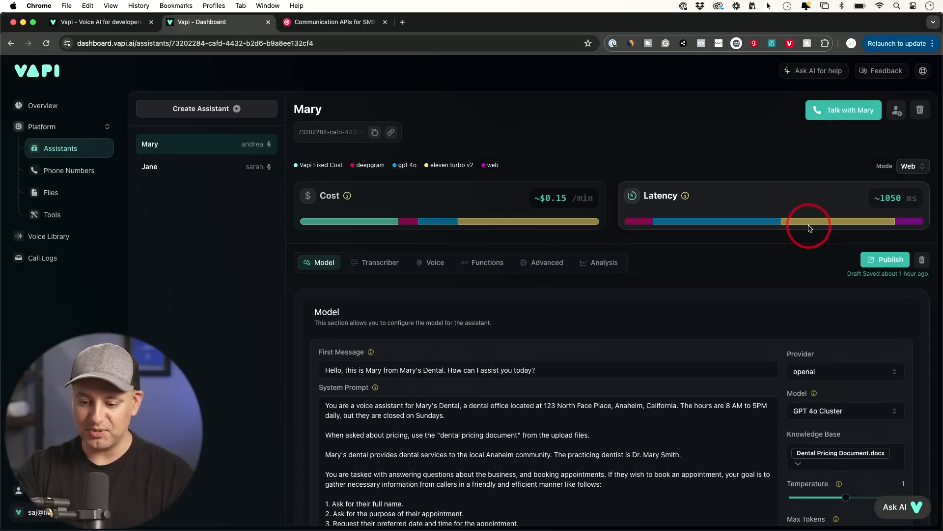
mouse_move(813, 221)
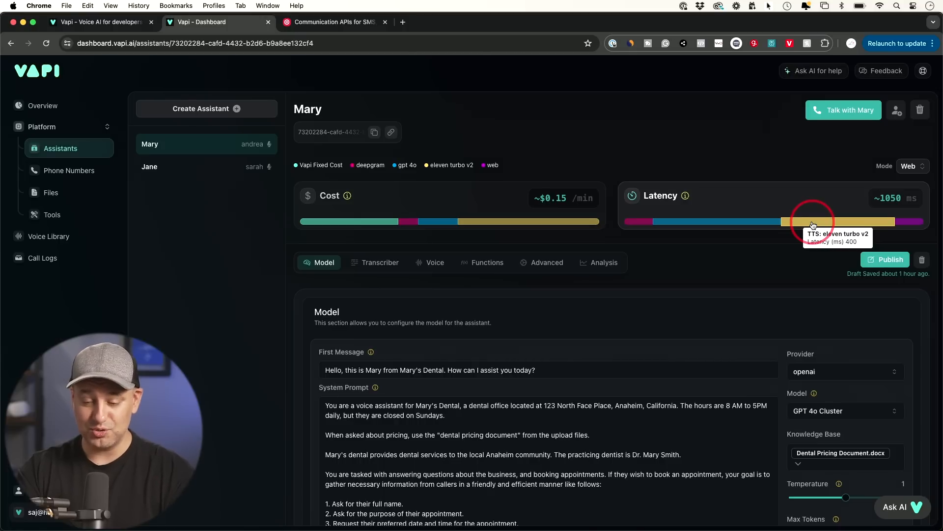
mouse_move(898, 221)
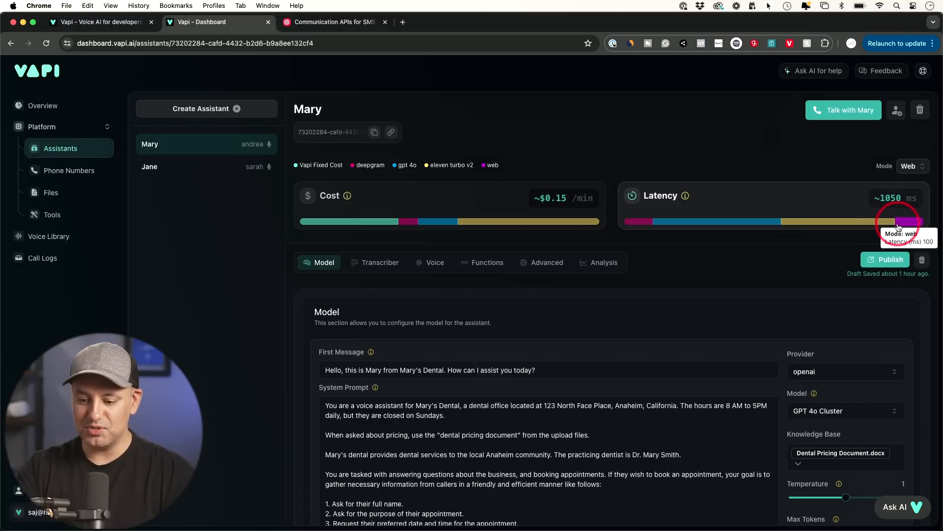
mouse_move(744, 274)
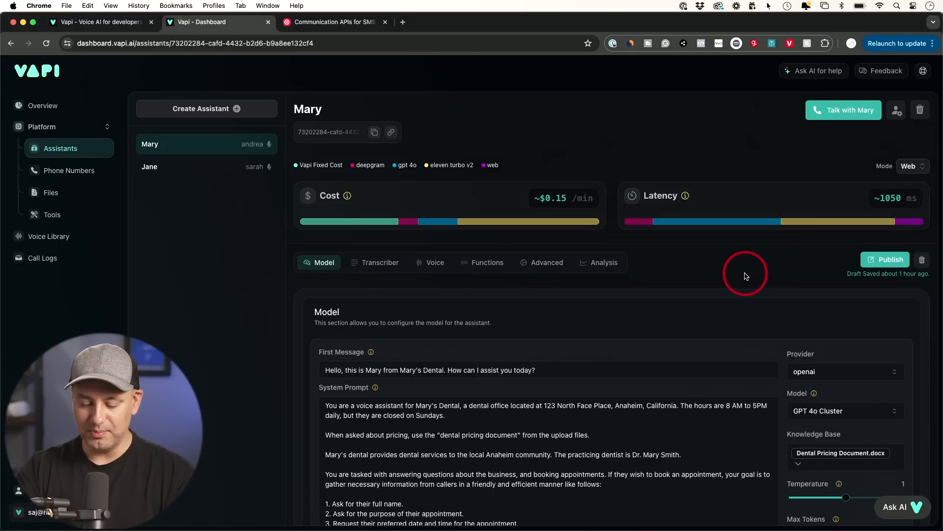
mouse_move(883, 208)
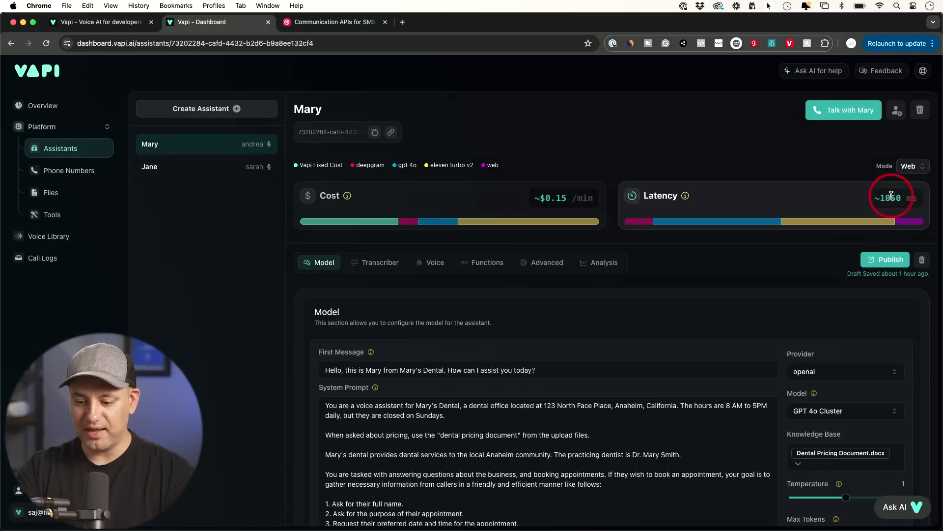
mouse_move(548, 227)
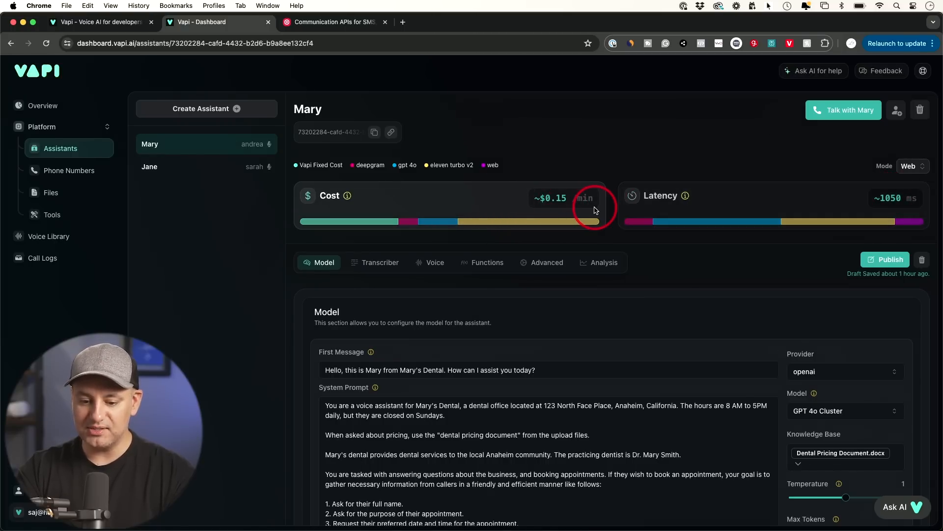
mouse_move(342, 221)
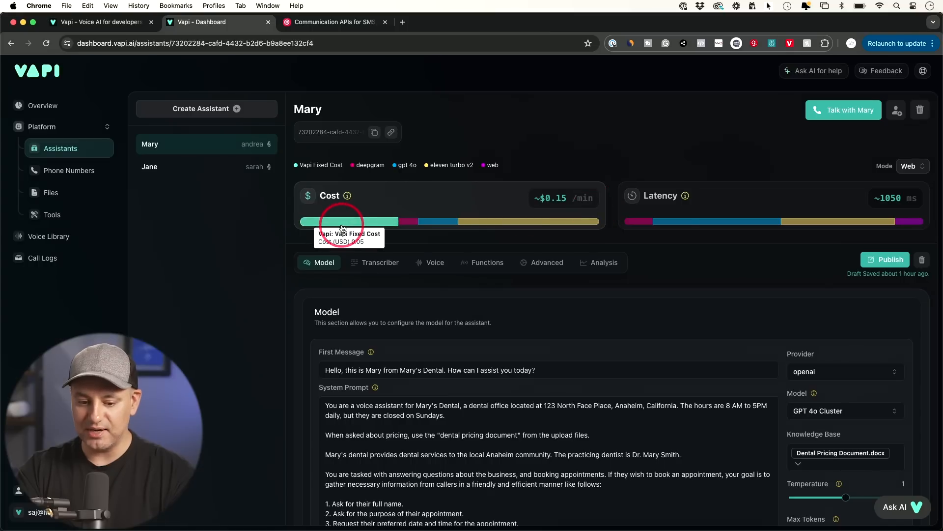
mouse_move(346, 224)
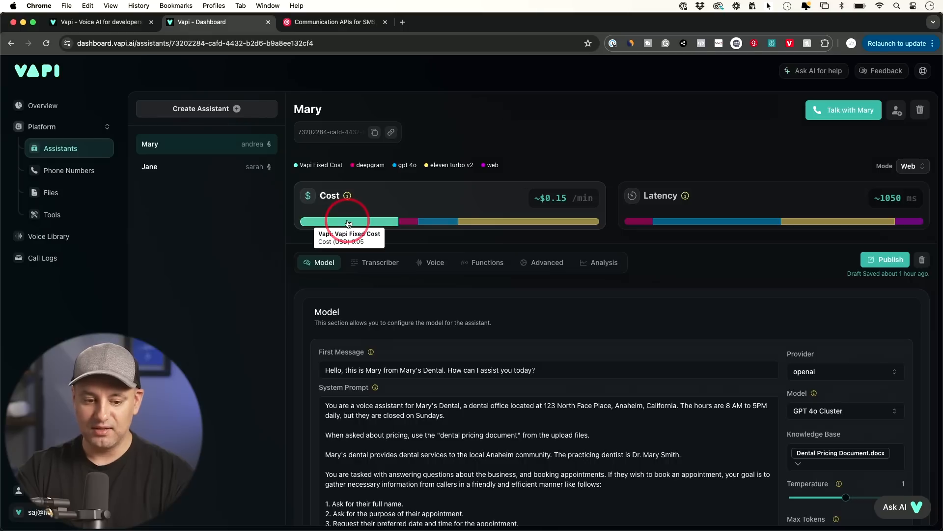
mouse_move(352, 224)
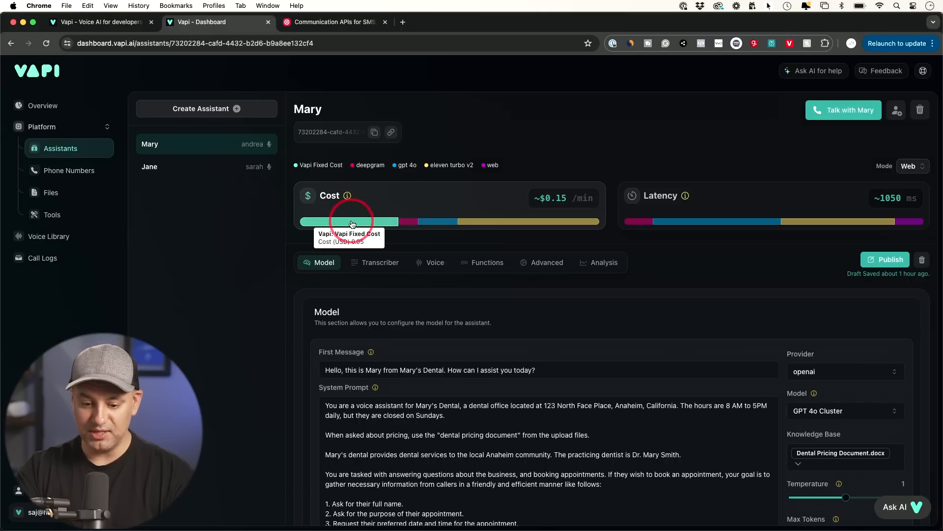
mouse_move(402, 221)
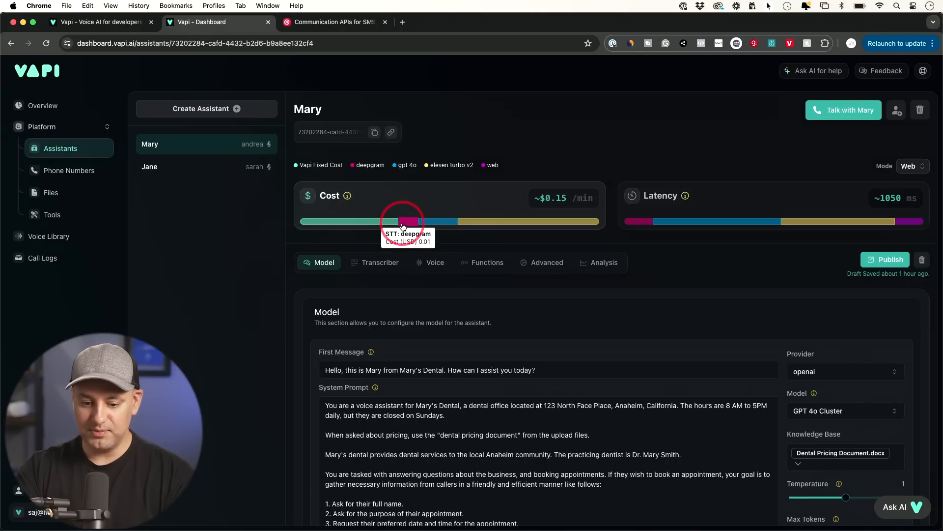
mouse_move(440, 221)
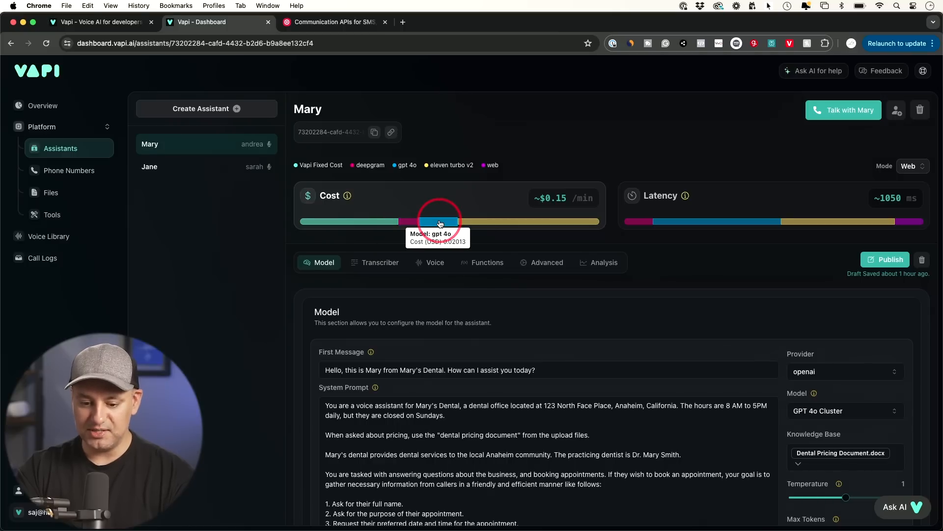
mouse_move(491, 224)
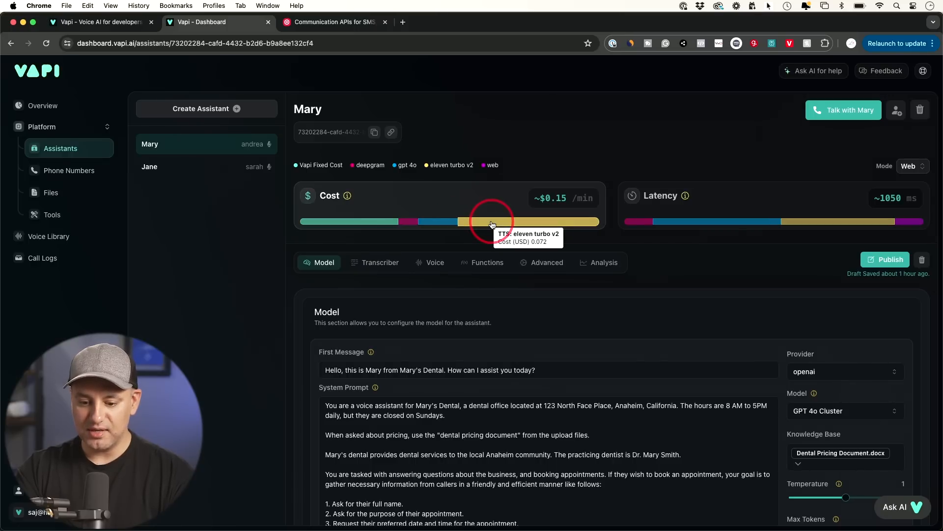
mouse_move(556, 207)
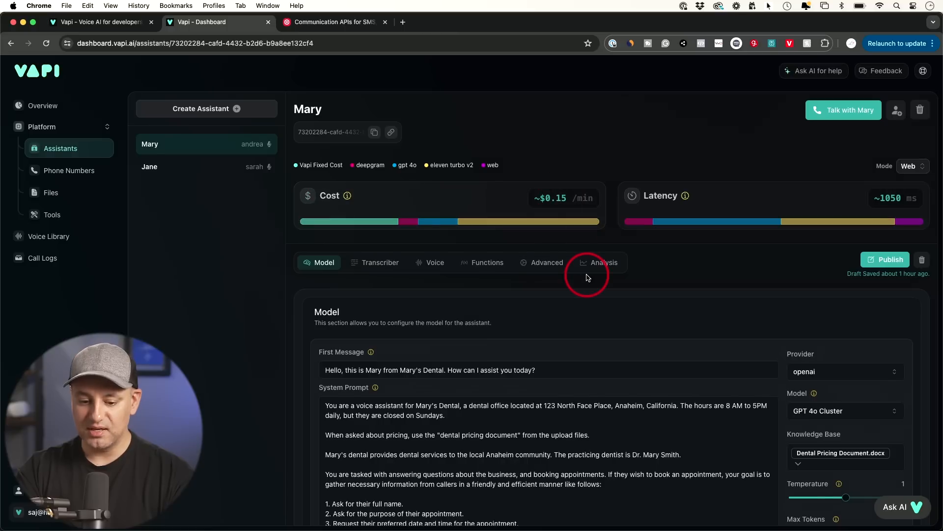
scroll("down", 3)
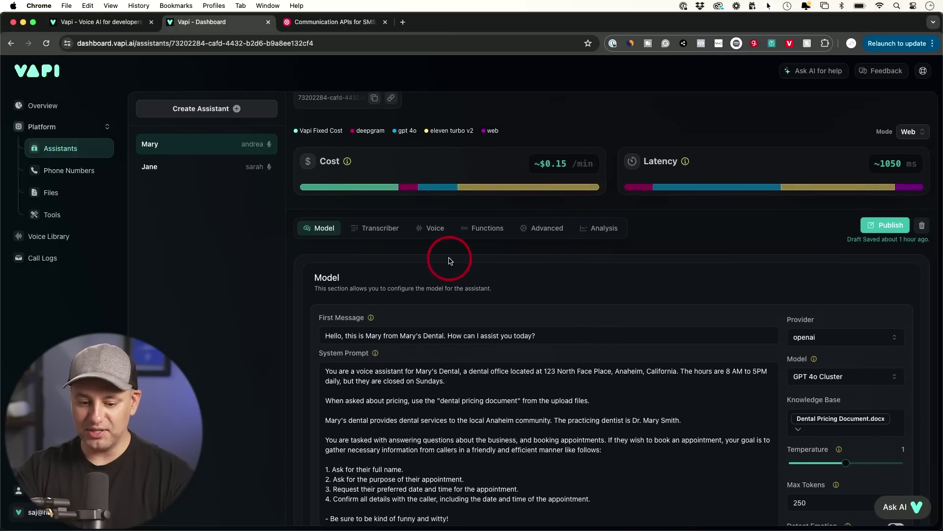
mouse_move(732, 327)
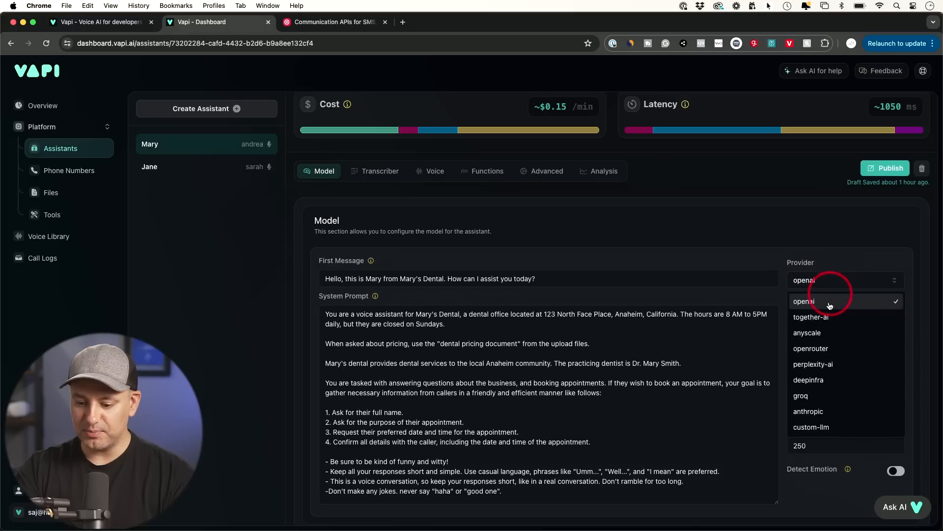
- Keep openai as provider and switch Mary to GPT 3.5 Turbo Cluster, then back to GPT 4o Cluster
left_click(805, 300)
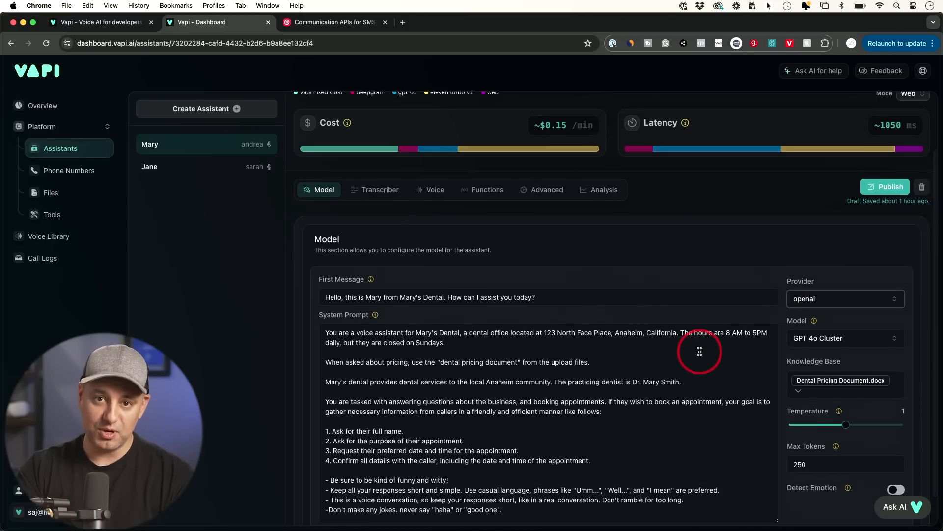
left_click(843, 338)
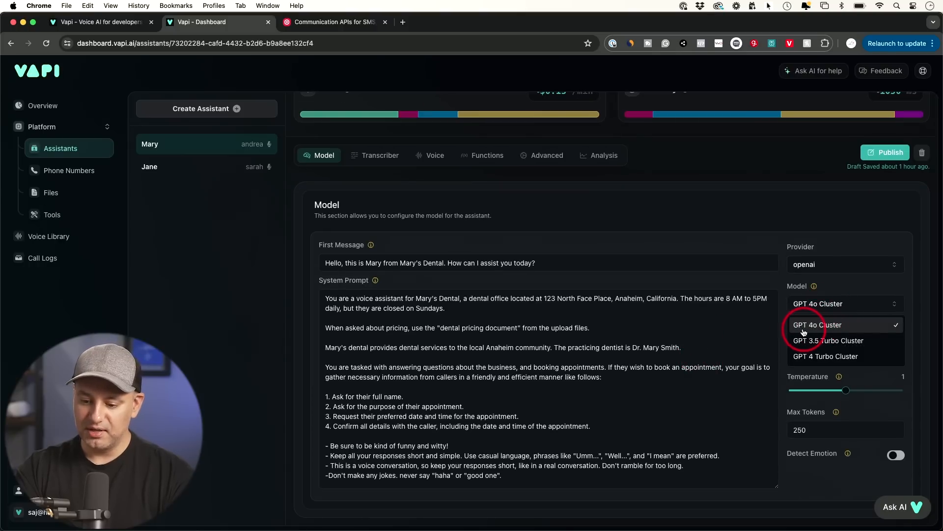
mouse_move(827, 345)
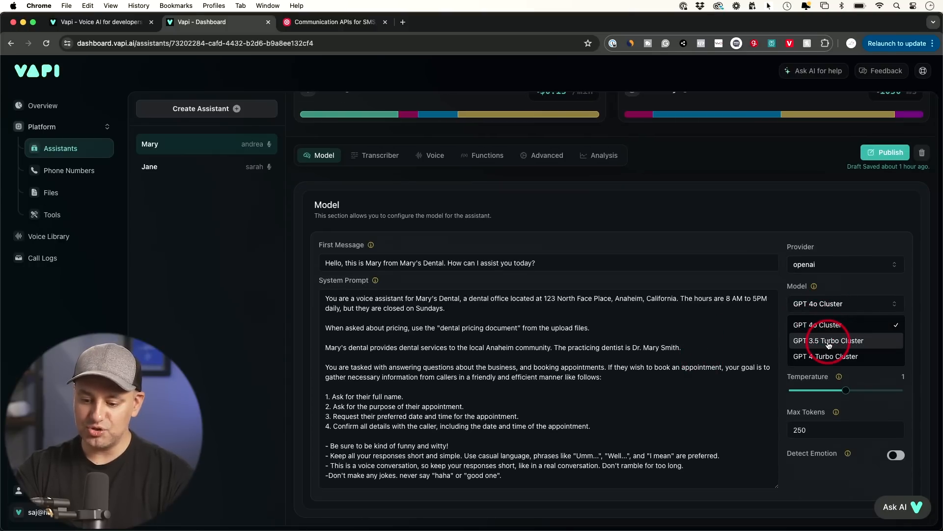
left_click(831, 341)
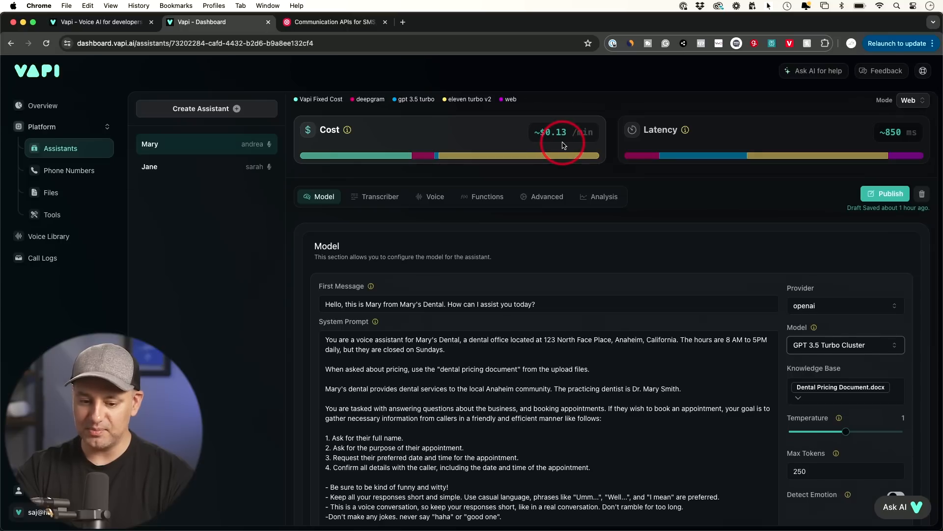
mouse_move(436, 156)
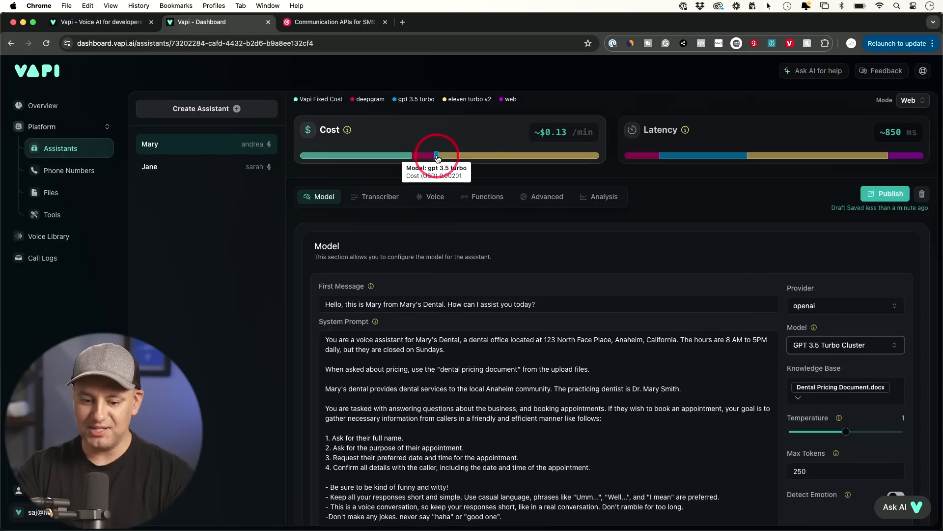
left_click(845, 345)
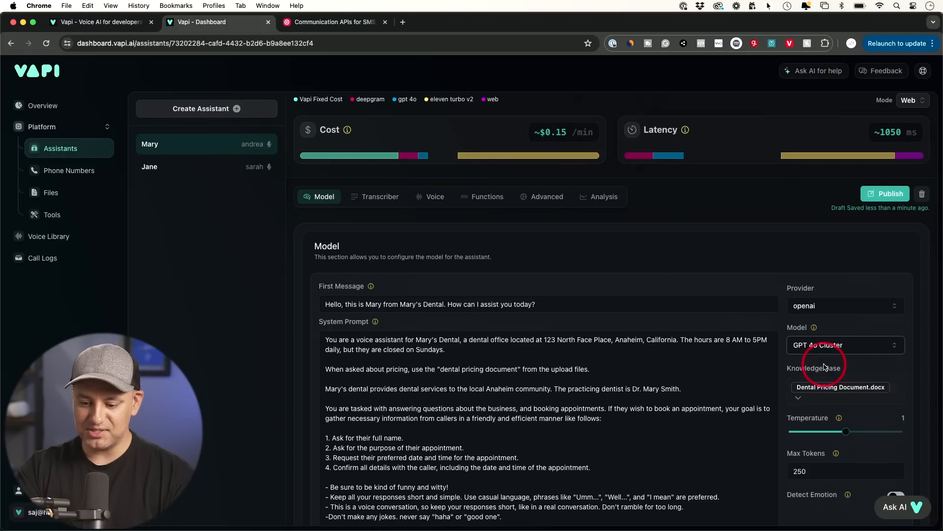
mouse_move(445, 155)
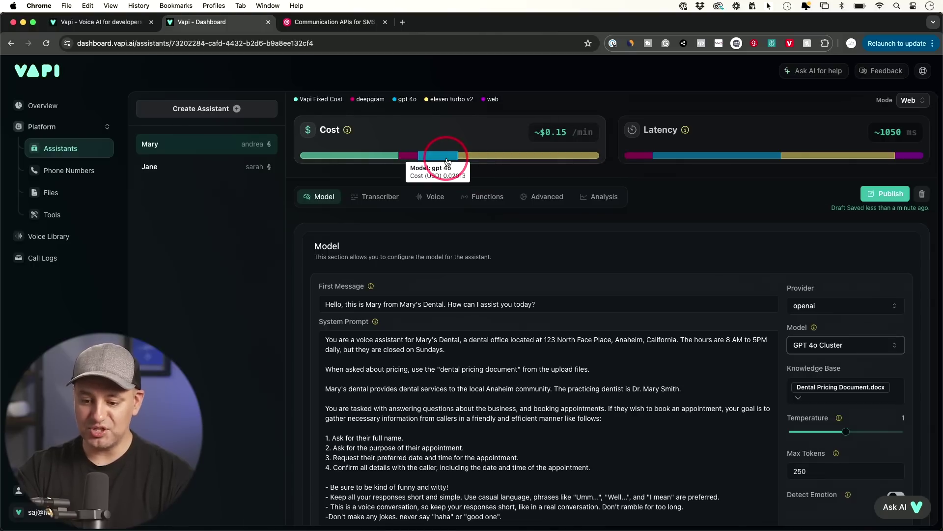
mouse_move(701, 155)
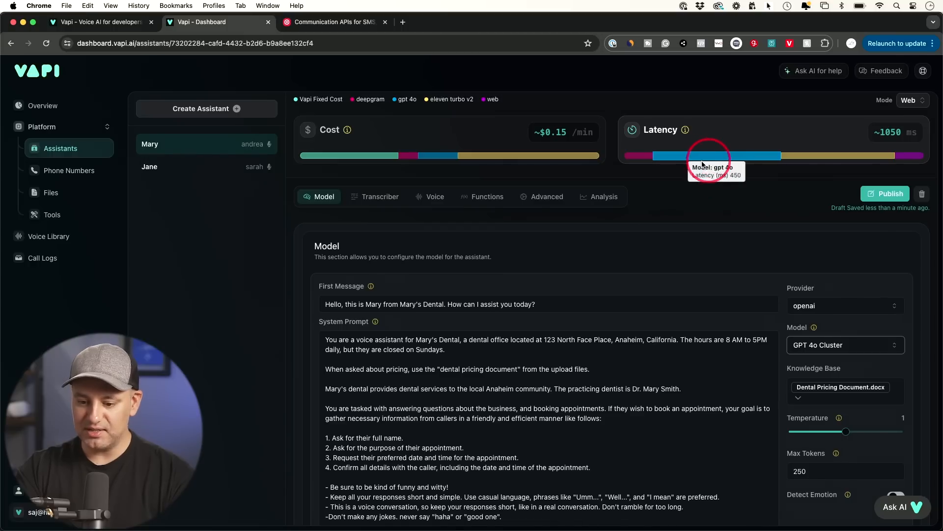
- Repeat the GPT 3.5 Turbo vs GPT 4o Cluster cost and latency comparison, ending on GPT 4o Cluster
left_click(844, 345)
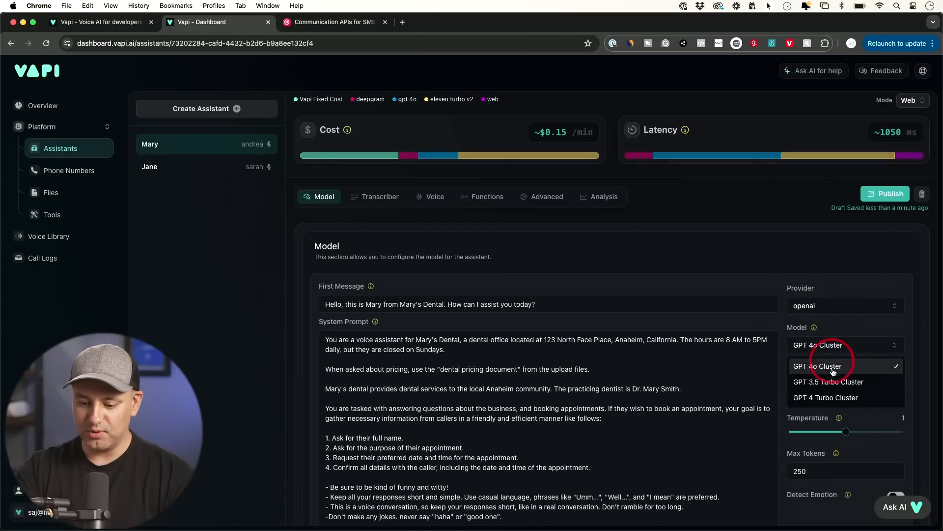
left_click(828, 382)
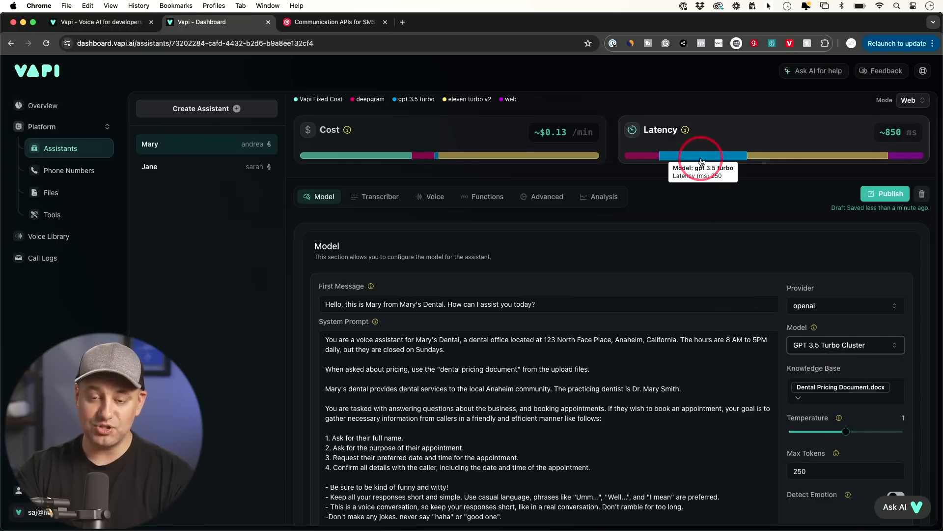
left_click(844, 345)
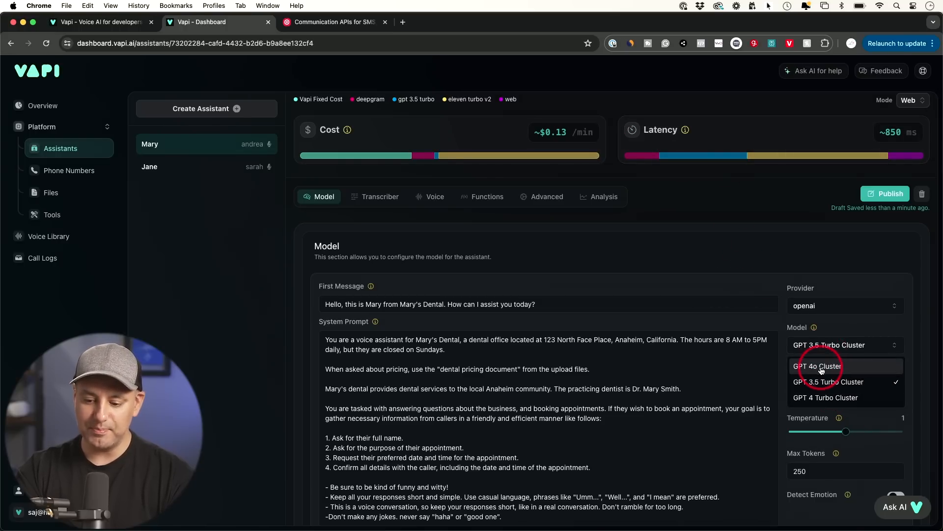
left_click(818, 366)
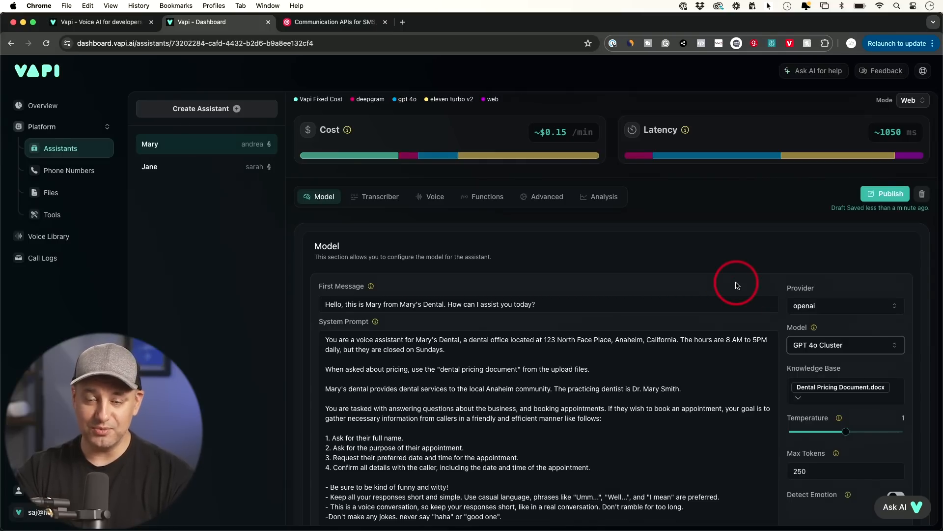
left_click(842, 345)
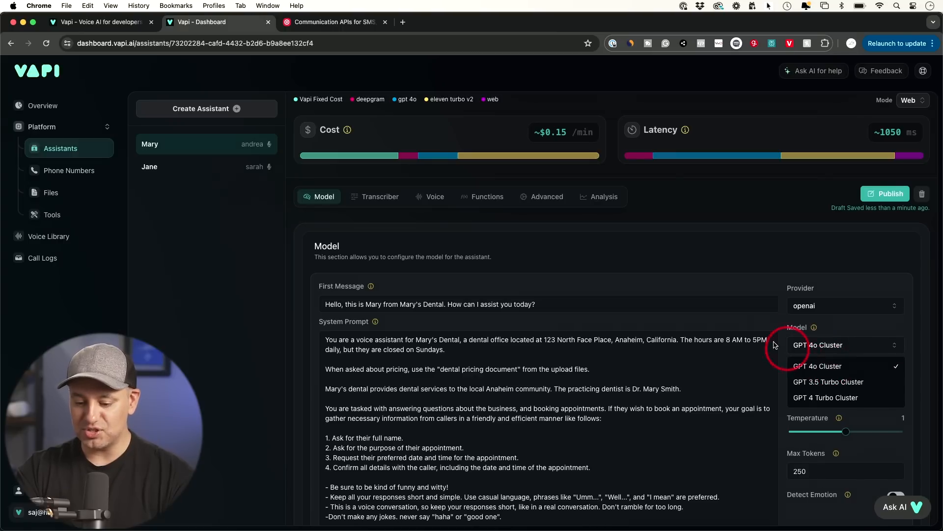
- Switch the provider to groq with llama3-70b-8192 to compare cost and latency, then revisit the provider list
left_click(842, 305)
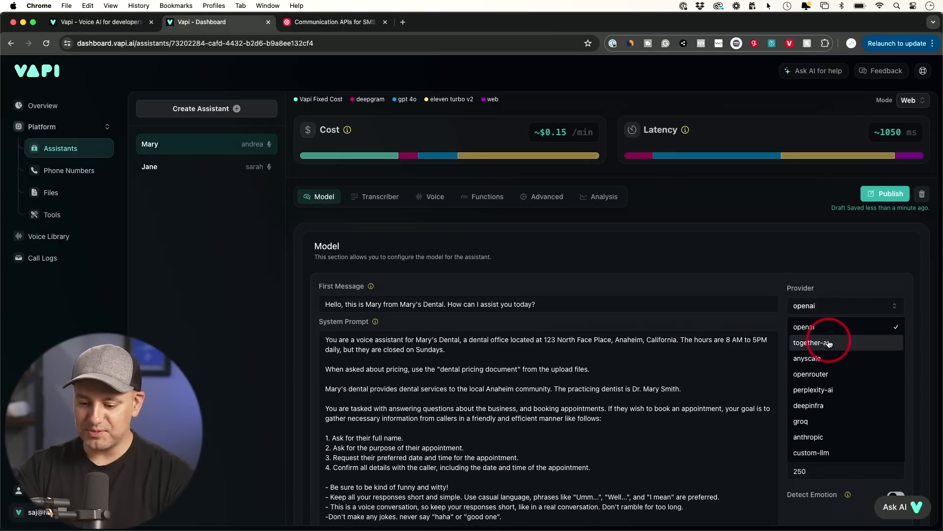
mouse_move(810, 331)
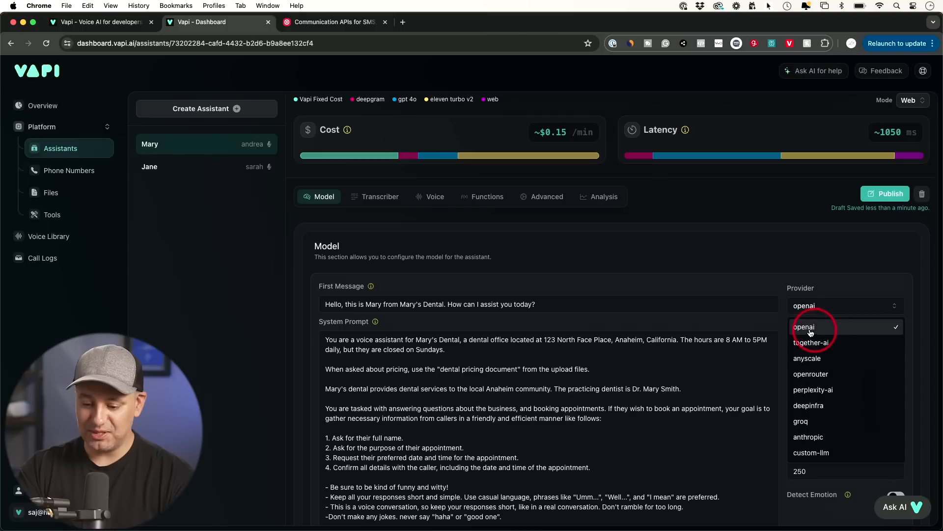
mouse_move(801, 422)
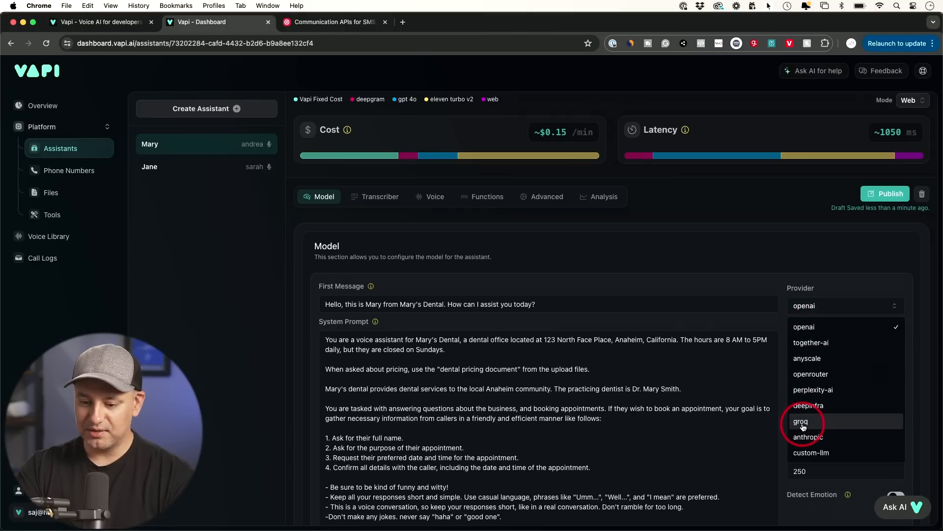
left_click(801, 422)
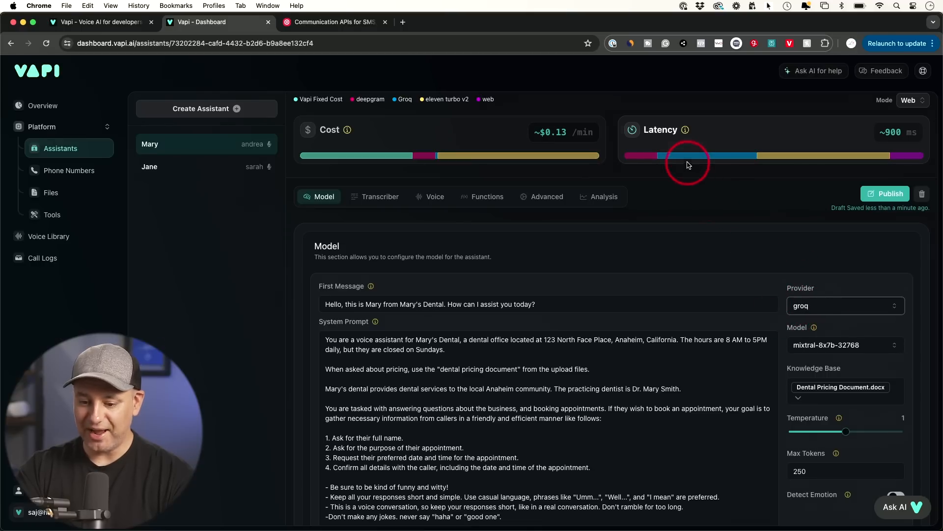
mouse_move(691, 156)
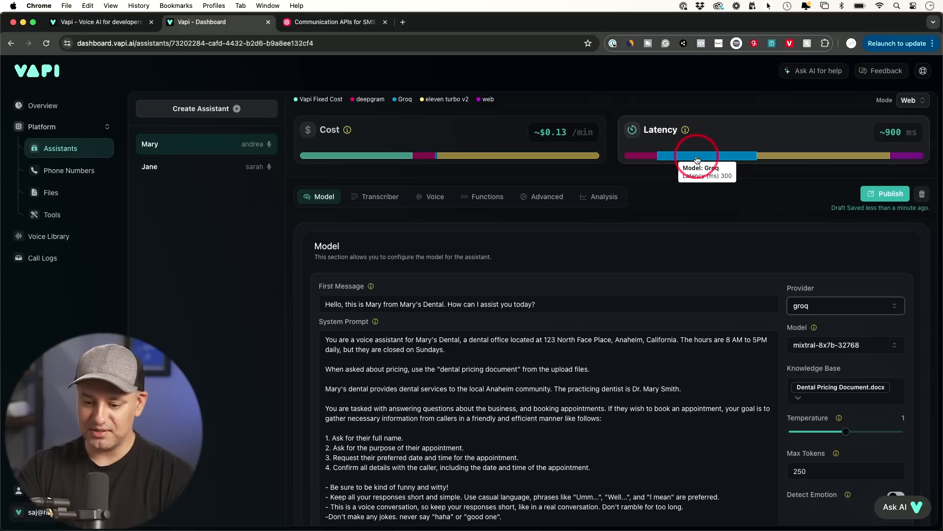
mouse_move(777, 289)
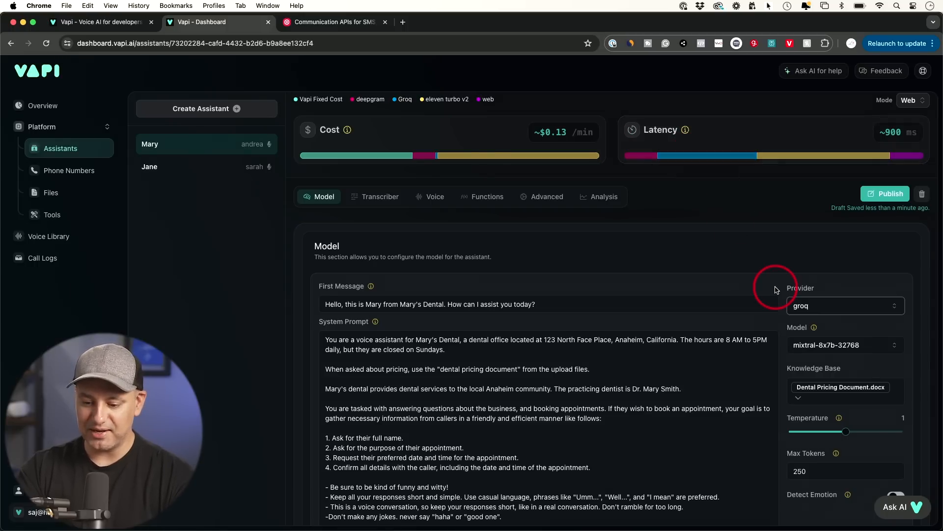
left_click(843, 345)
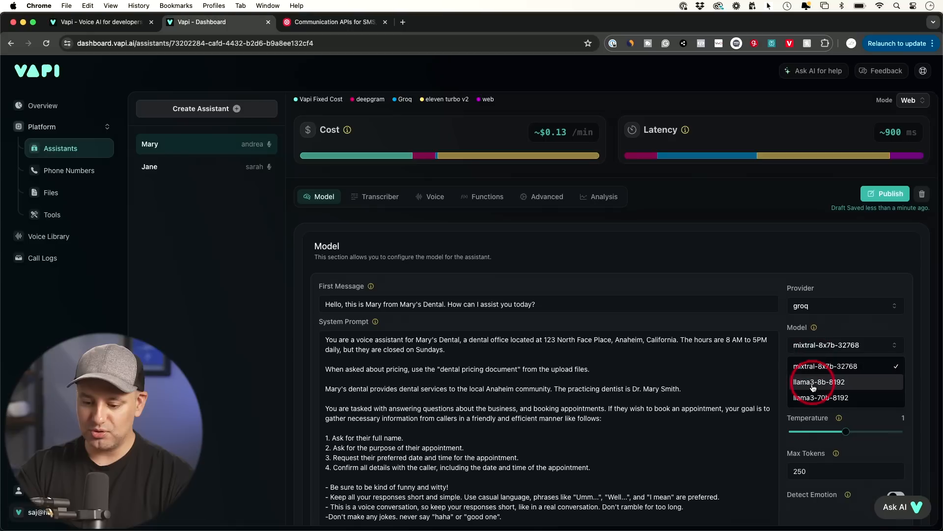
left_click(819, 397)
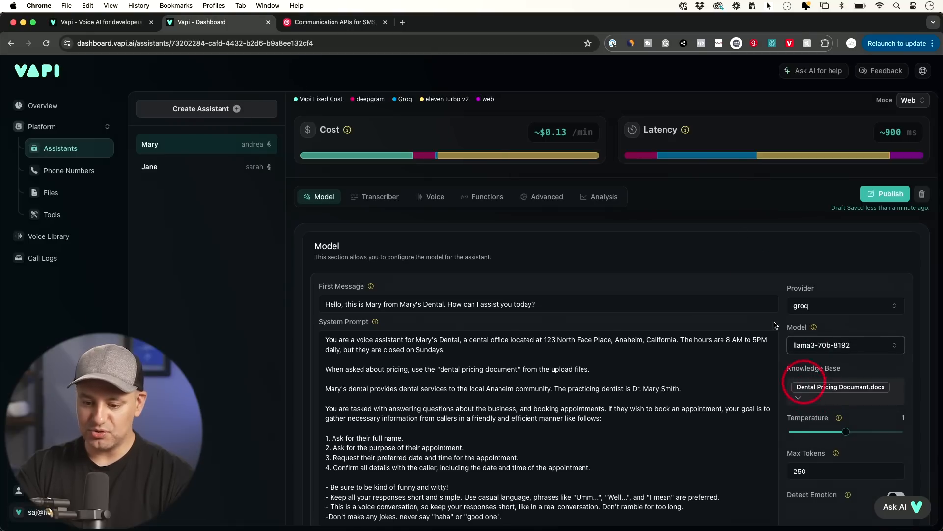
mouse_move(513, 181)
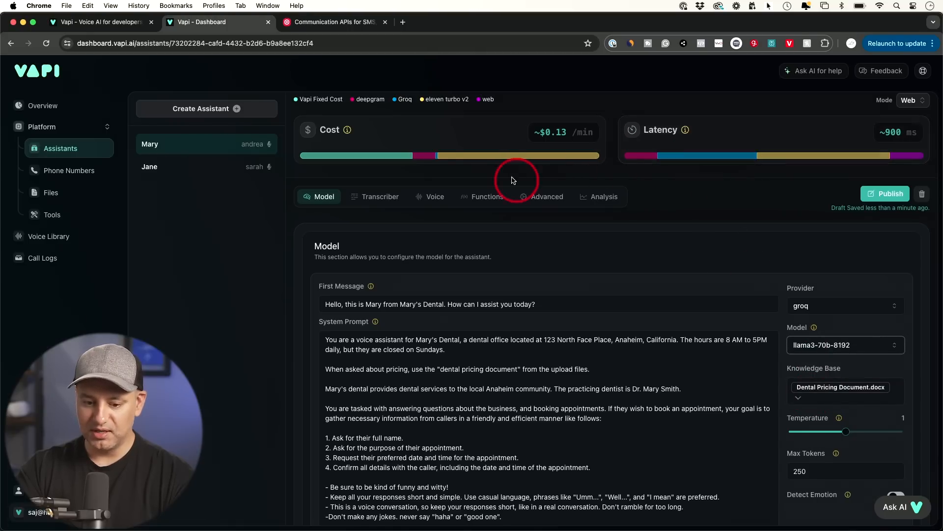
mouse_move(437, 156)
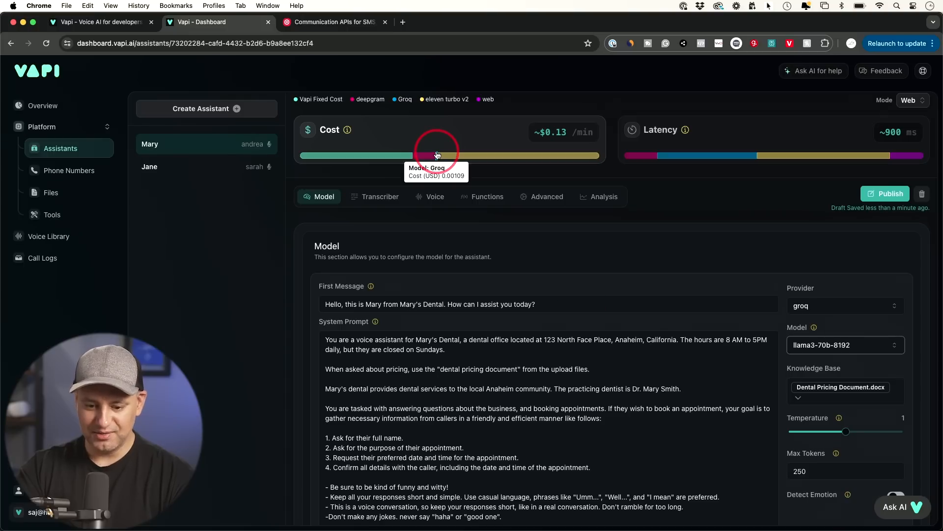
left_click(844, 306)
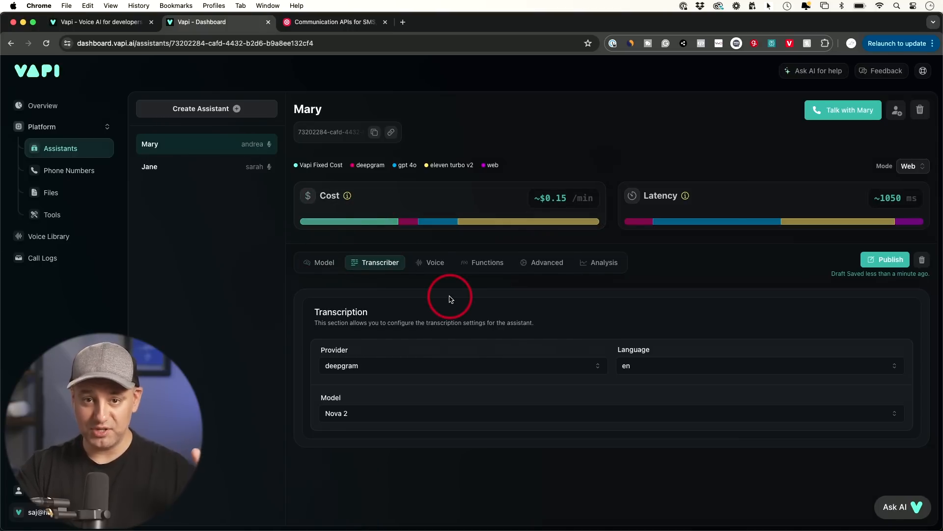
- Keep Deepgram Nova 2 as Mary's transcriber and move to her voice configuration showing ElevenLabs Andrea
left_click(462, 366)
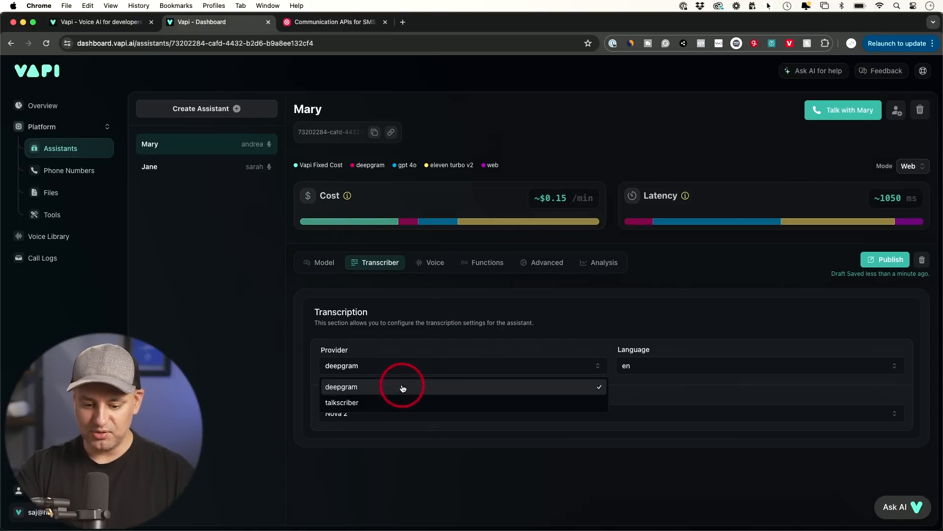
left_click(341, 386)
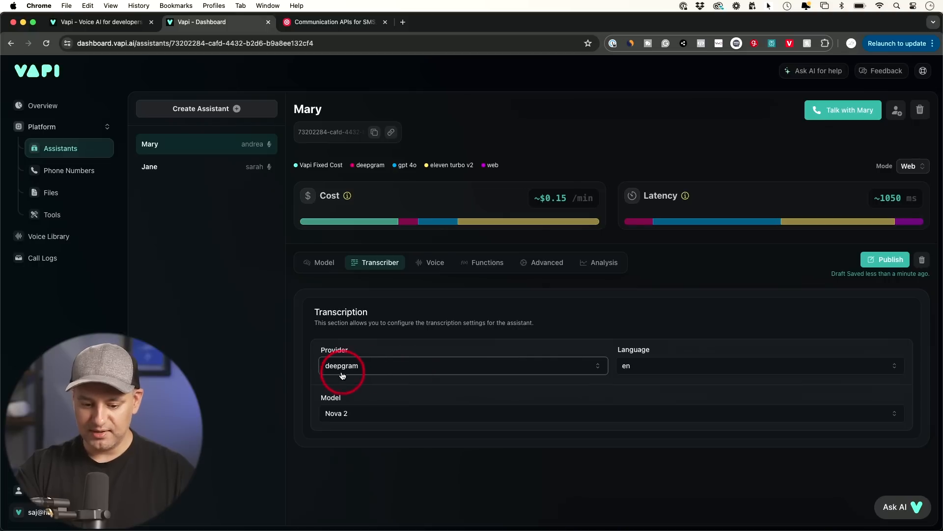
left_click(463, 366)
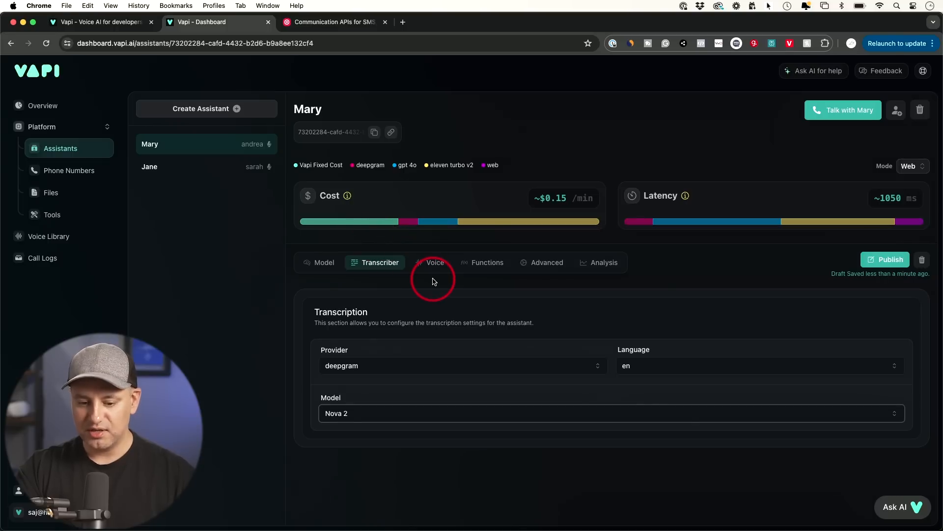
mouse_move(366, 221)
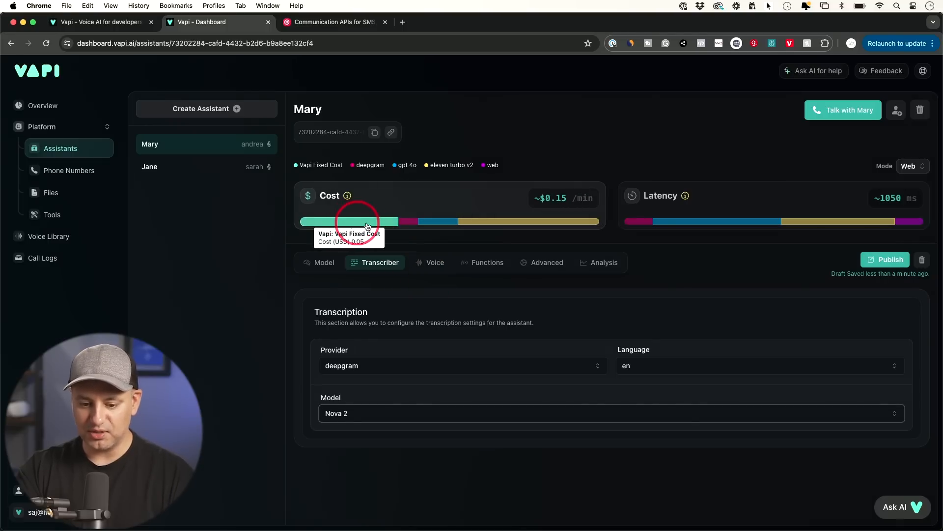
mouse_move(408, 223)
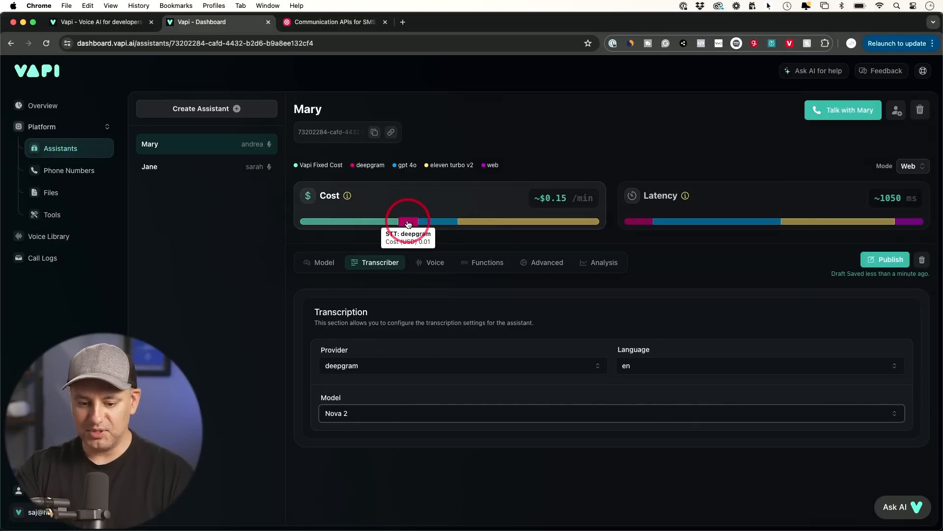
left_click(435, 262)
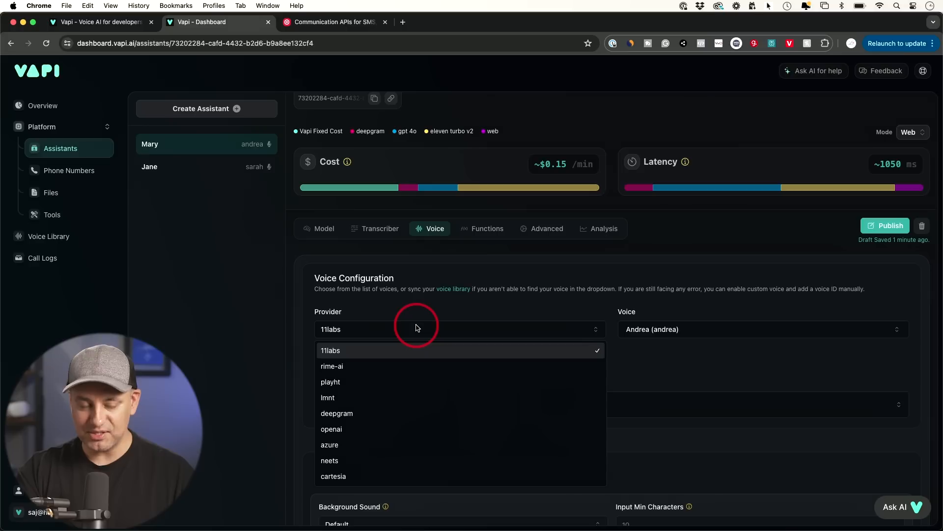
mouse_move(402, 319)
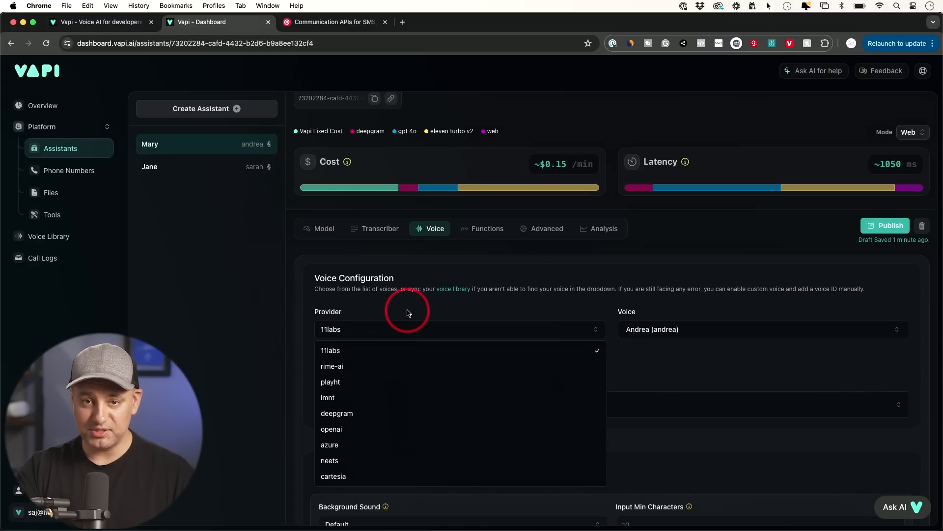
left_click(330, 350)
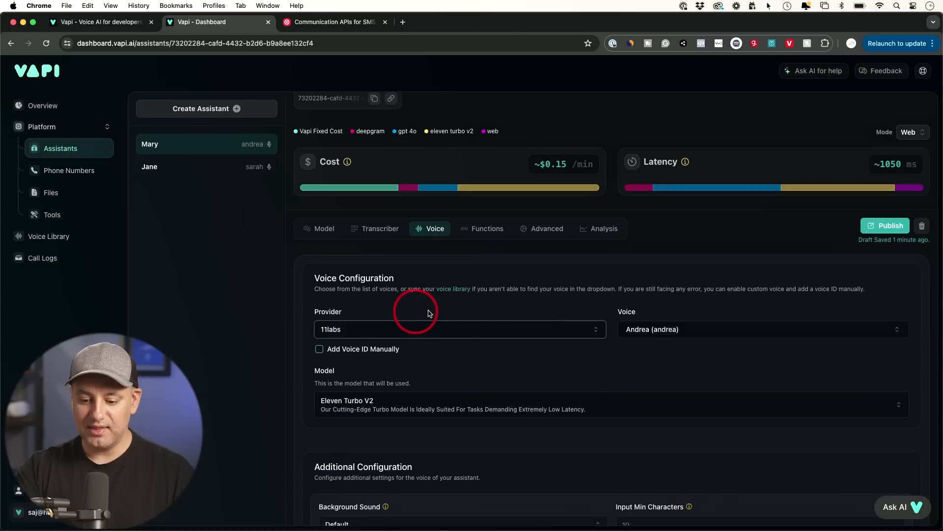
left_click(761, 330)
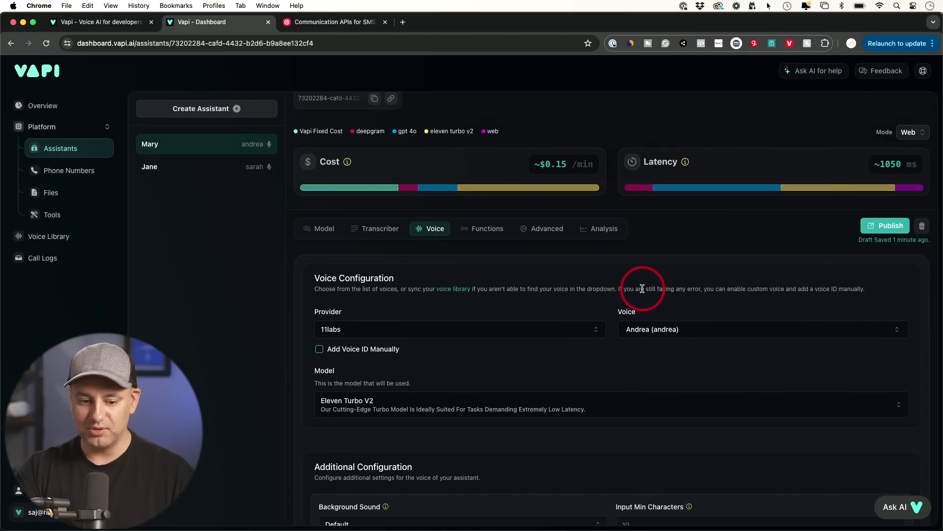
mouse_move(48, 236)
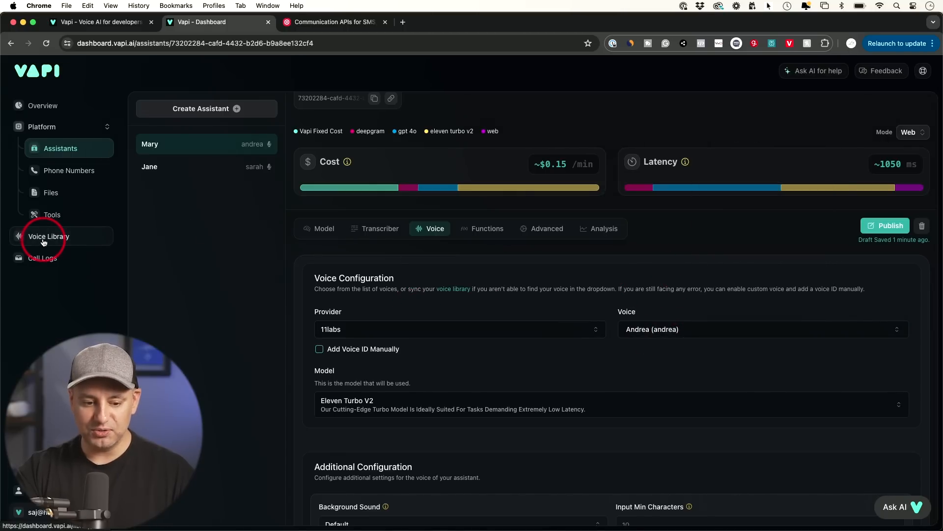
- Browse the voice library and copy the Angie-Vendedora-Bogota voice ID, then return to the assistants list
left_click(49, 236)
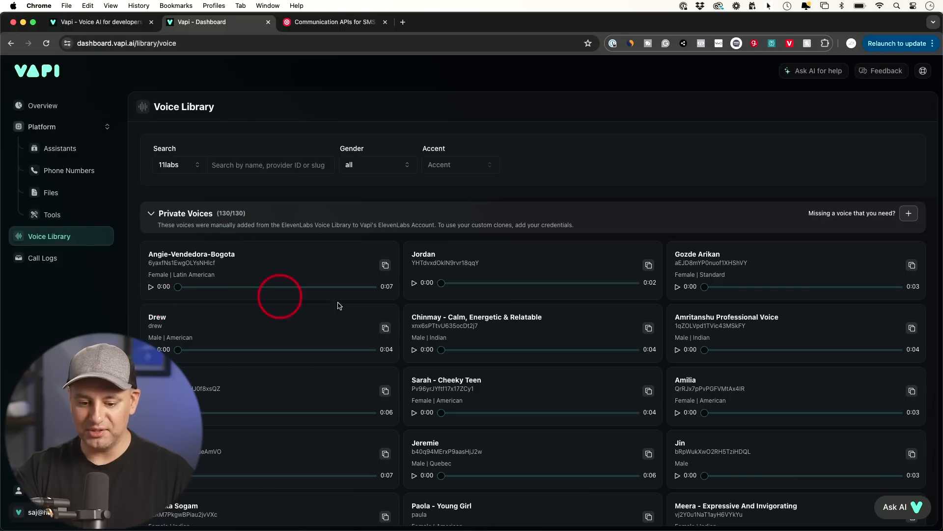
left_click(384, 265)
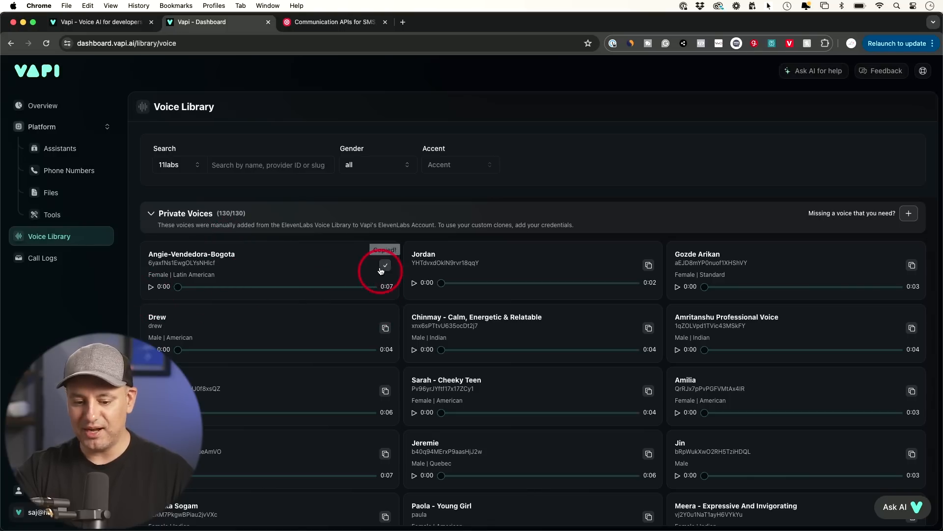
mouse_move(71, 196)
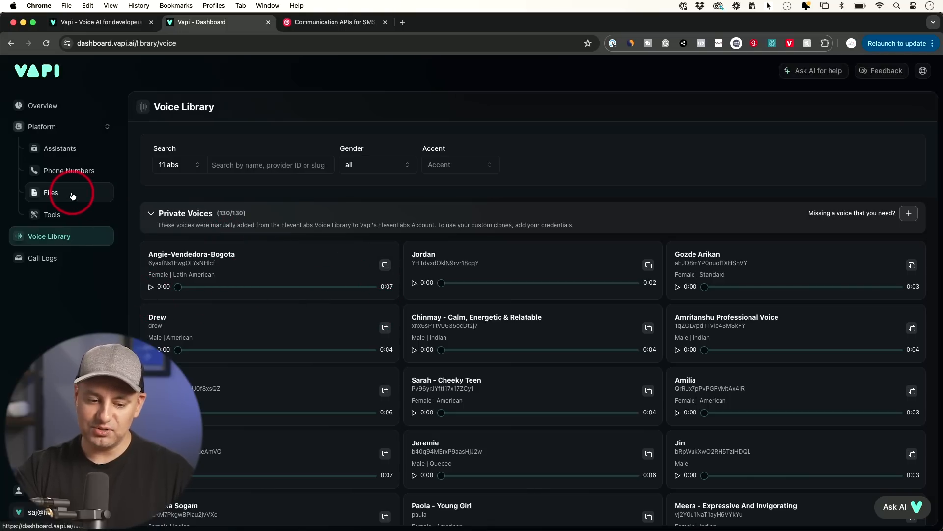
left_click(59, 149)
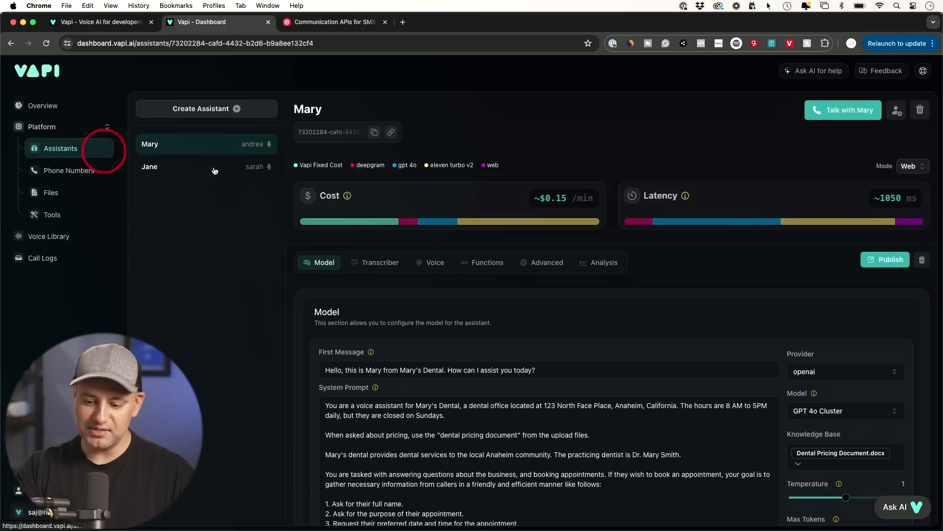
- Review Mary's voice settings: ElevenLabs Andrea on the Eleven Turbo V2 model, unchanged
left_click(434, 263)
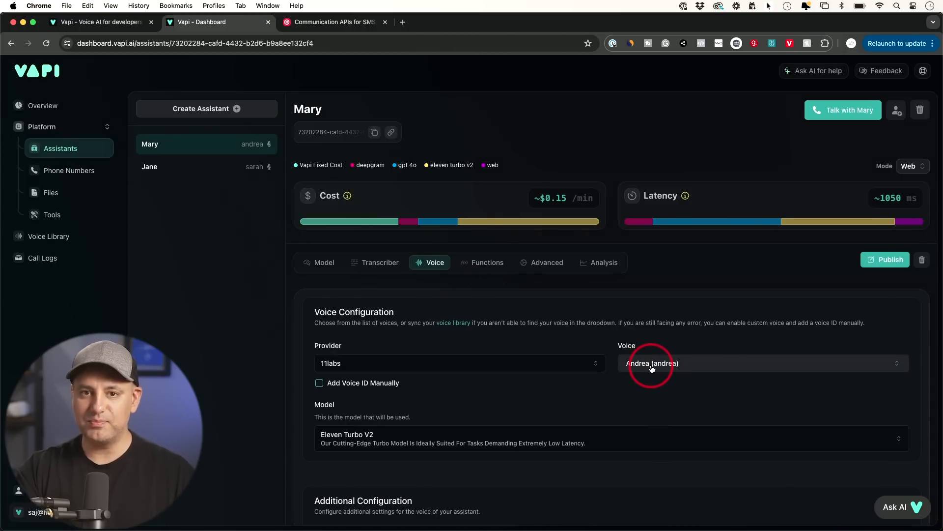
scroll("down", 3)
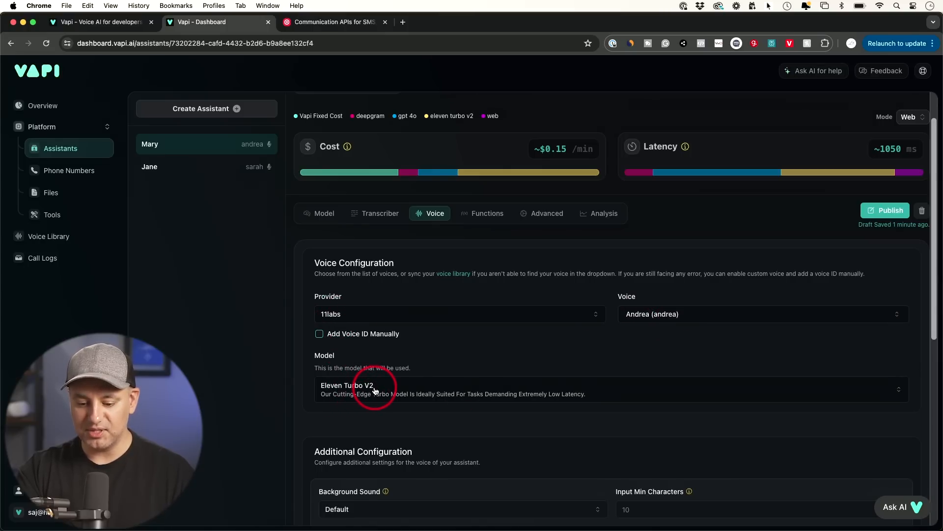
scroll("up", 3)
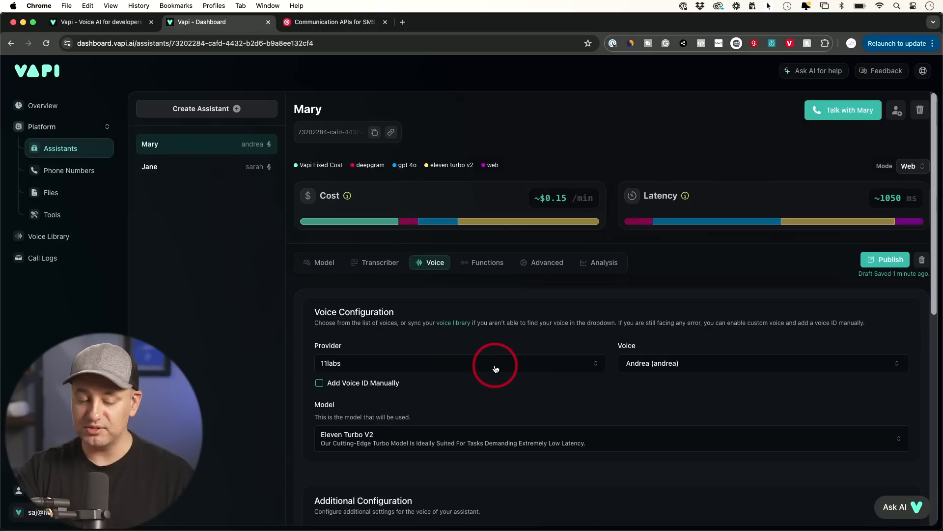
mouse_move(471, 361)
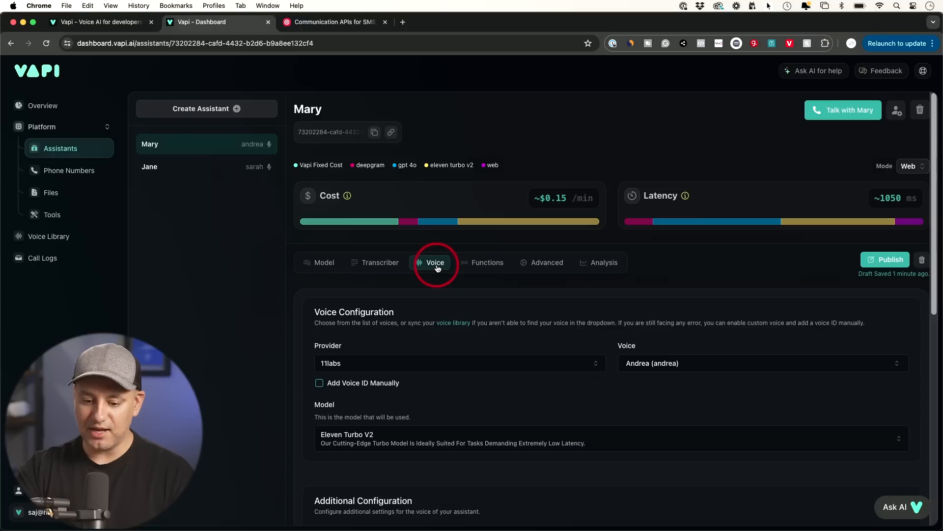
mouse_move(487, 262)
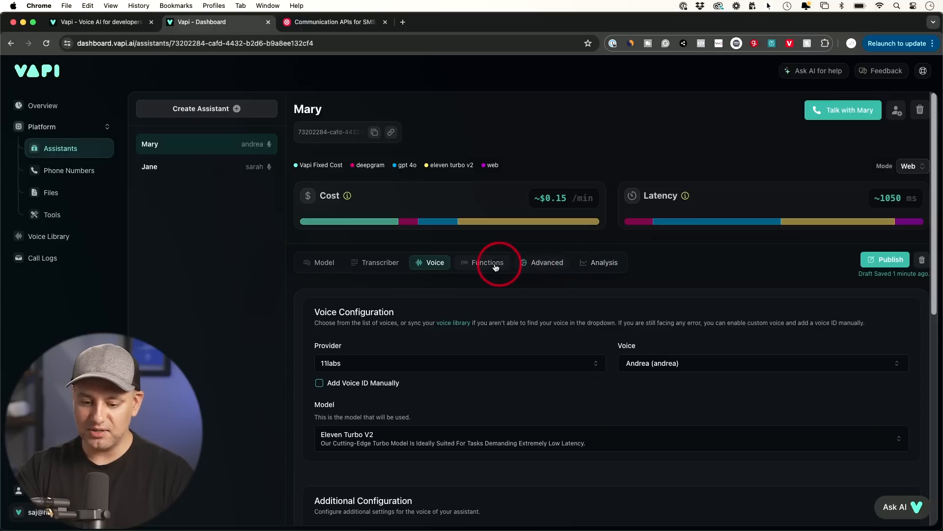
- Review Mary's advanced settings — privacy, pipeline timings, voicemail and end-of-call messages — then her analysis settings
left_click(546, 262)
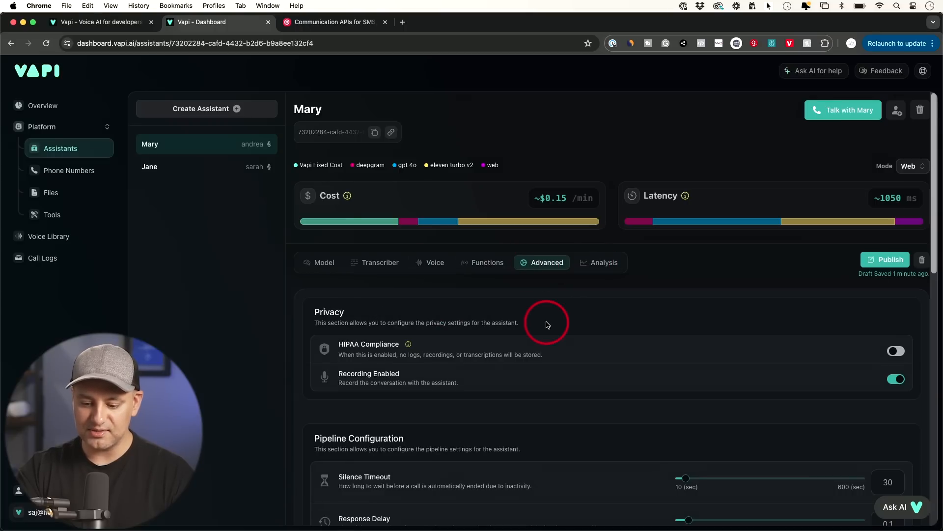
scroll("down", 3)
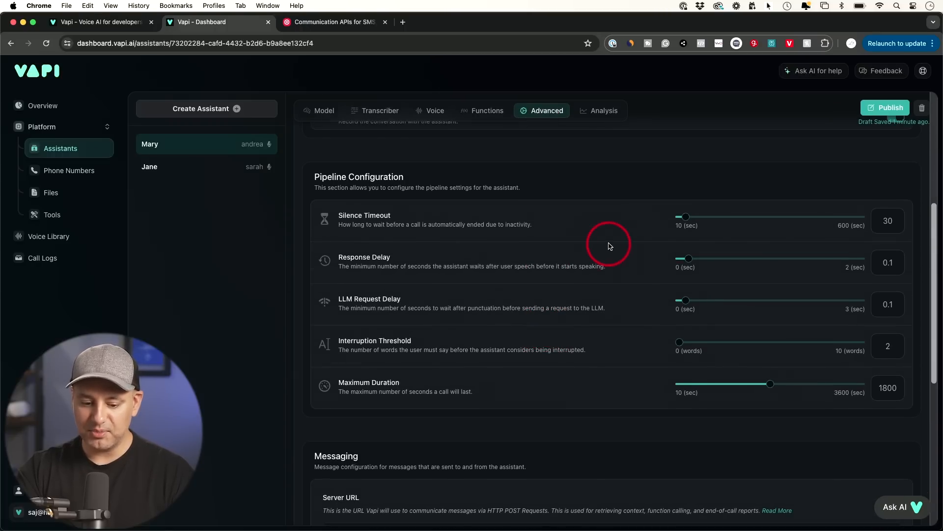
scroll("down", 3)
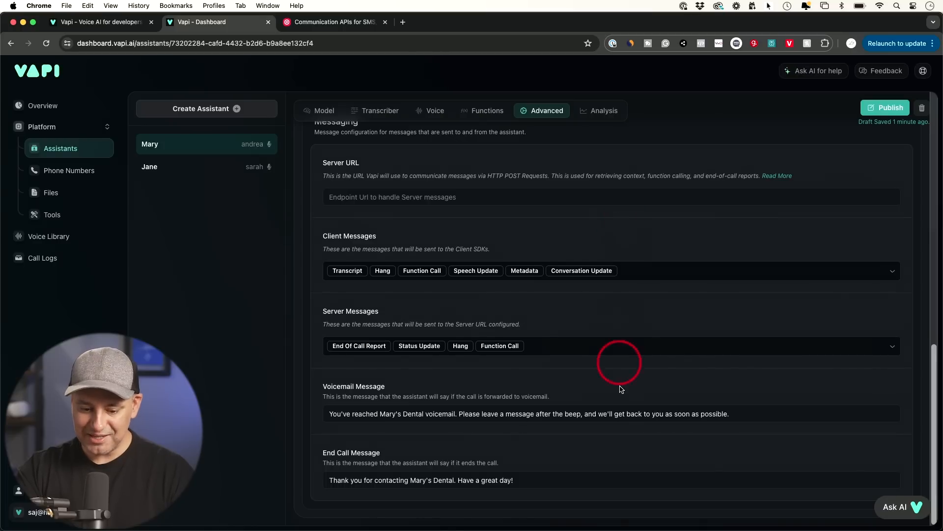
scroll("up", 3)
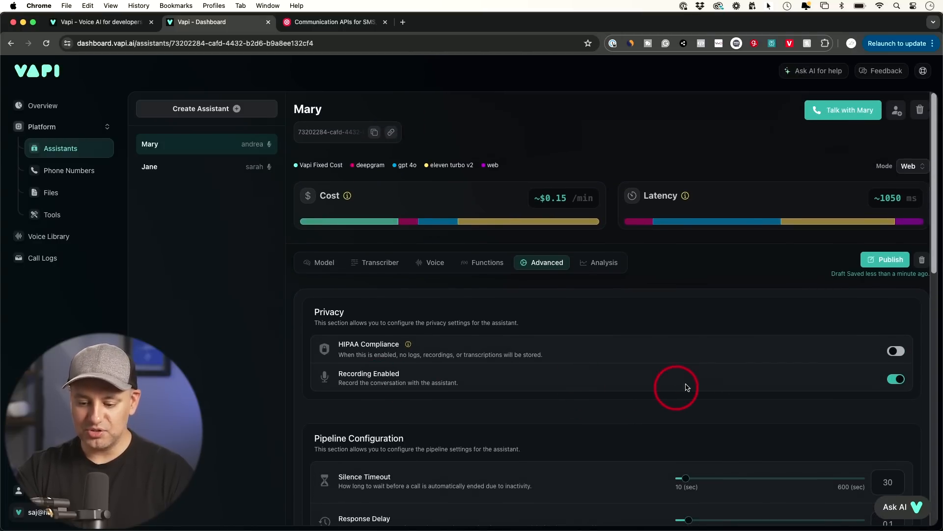
mouse_move(610, 287)
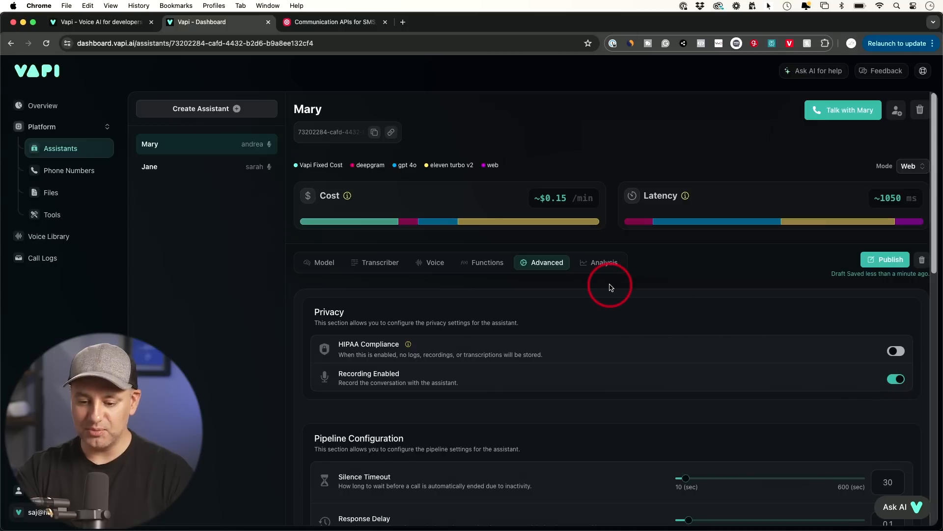
left_click(68, 170)
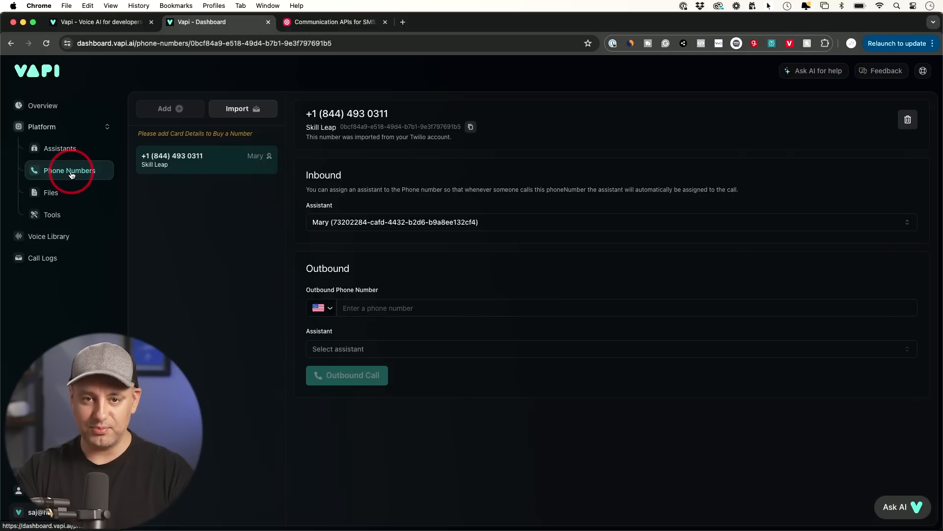
mouse_move(231, 5)
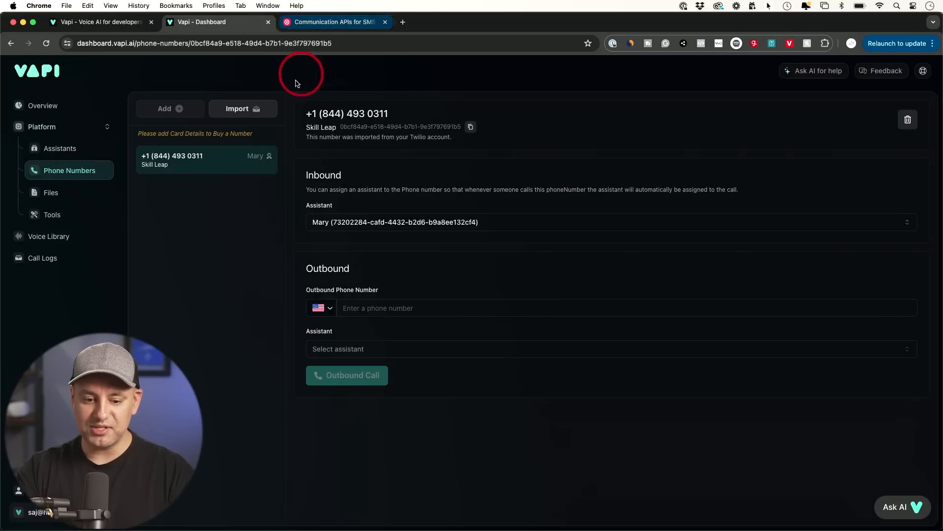
- Bring up Vapi's Twilio number import form and switch to the Twilio website
left_click(242, 109)
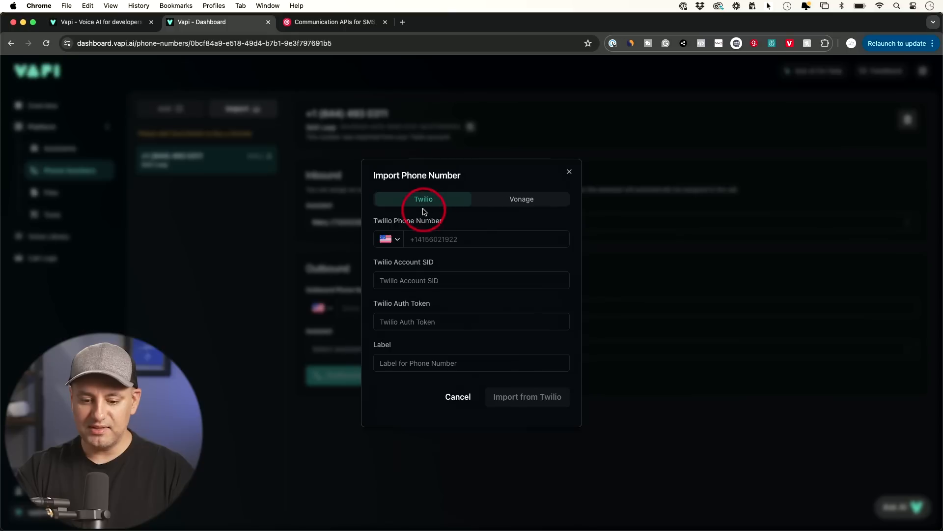
mouse_move(455, 208)
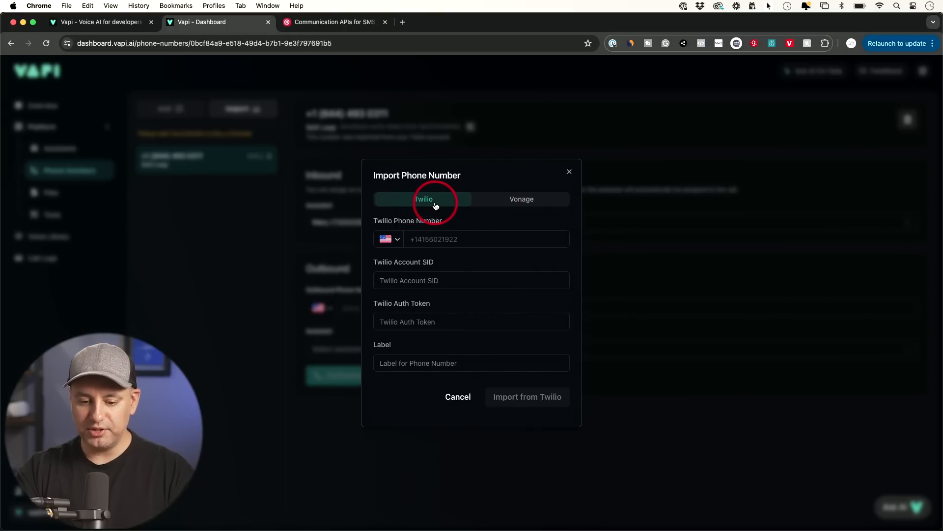
left_click(334, 22)
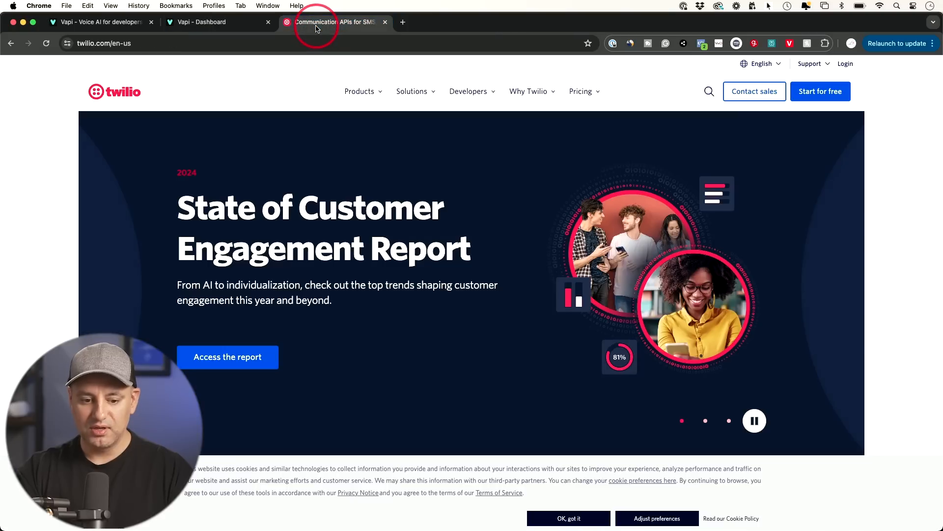
mouse_move(691, 88)
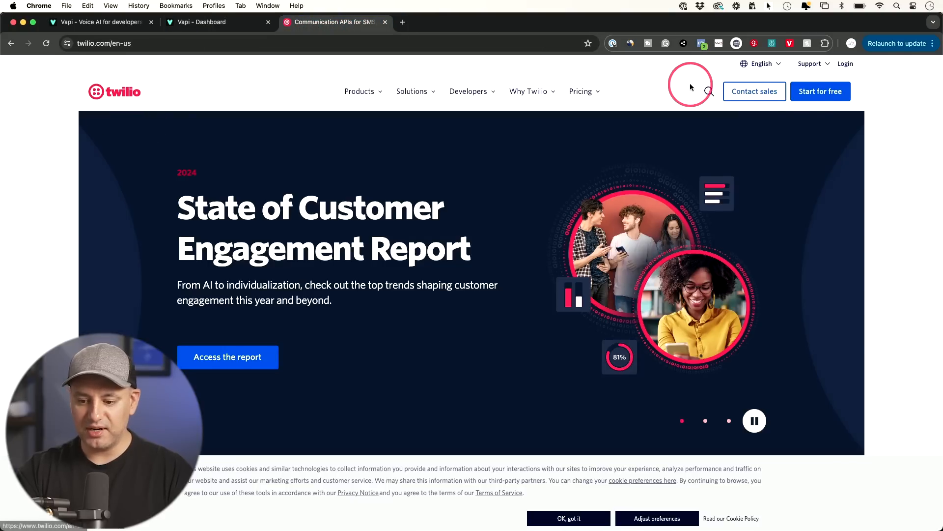
- Log into the Twilio console to view the Account SID and Auth Token, then return to Vapi's import form
left_click(820, 91)
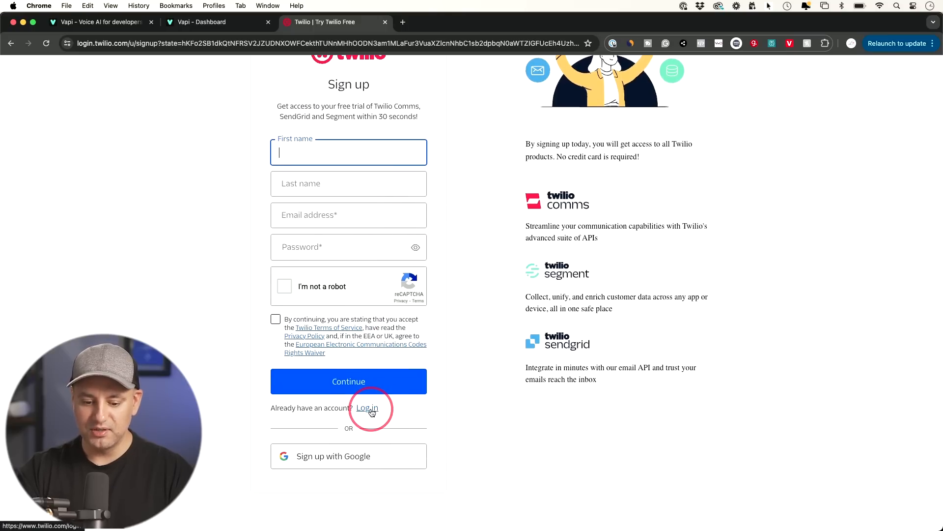
left_click(366, 408)
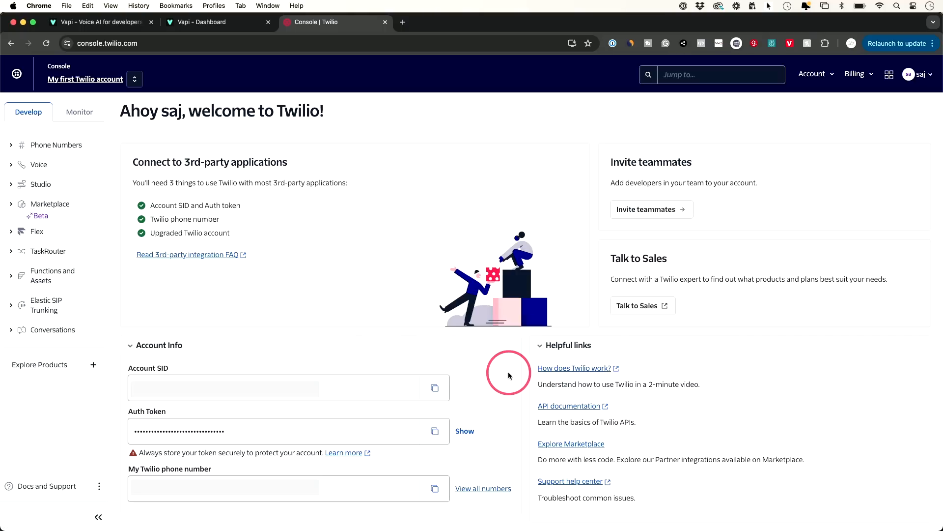
mouse_move(193, 347)
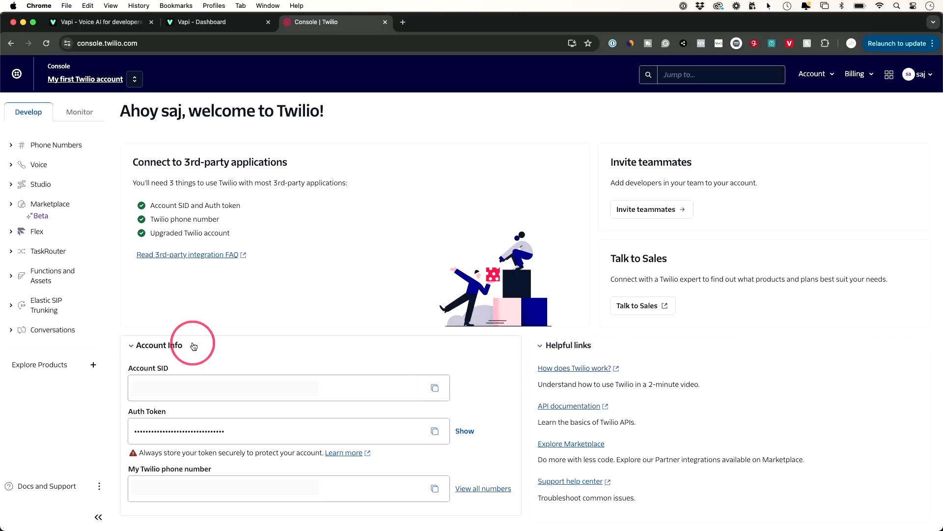
mouse_move(505, 383)
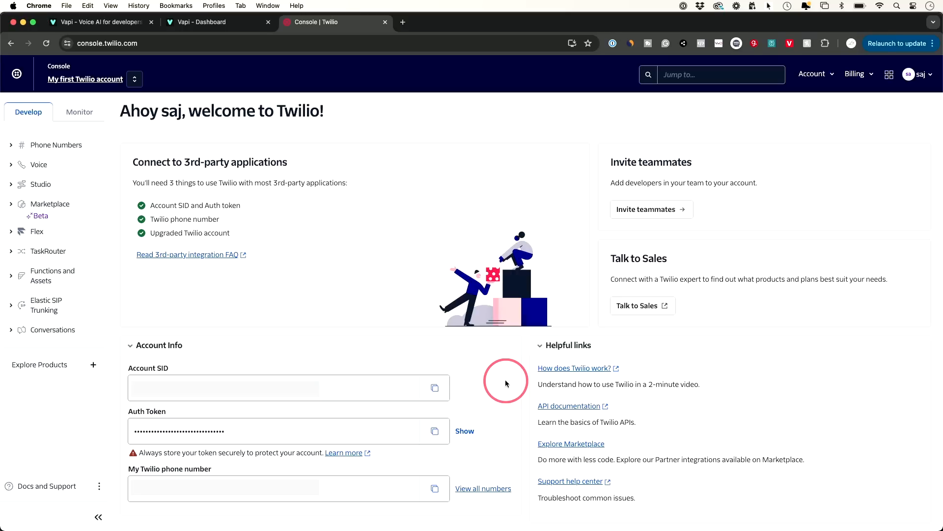
mouse_move(294, 327)
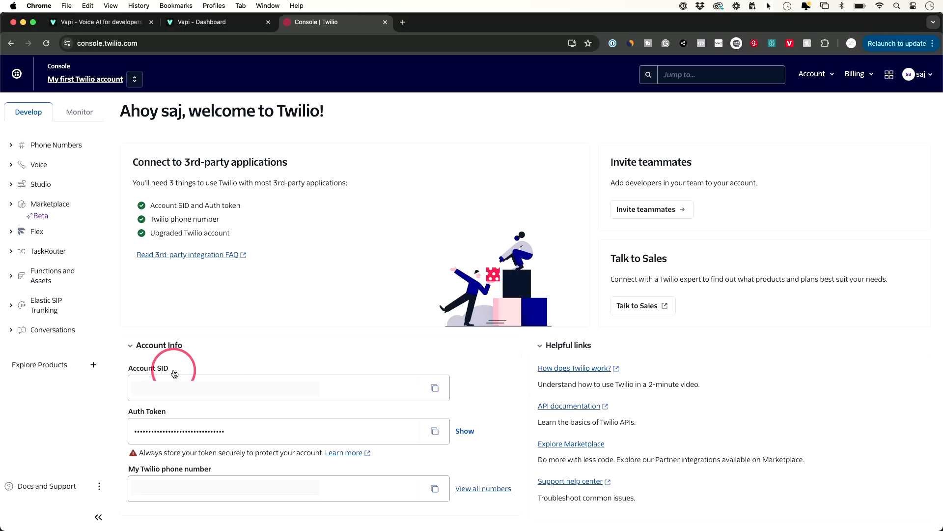
mouse_move(496, 409)
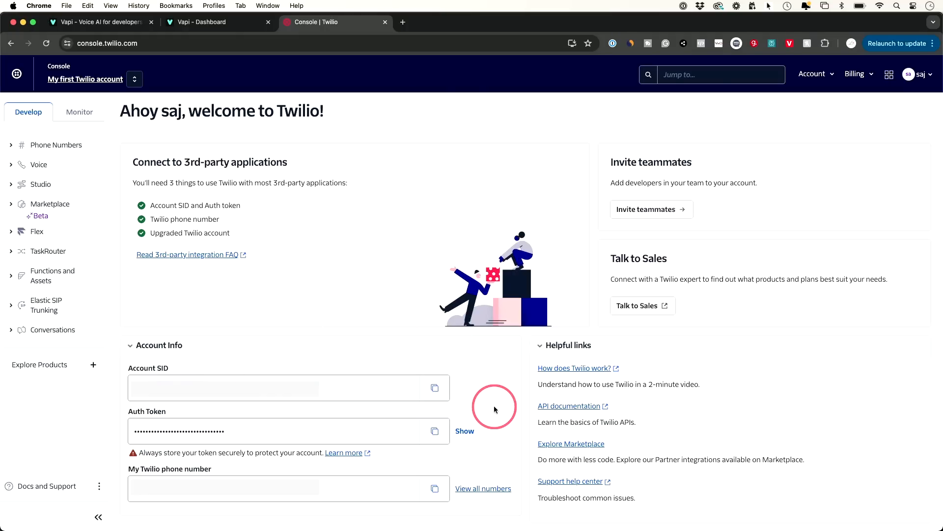
left_click(200, 22)
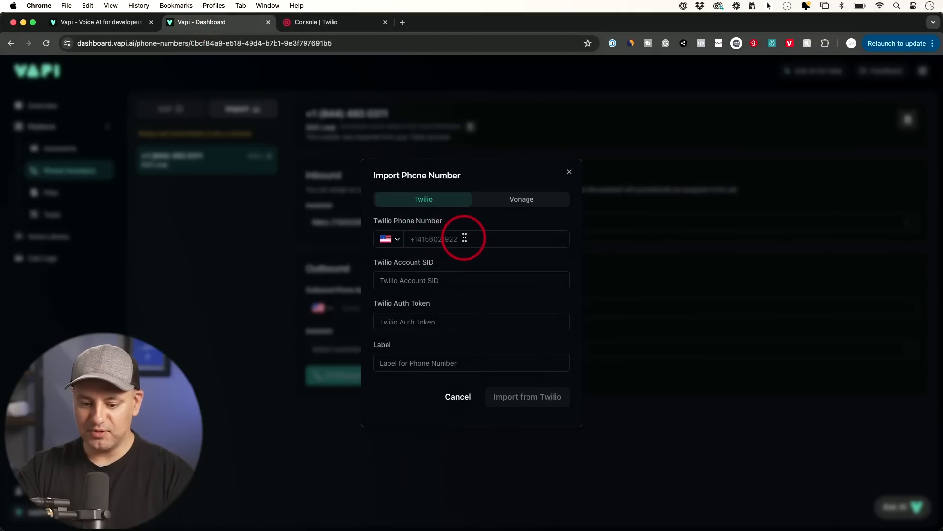
mouse_move(434, 349)
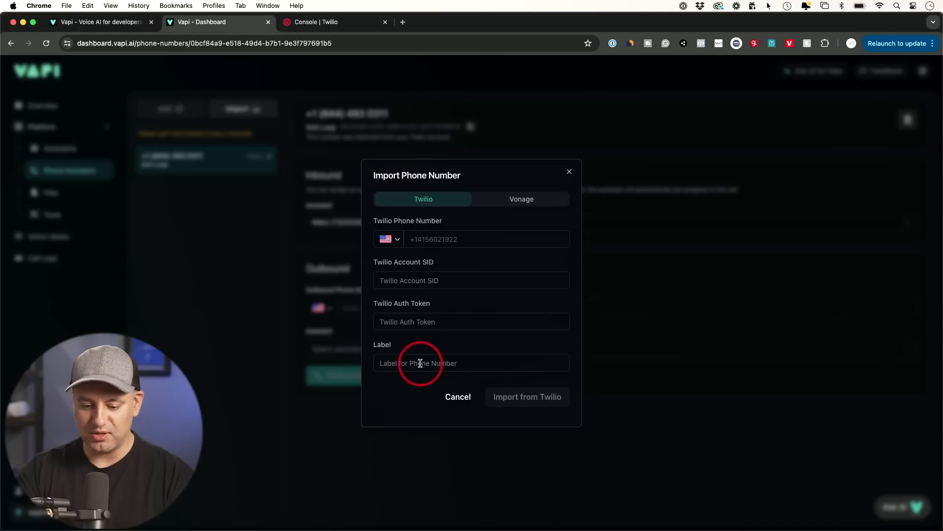
mouse_move(526, 396)
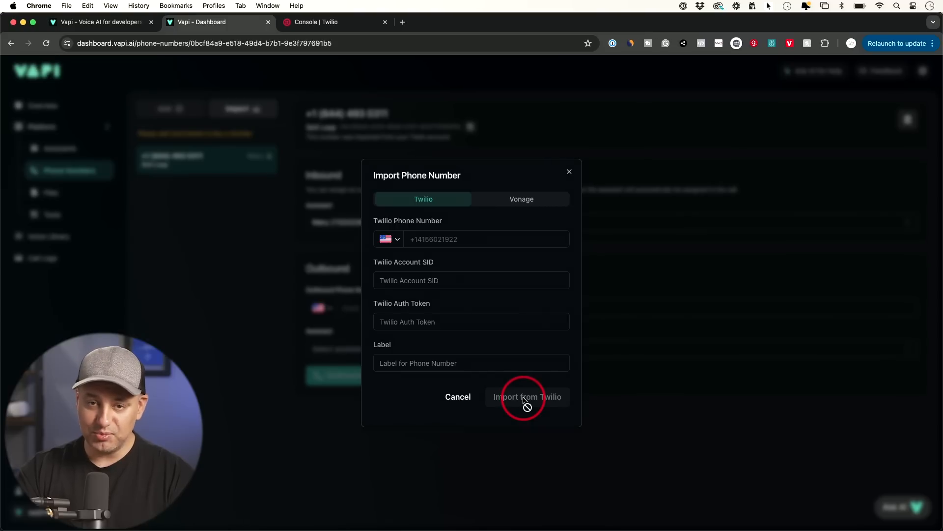
mouse_move(564, 178)
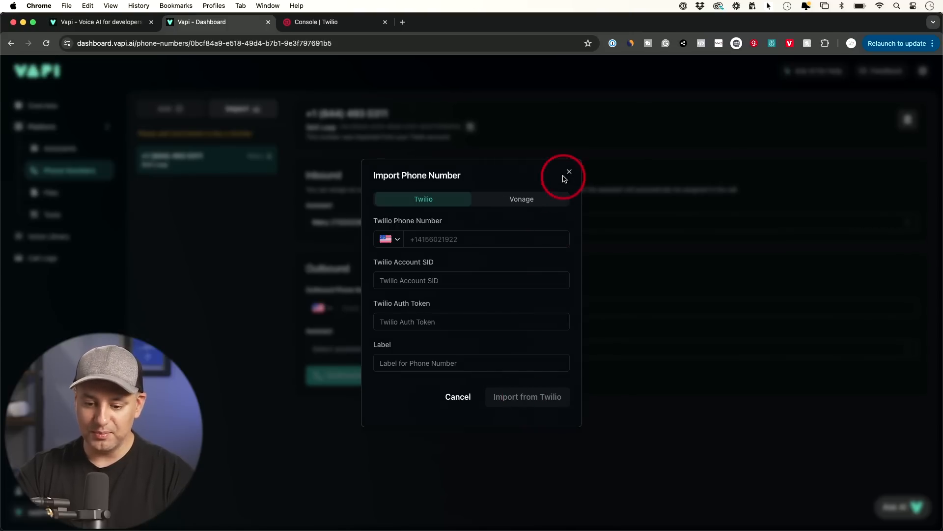
- Close the empty Import Phone Number form without importing anything
left_click(568, 172)
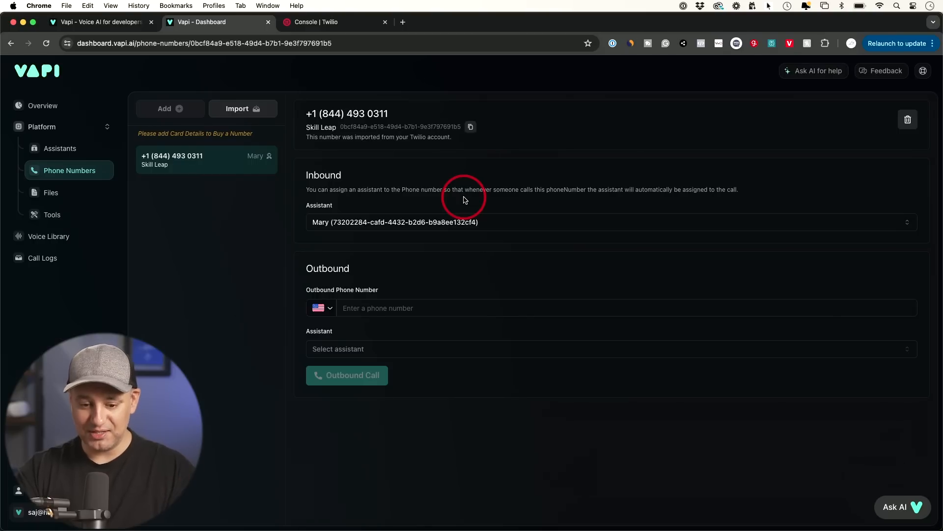
mouse_move(318, 125)
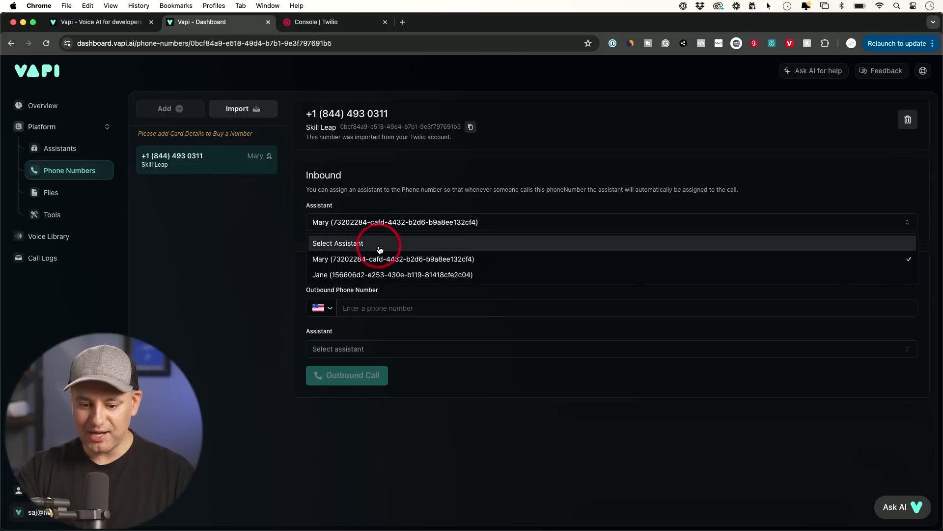
mouse_move(387, 267)
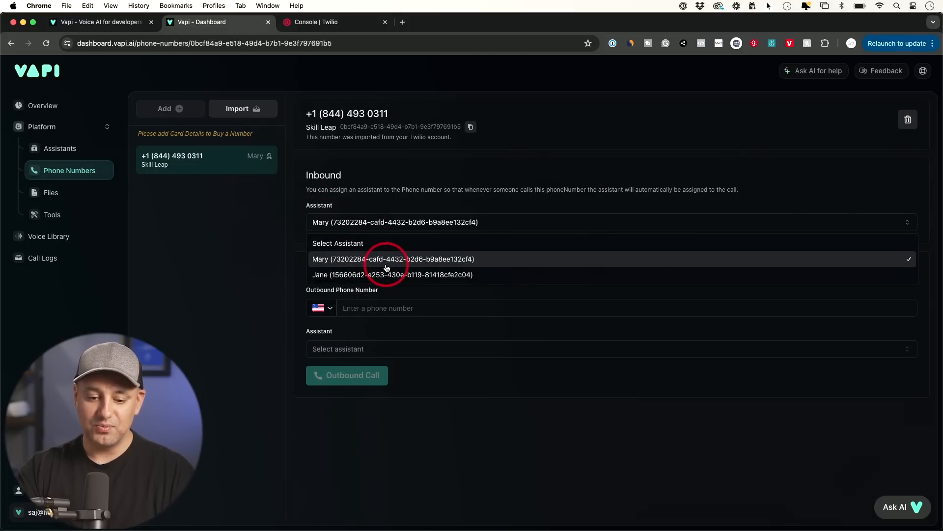
mouse_move(347, 173)
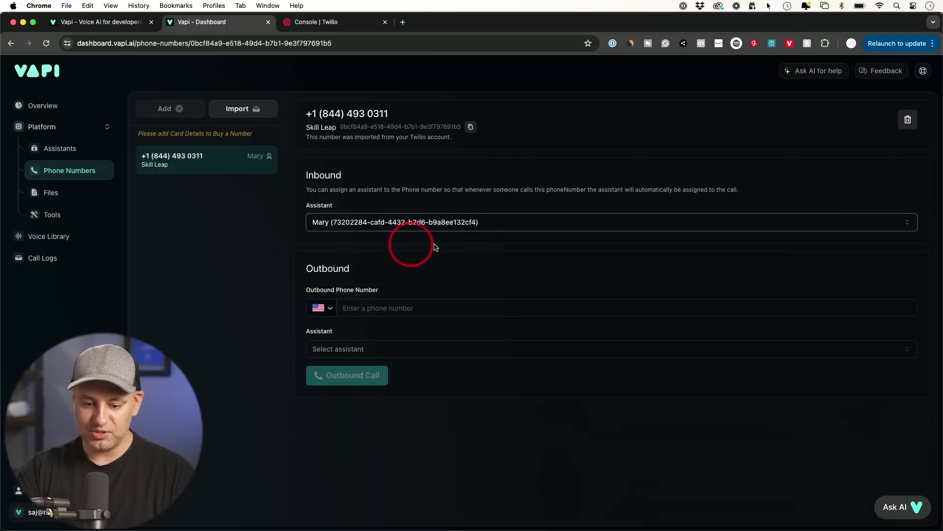
mouse_move(457, 247)
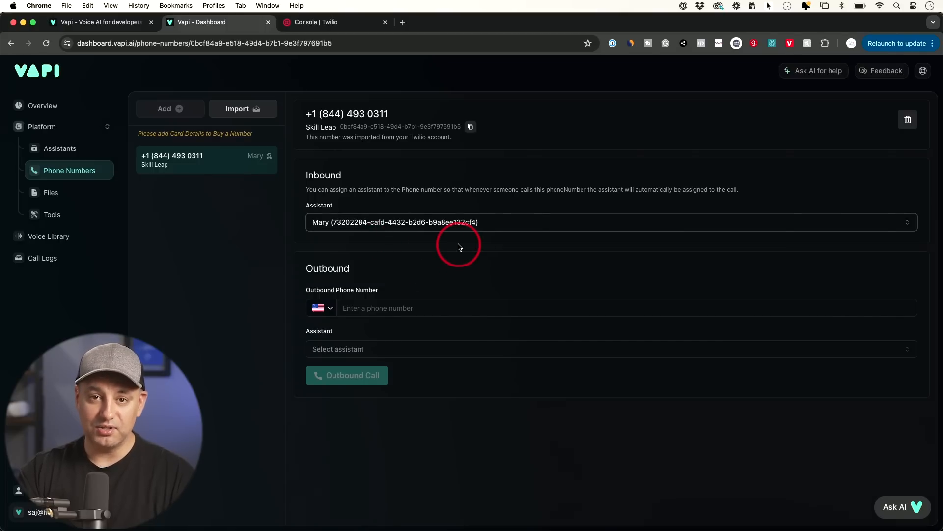
mouse_move(421, 230)
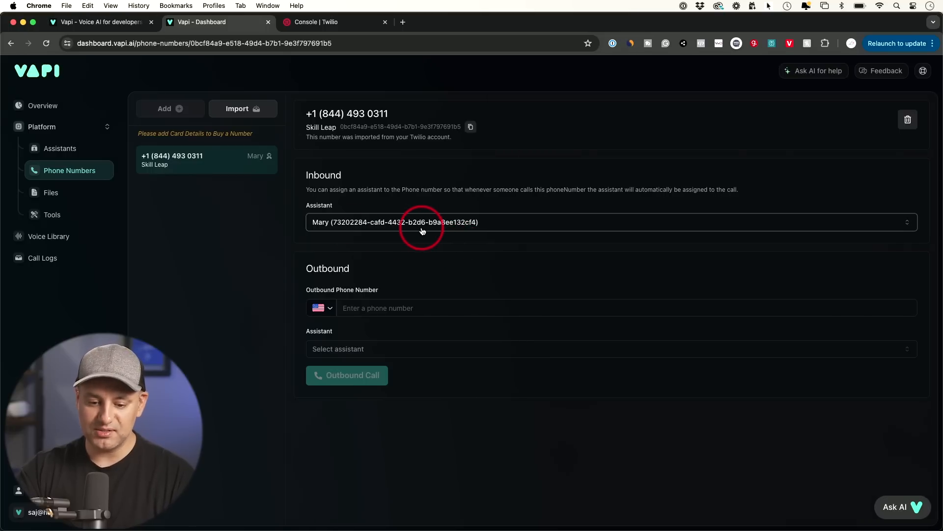
mouse_move(353, 289)
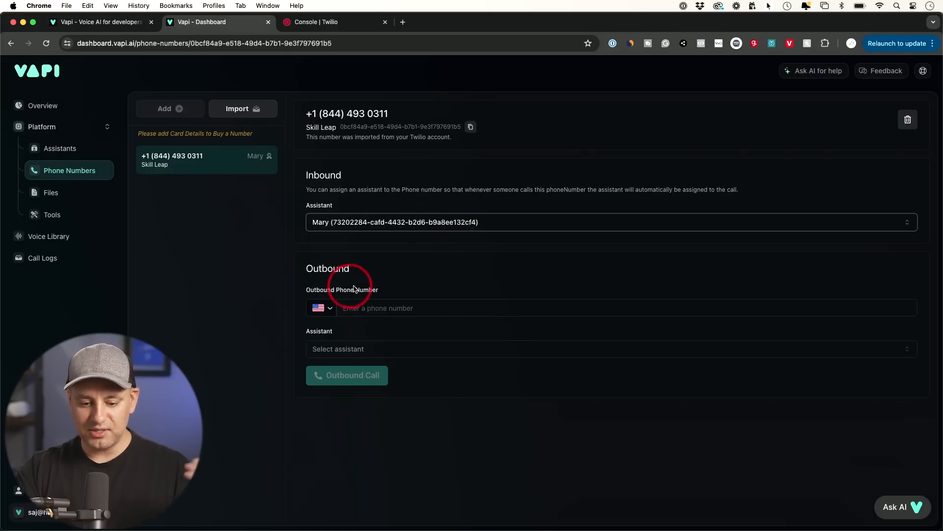
mouse_move(404, 375)
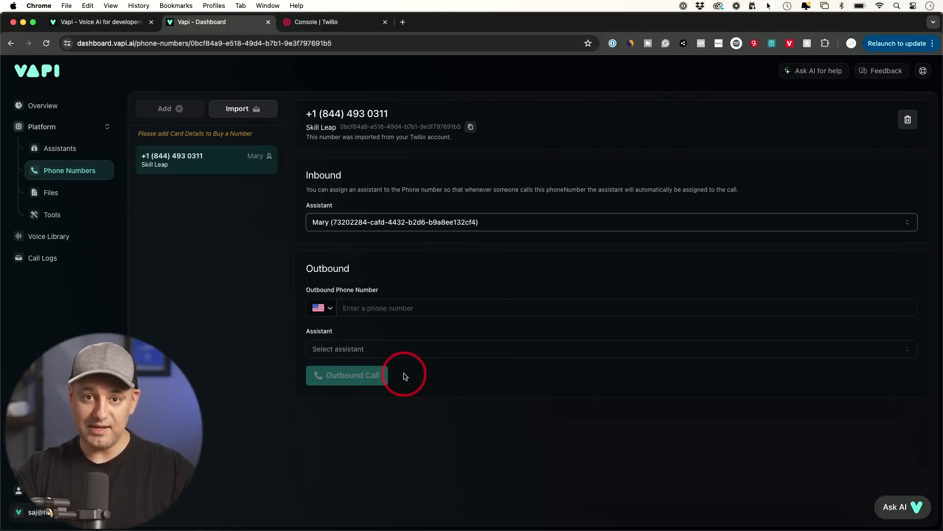
mouse_move(221, 265)
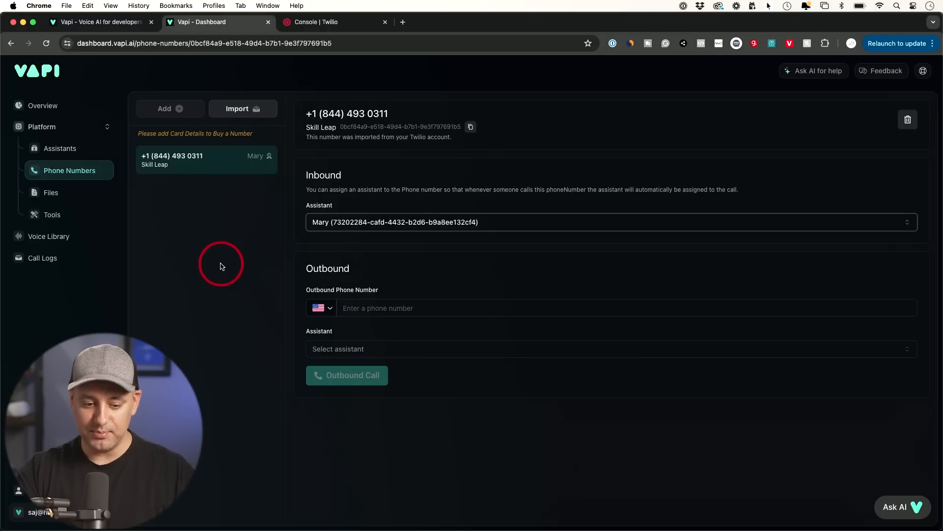
mouse_move(184, 201)
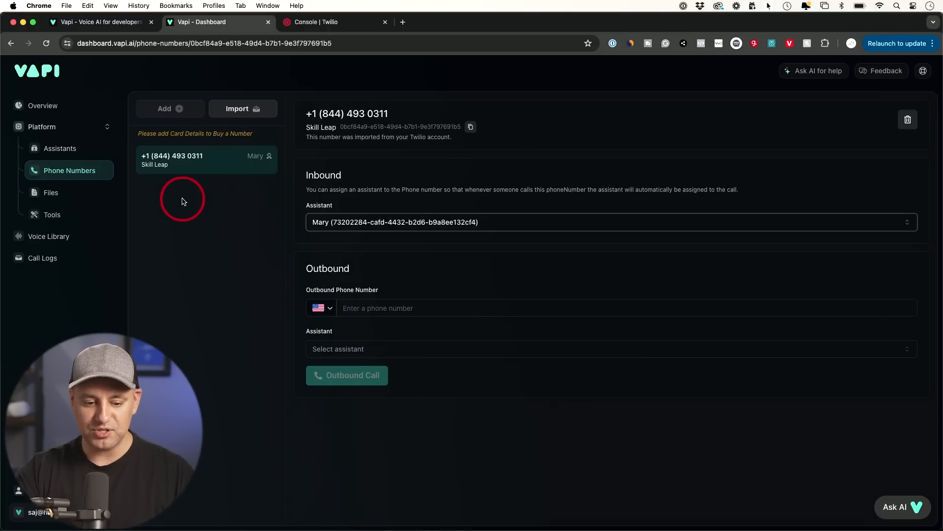
- Open Vapi's call logs showing the recorded web call with its cost breakdown
left_click(42, 257)
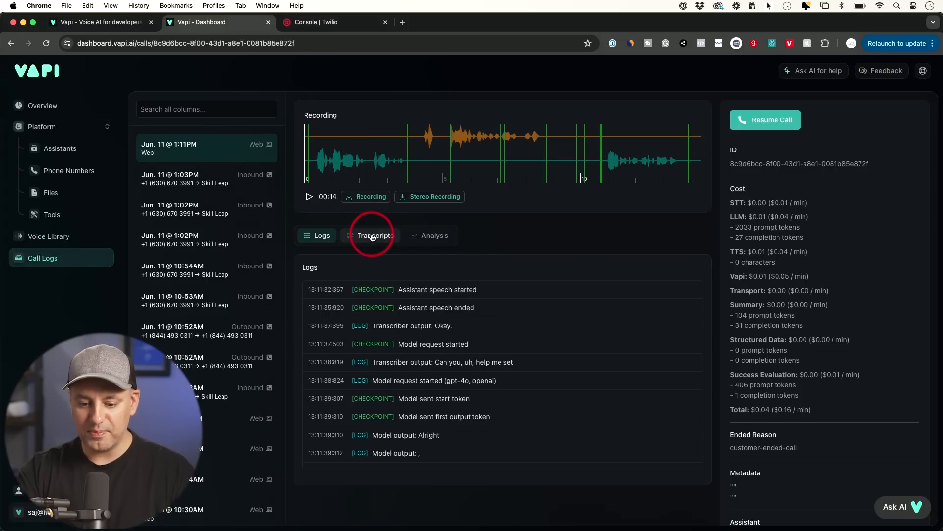
- Review the Jun. 11 10:54AM call's transcript and analysis summary, then show the usage overview charts
left_click(371, 235)
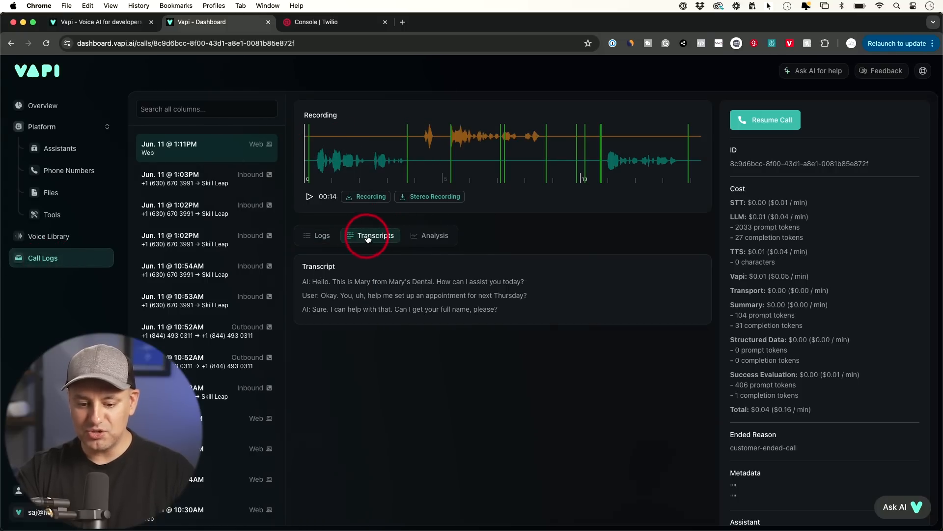
mouse_move(190, 208)
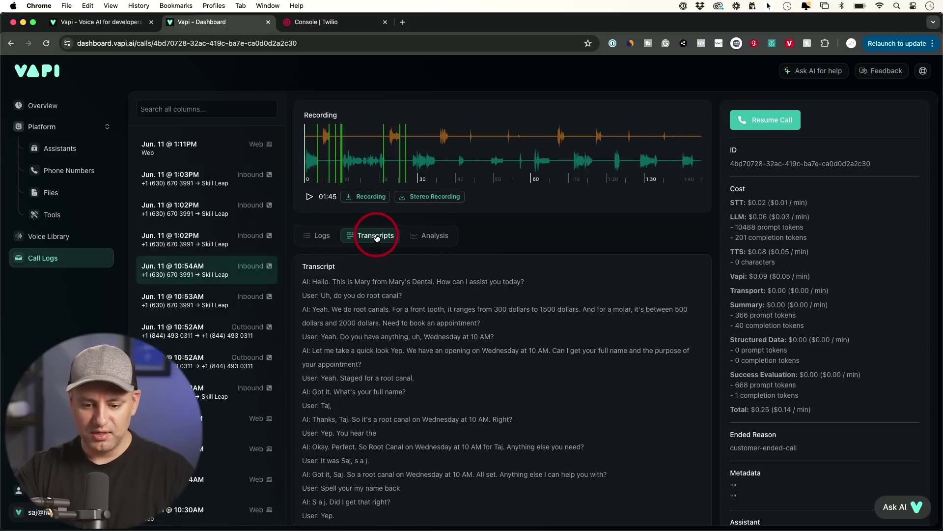
scroll("down", 3)
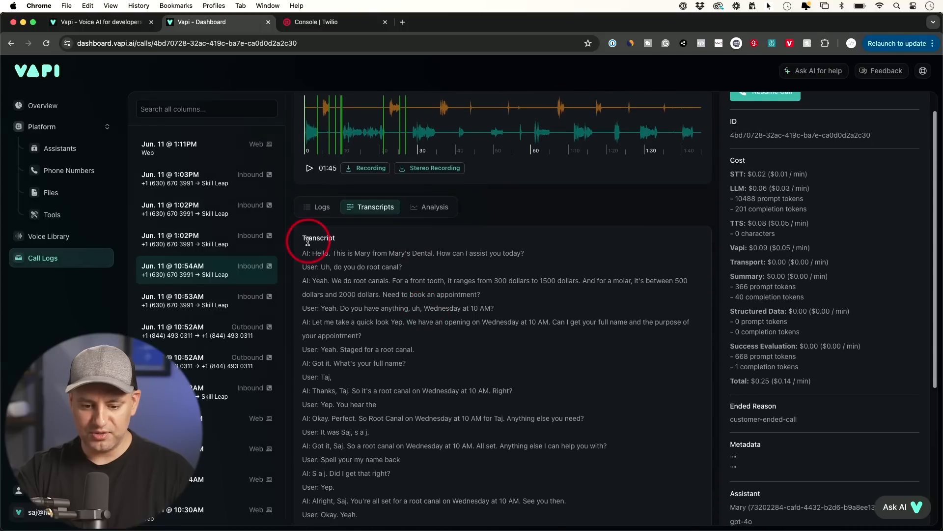
left_click(435, 207)
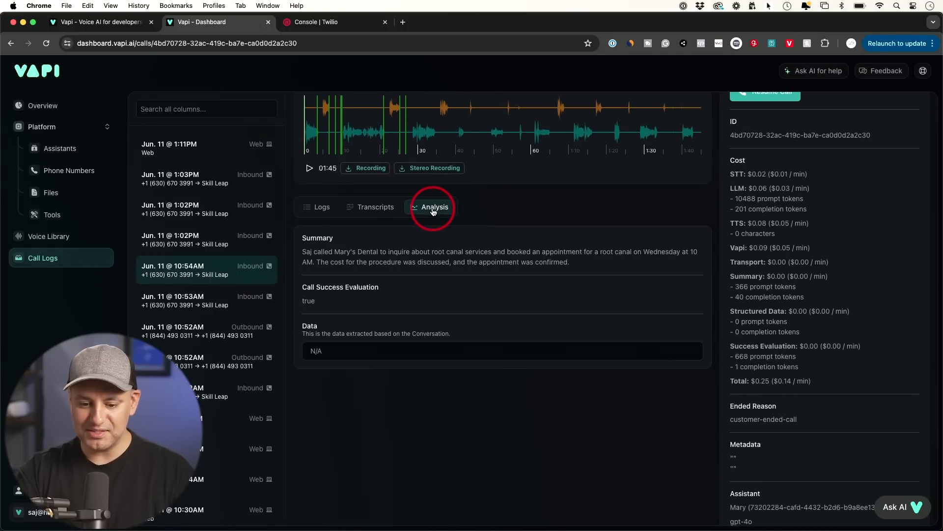
mouse_move(303, 253)
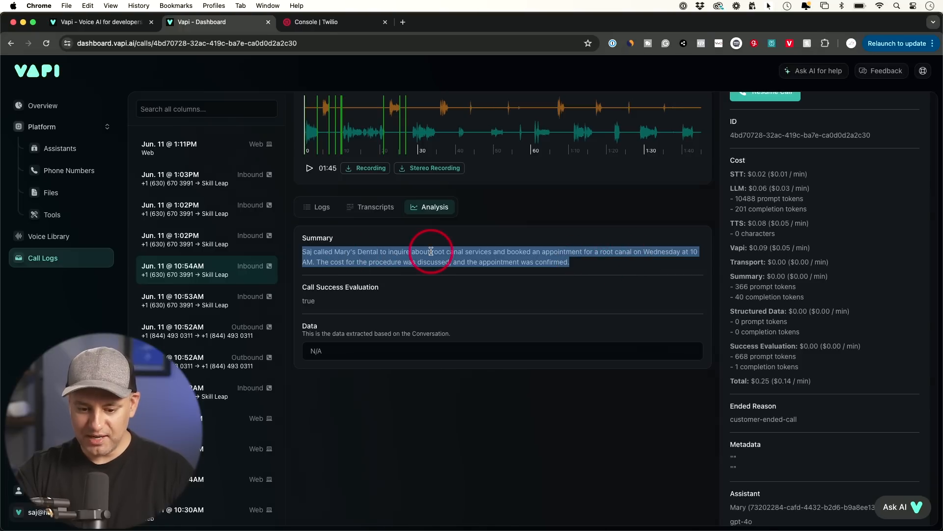
mouse_move(482, 251)
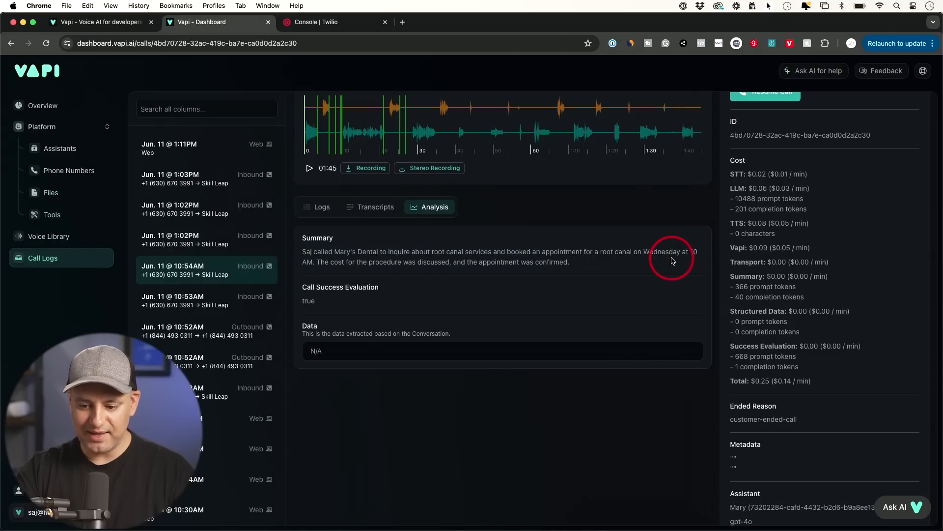
scroll("up", 3)
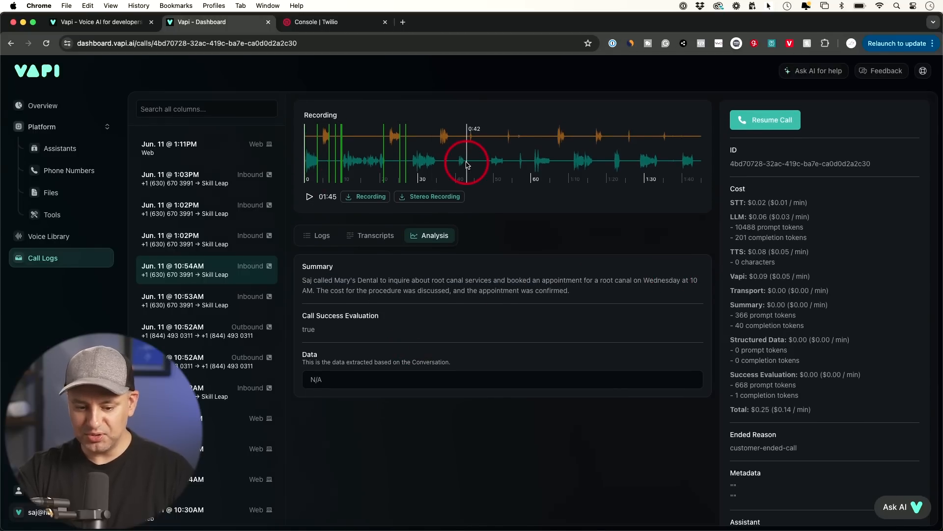
mouse_move(529, 245)
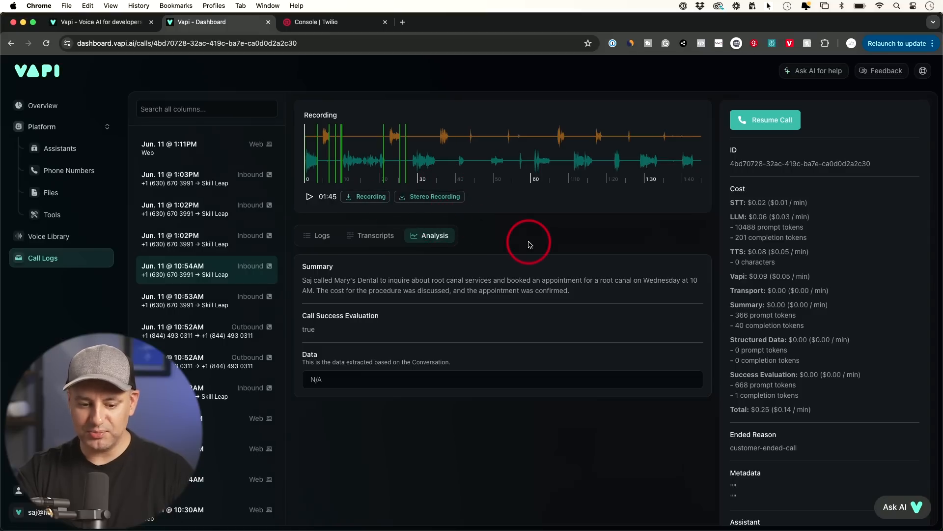
mouse_move(438, 379)
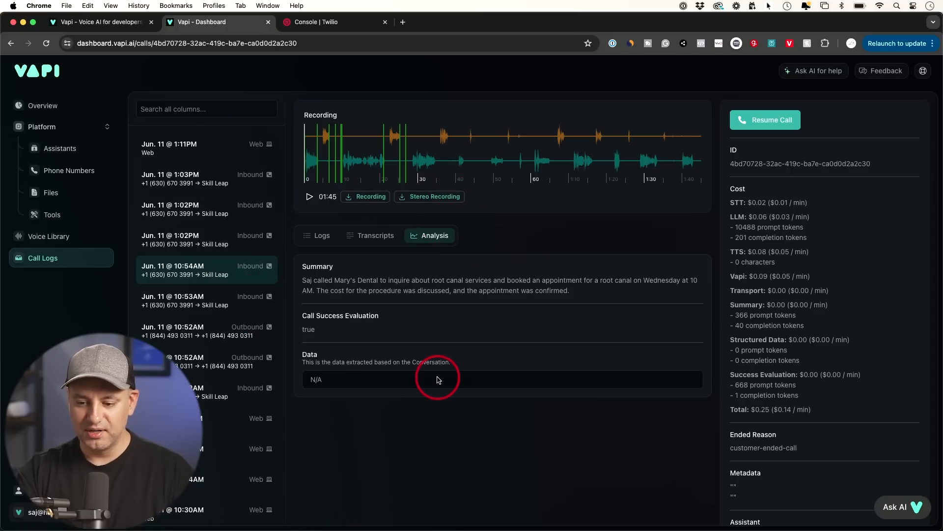
left_click(42, 105)
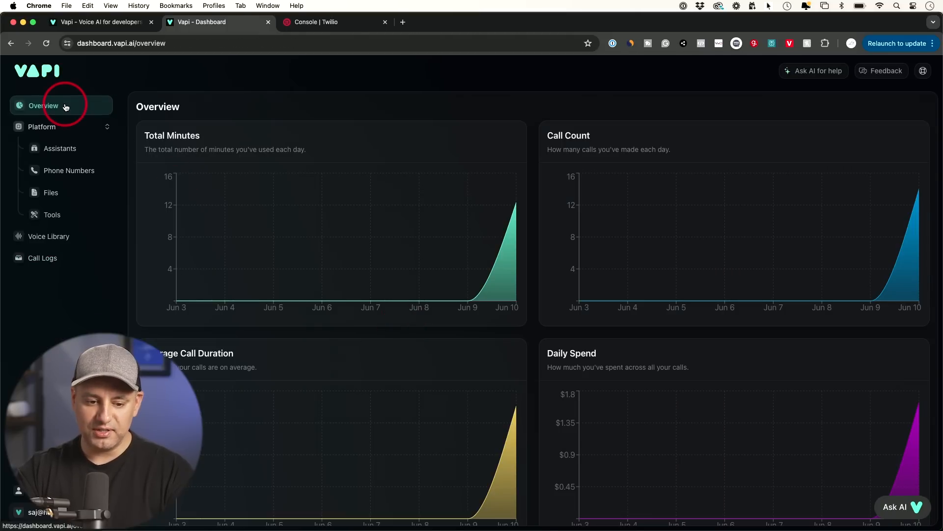
mouse_move(485, 197)
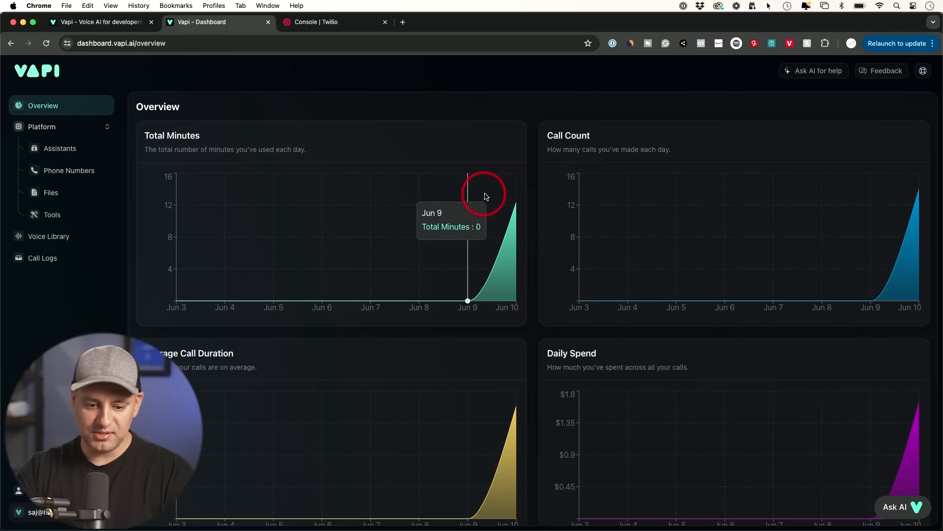
mouse_move(899, 399)
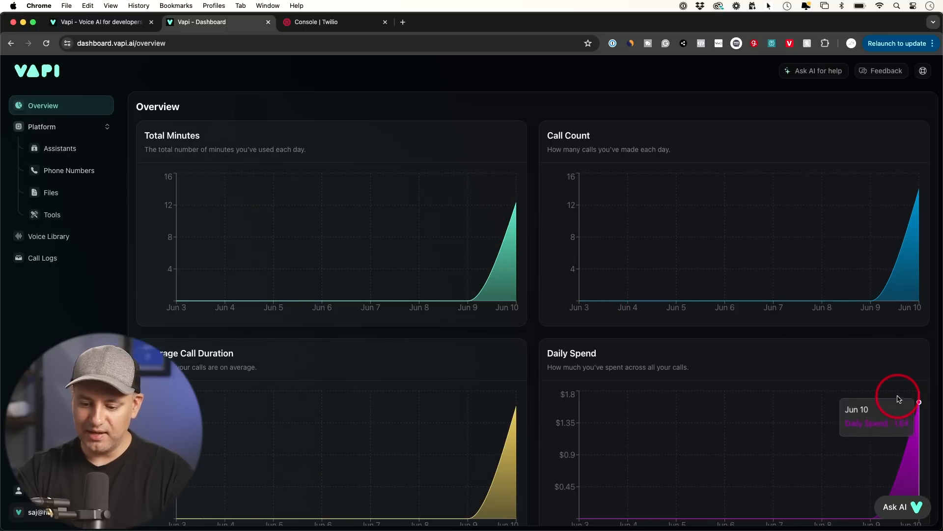
mouse_move(776, 364)
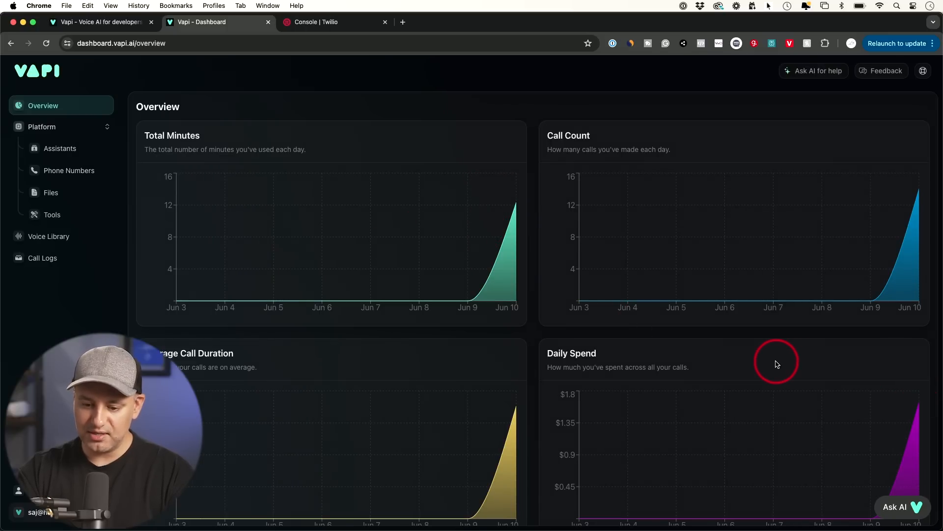
- Collapse the Platform submenu so only top-level sections remain beside the usage charts
left_click(41, 127)
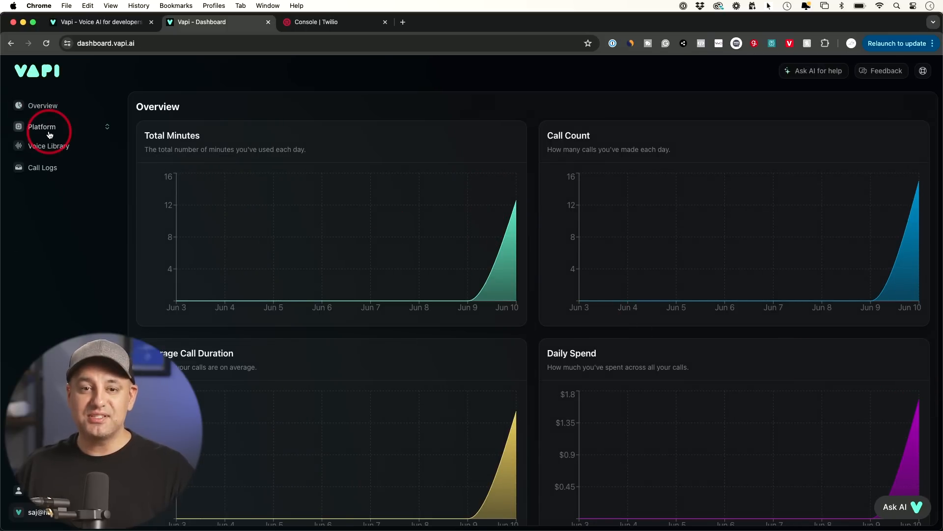